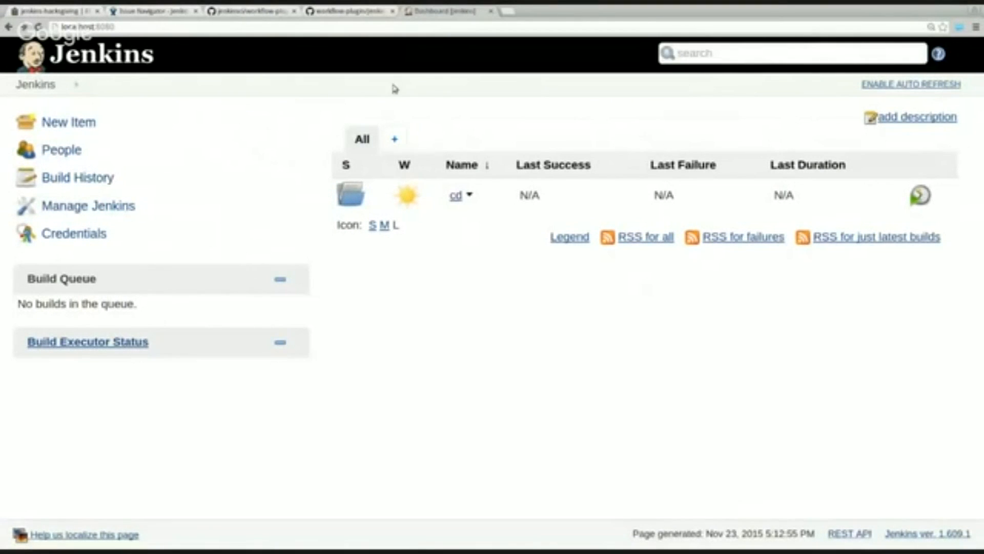
{"action": "mouse_move", "coordinate": [456, 195]}
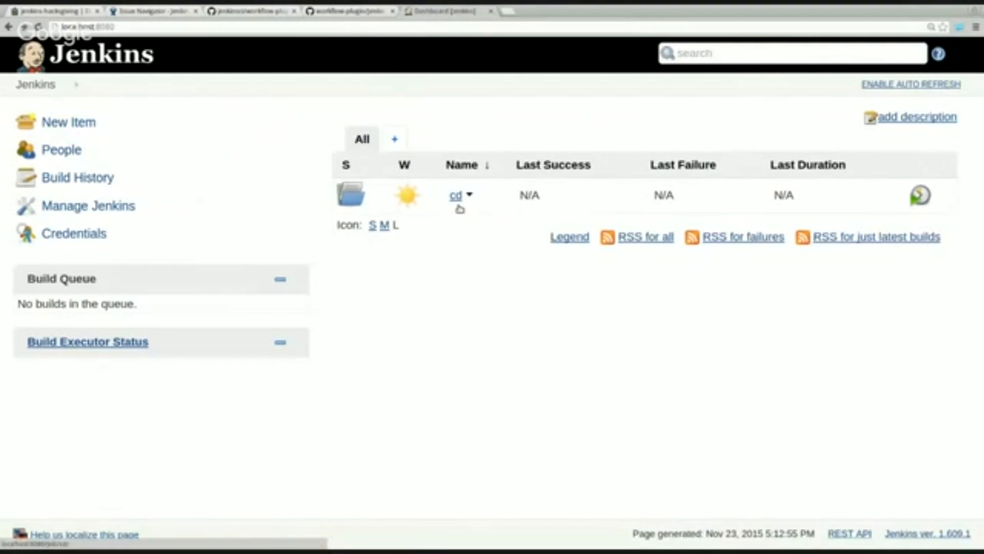
Open the cd job's configuration and scroll to its Git branch source git://localhost/repo.
{"action": "left_click", "coordinate": [470, 195]}
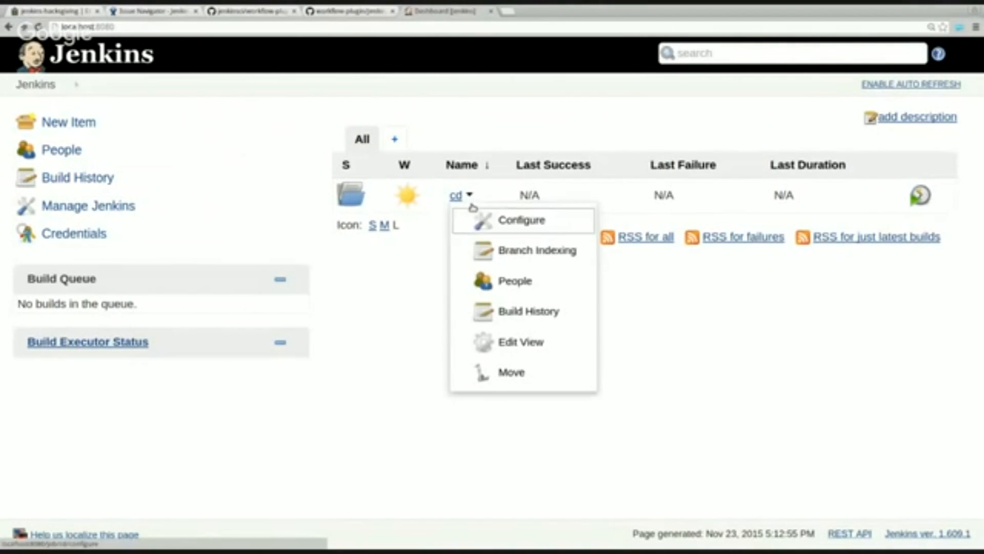
{"action": "left_click", "coordinate": [522, 220]}
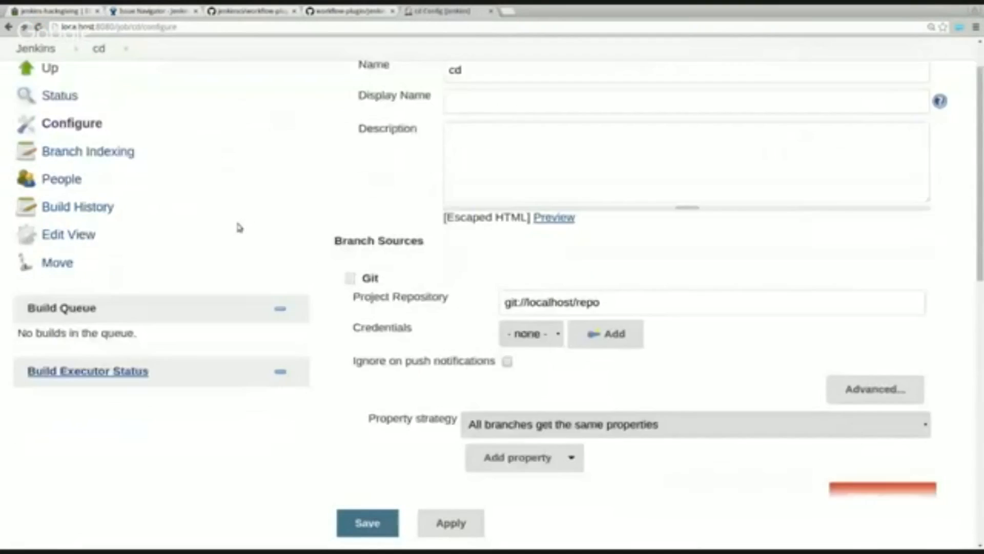
{"action": "scroll", "scroll_direction": "down", "scroll_amount": 3}
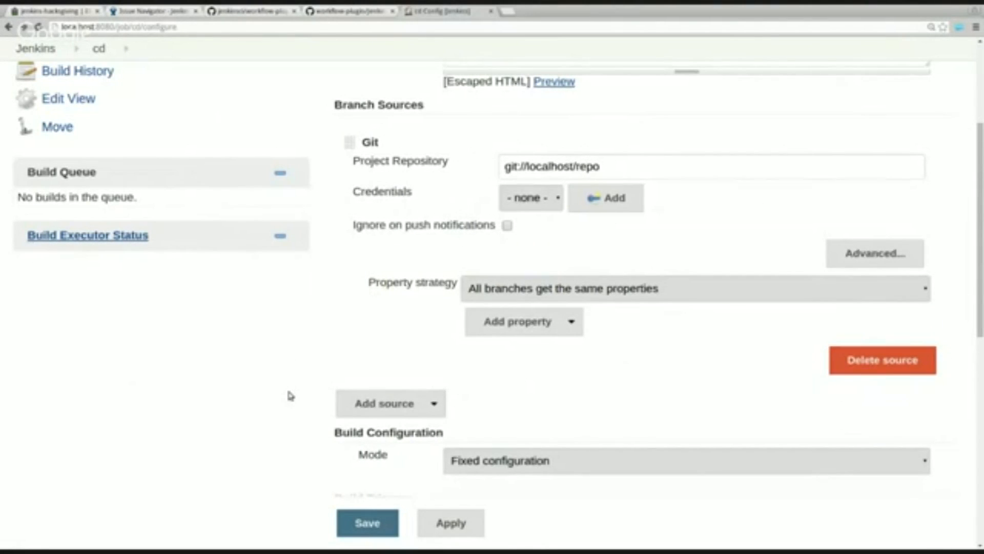
{"action": "scroll", "scroll_direction": "down", "scroll_amount": 3}
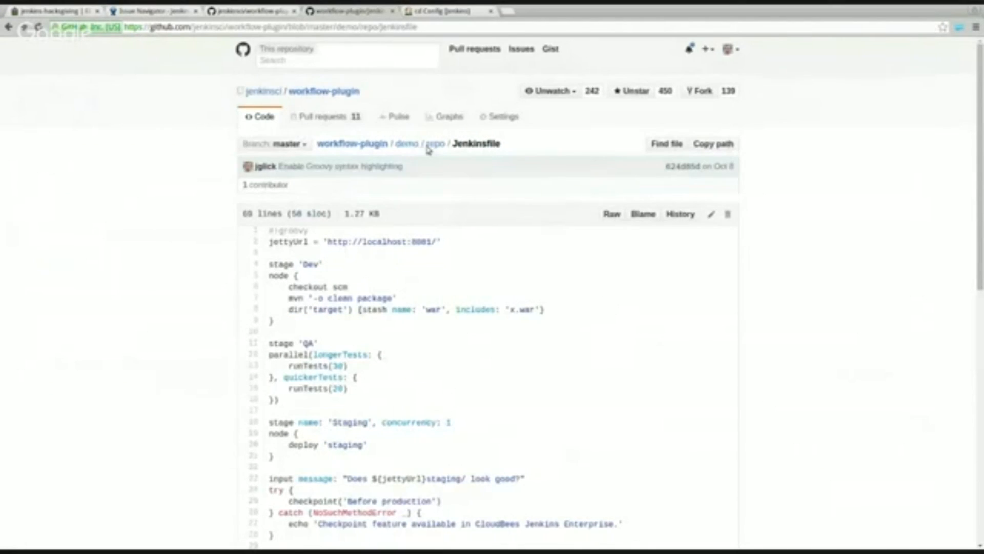
{"action": "left_click", "coordinate": [432, 143]}
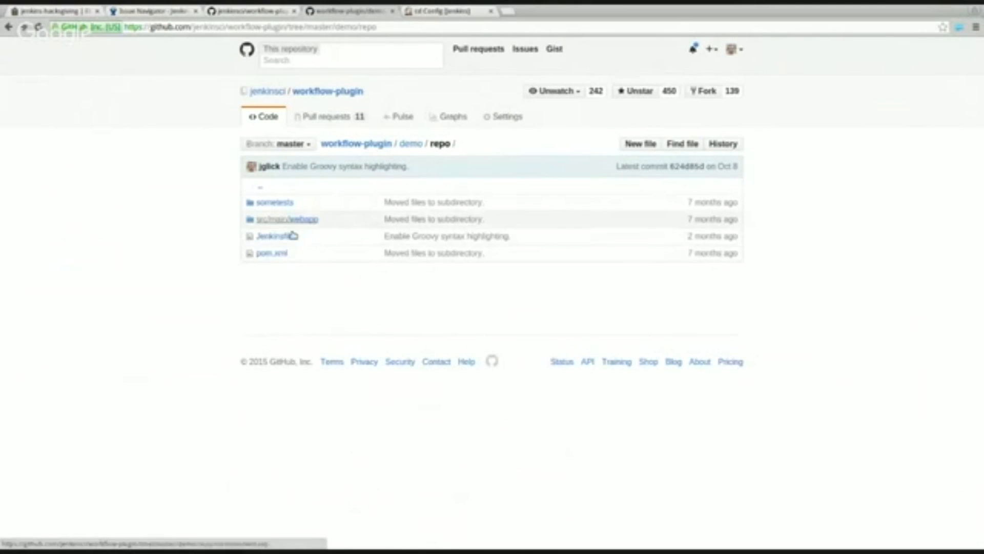
{"action": "mouse_move", "coordinate": [286, 218]}
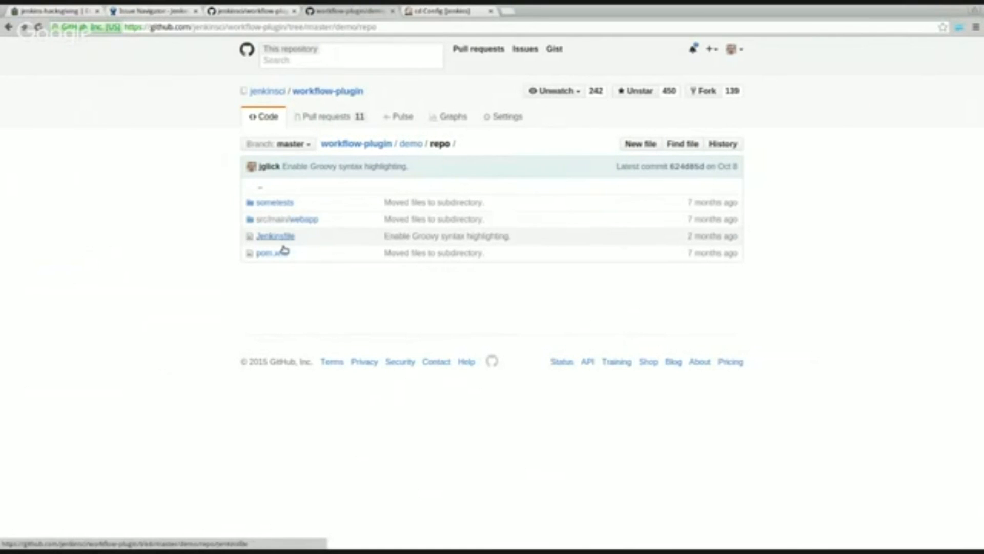
{"action": "left_click", "coordinate": [274, 236]}
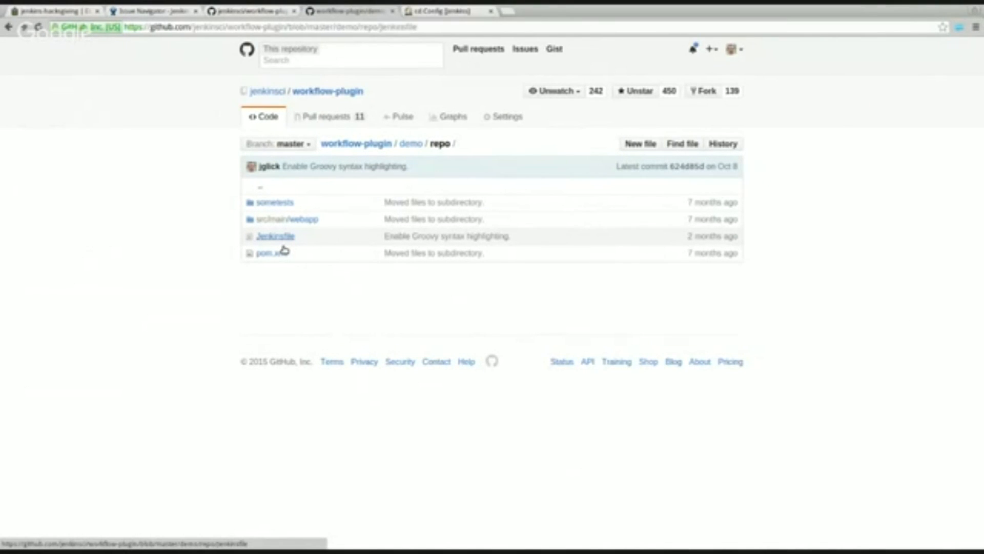
{"action": "left_click", "coordinate": [274, 235]}
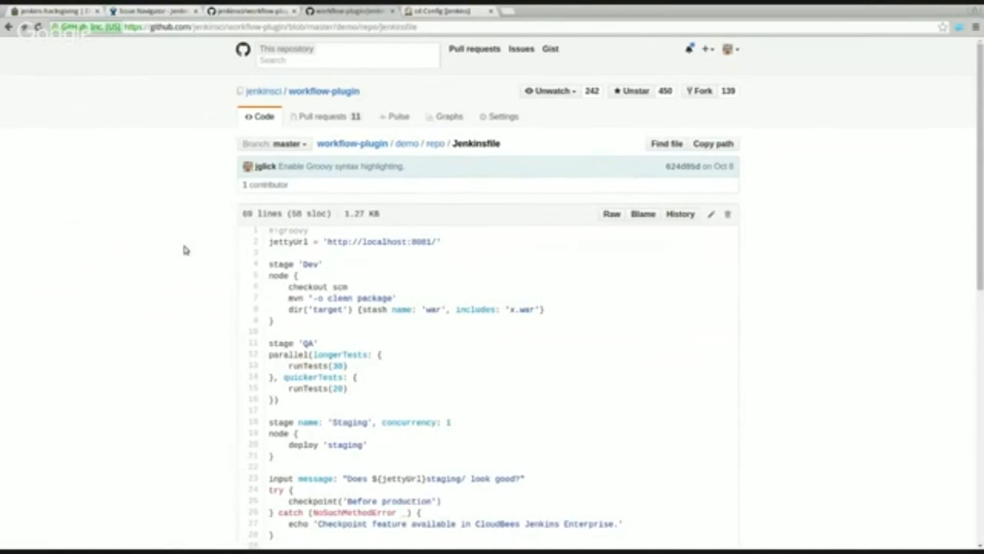
{"action": "scroll", "scroll_direction": "down", "scroll_amount": 3}
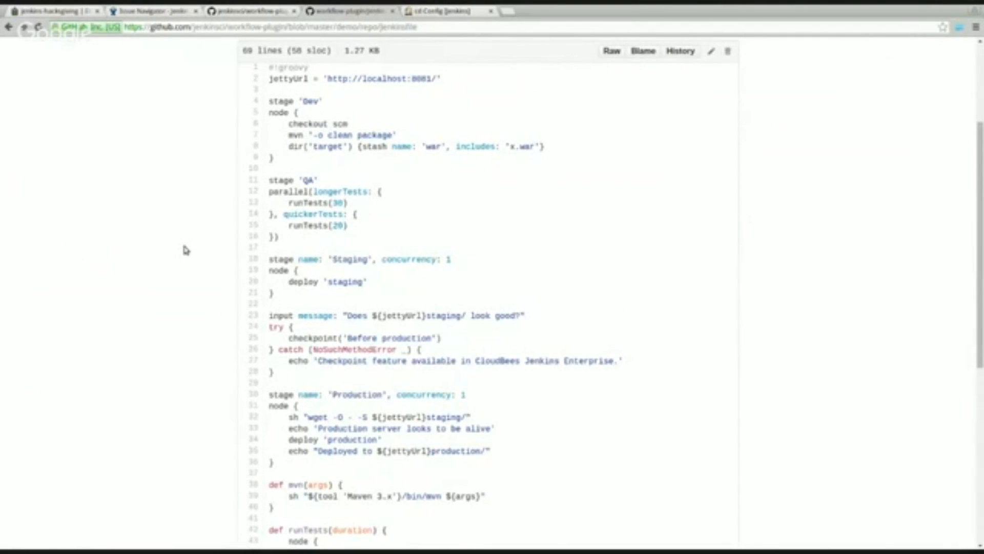
{"action": "scroll", "scroll_direction": "down", "scroll_amount": 3}
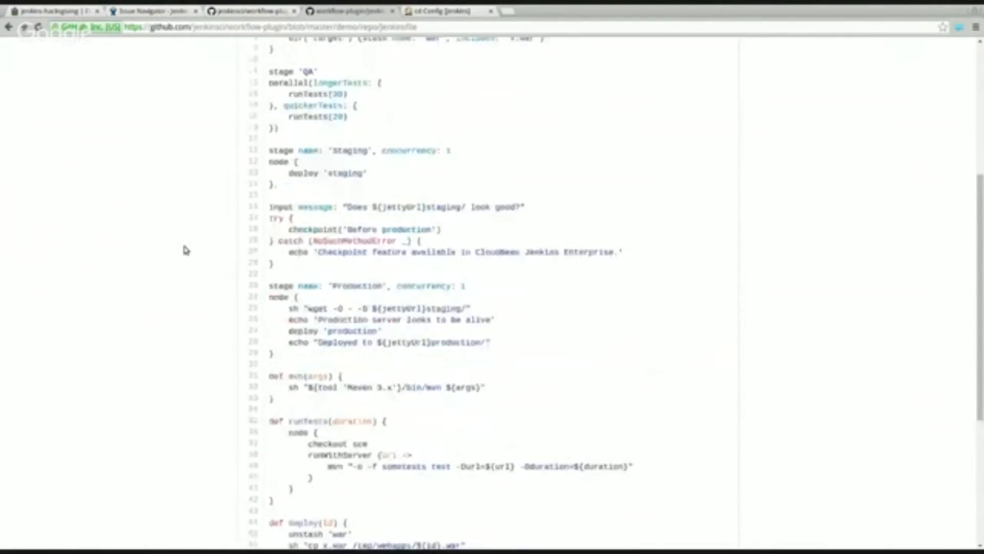
{"action": "scroll", "scroll_direction": "down", "scroll_amount": 3}
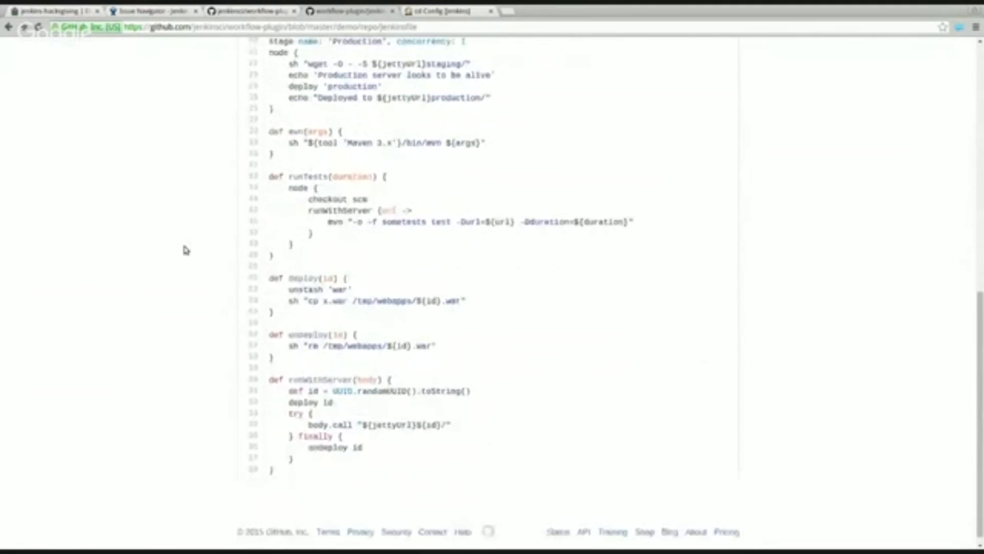
{"action": "scroll", "scroll_direction": "up", "scroll_amount": 3}
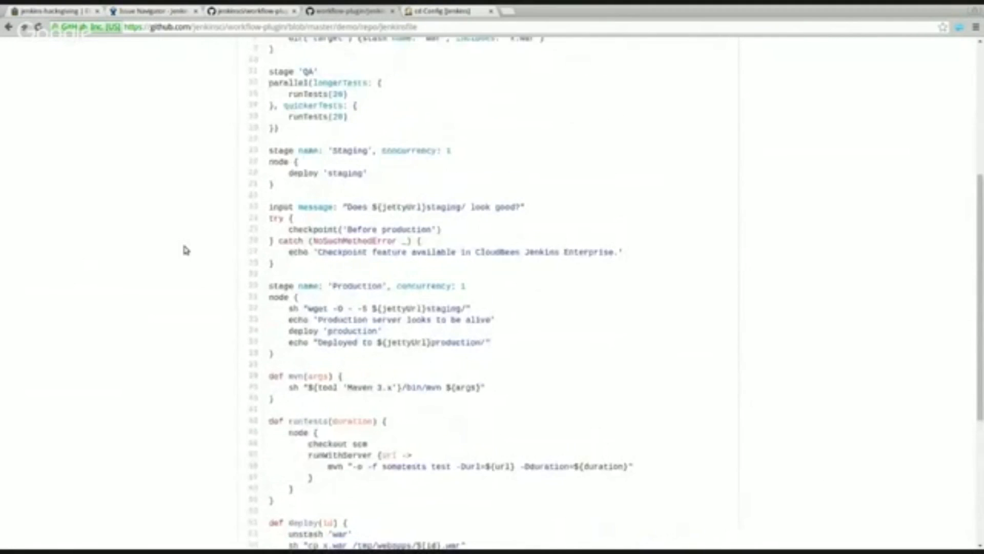
{"action": "scroll", "scroll_direction": "up", "scroll_amount": 3}
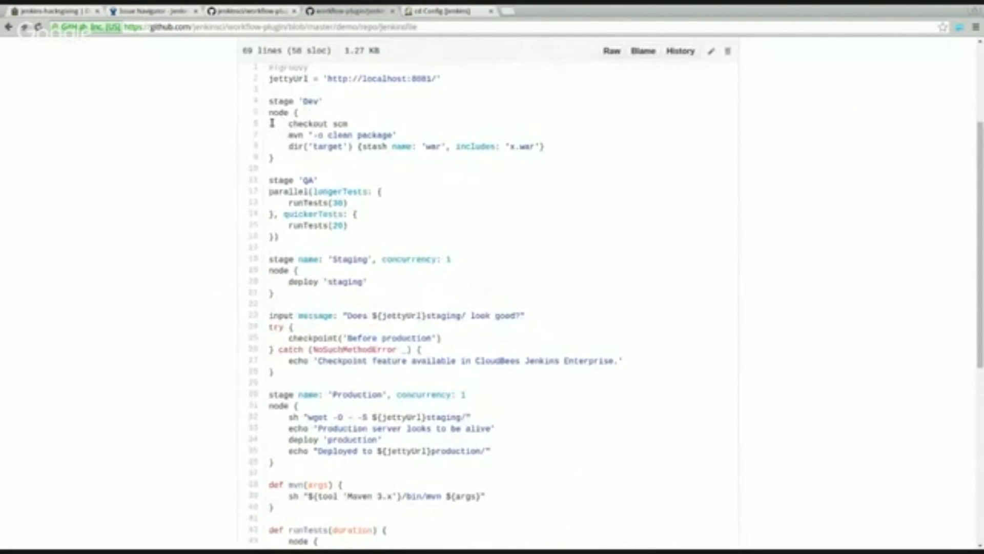
{"action": "double_click", "coordinate": [279, 112]}
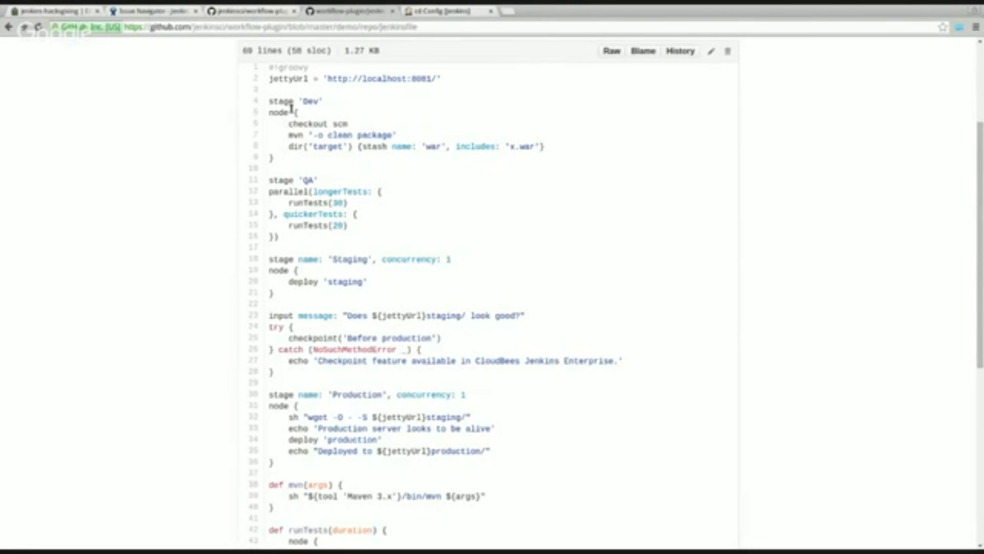
{"action": "mouse_move", "coordinate": [441, 23]}
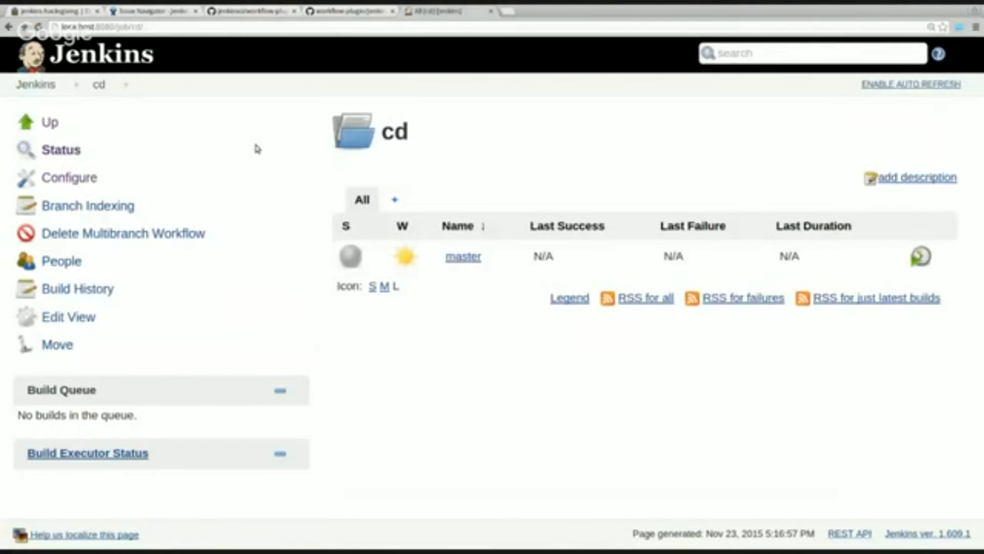
{"action": "mouse_move", "coordinate": [252, 148]}
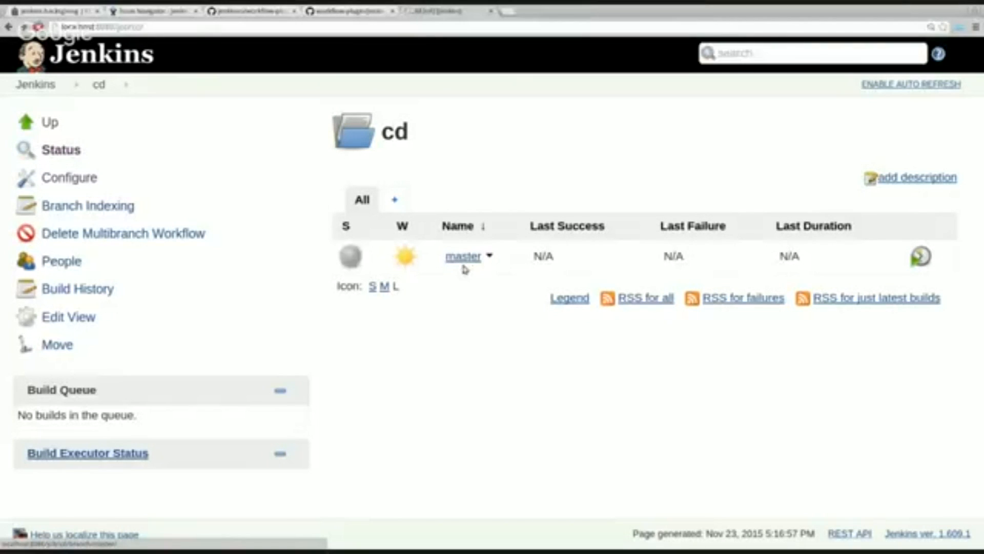
Open the cd master branch and view the console output of running build #1.
{"action": "left_click", "coordinate": [462, 257]}
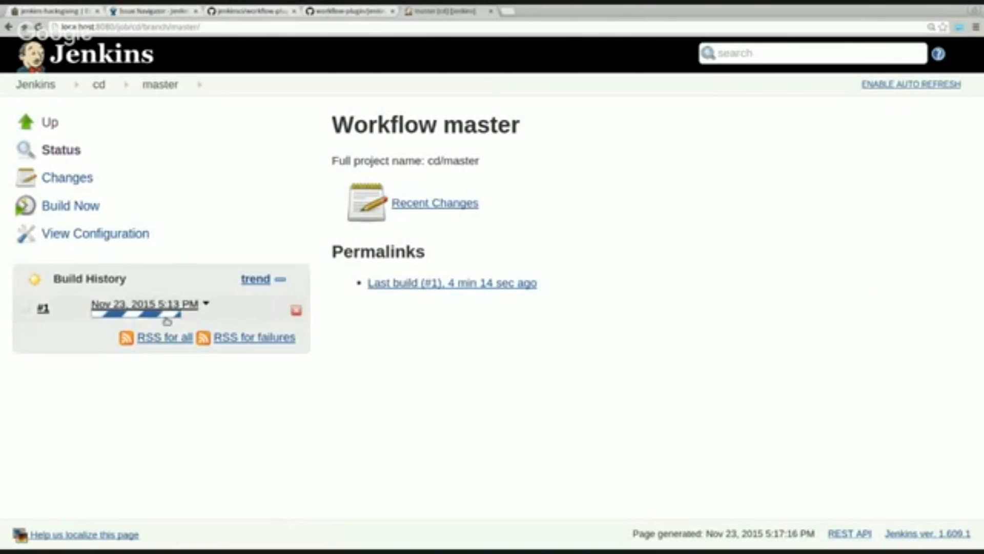
{"action": "mouse_move", "coordinate": [144, 312]}
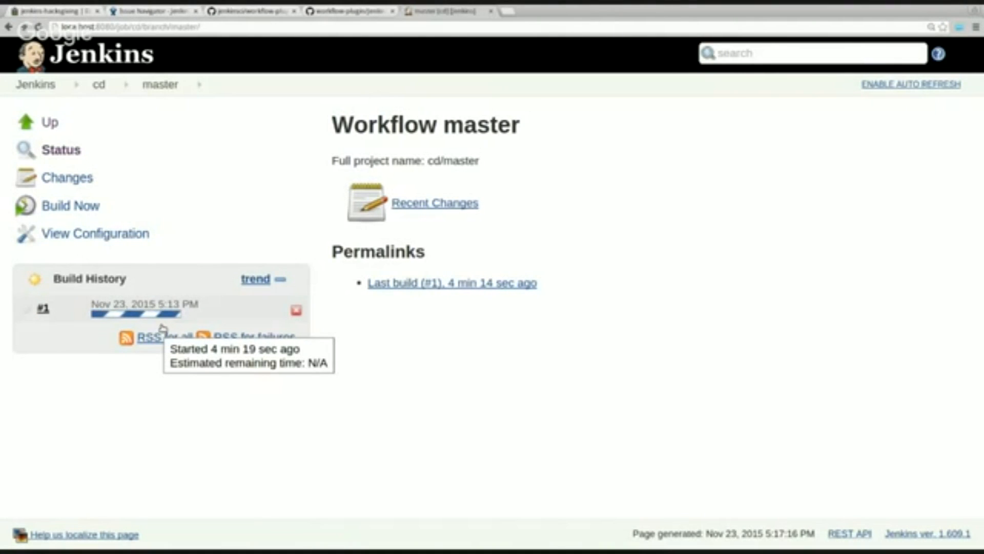
{"action": "left_click", "coordinate": [42, 308]}
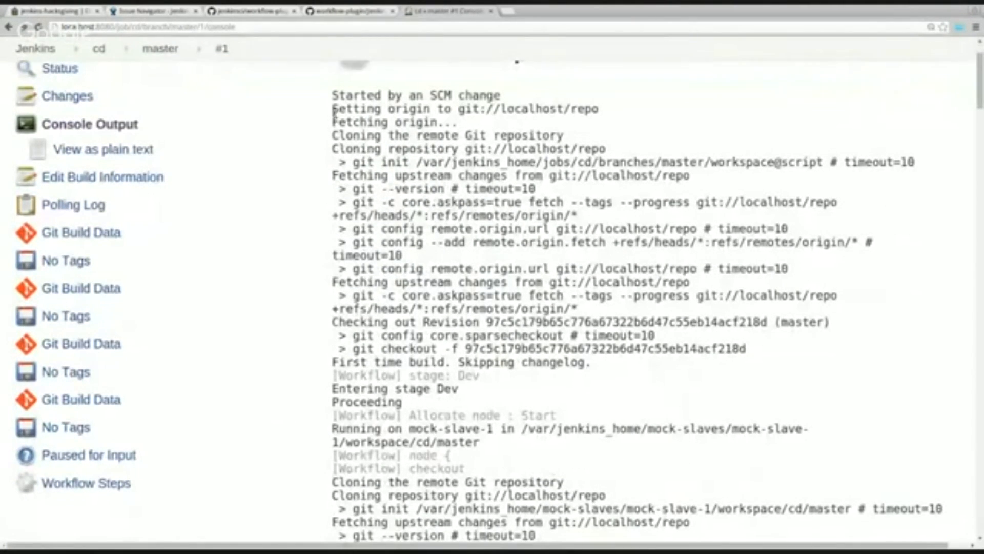
Read build #1's log to the staging prompt, then open Paused for Input.
{"action": "left_click_drag", "start_coordinate": [332, 95], "coordinate": [590, 362]}
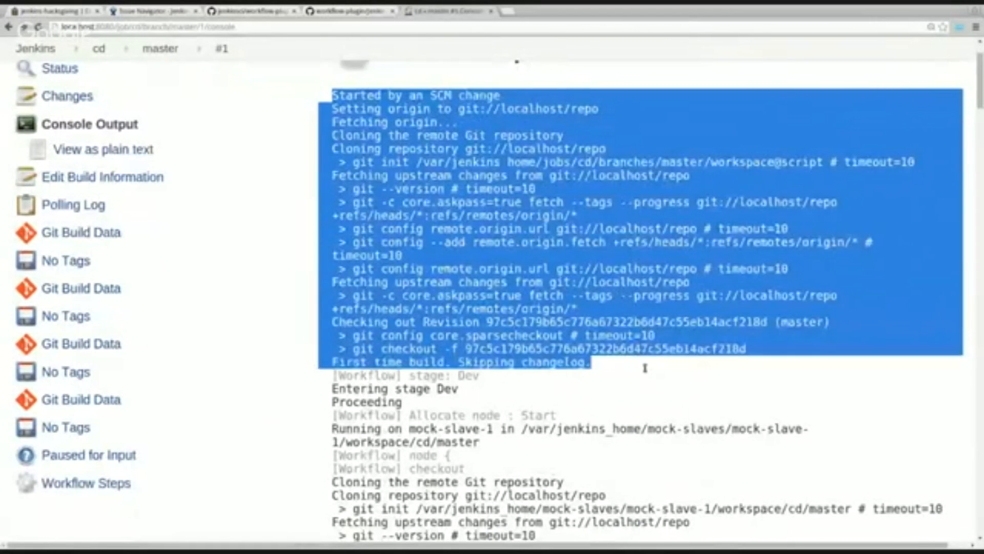
{"action": "mouse_move", "coordinate": [647, 372]}
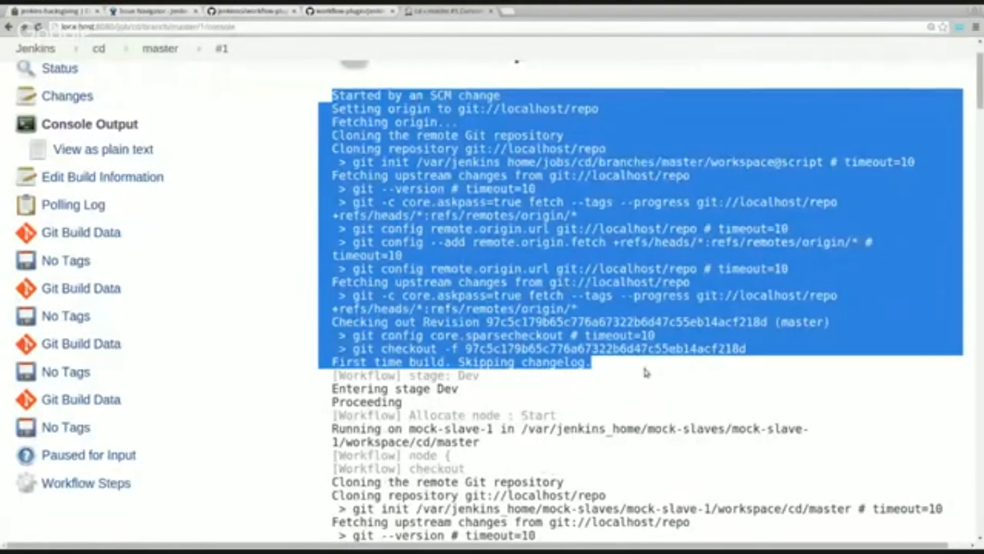
{"action": "mouse_move", "coordinate": [276, 227]}
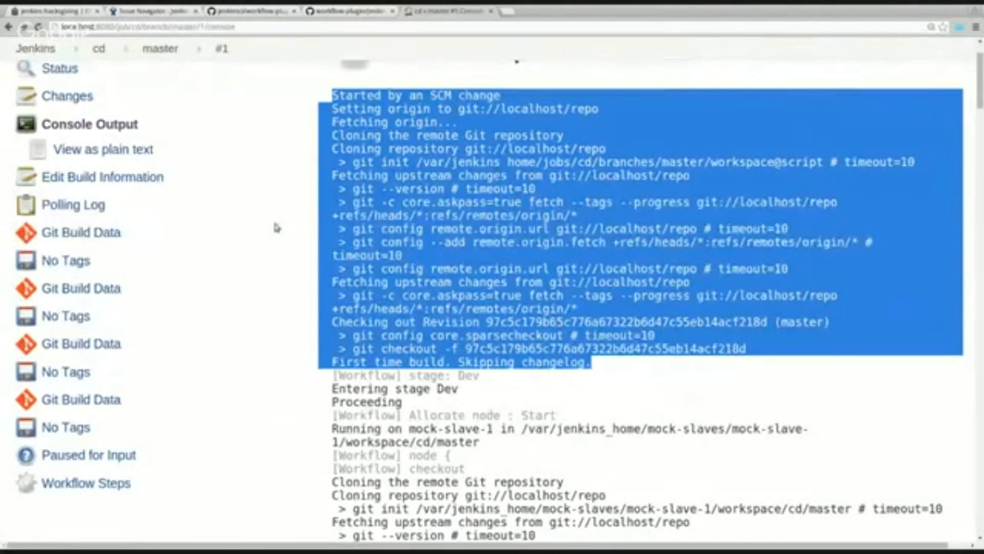
{"action": "scroll", "scroll_direction": "down", "scroll_amount": 3}
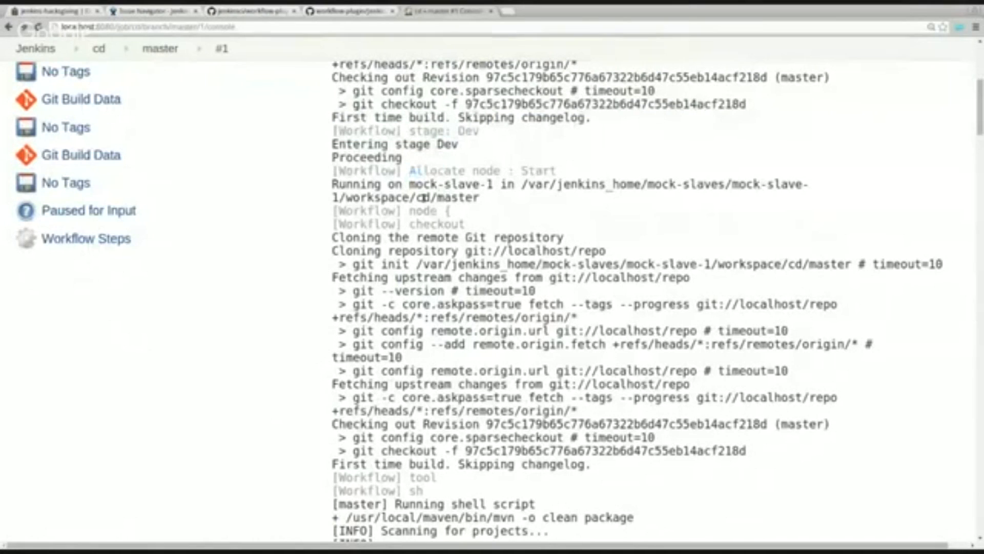
{"action": "left_click_drag", "start_coordinate": [408, 184], "coordinate": [477, 197]}
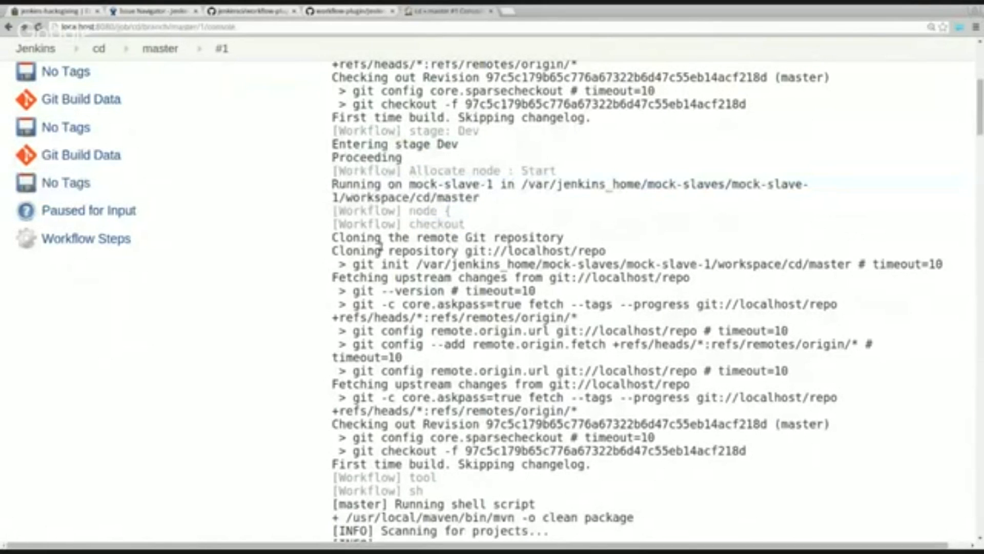
{"action": "left_click_drag", "start_coordinate": [332, 236], "coordinate": [608, 450]}
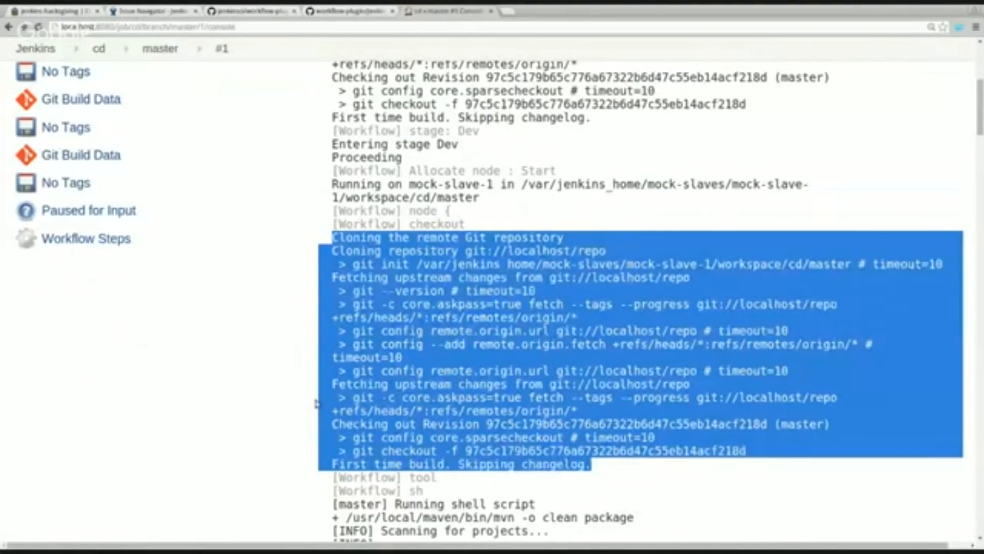
{"action": "scroll", "scroll_direction": "down", "scroll_amount": 3}
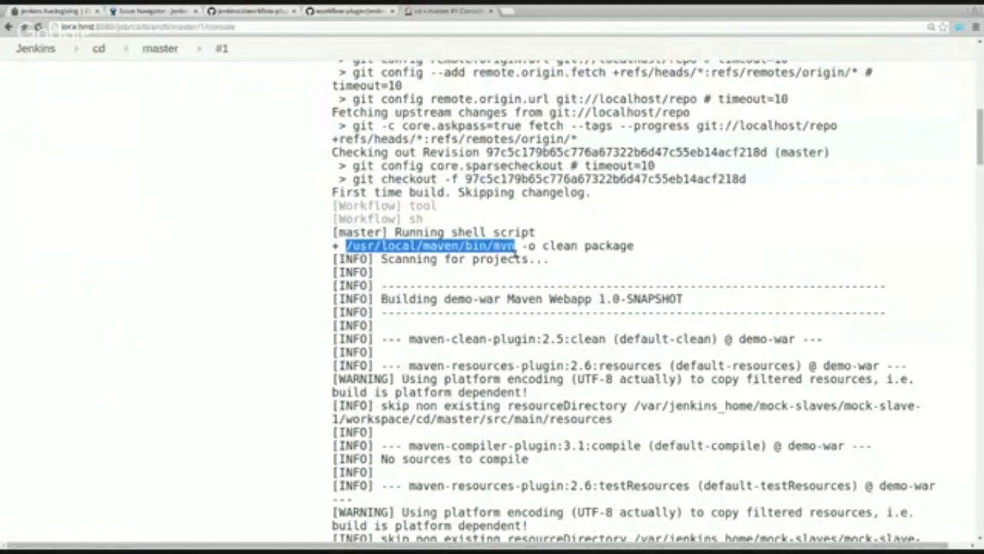
{"action": "left_click", "coordinate": [224, 84]}
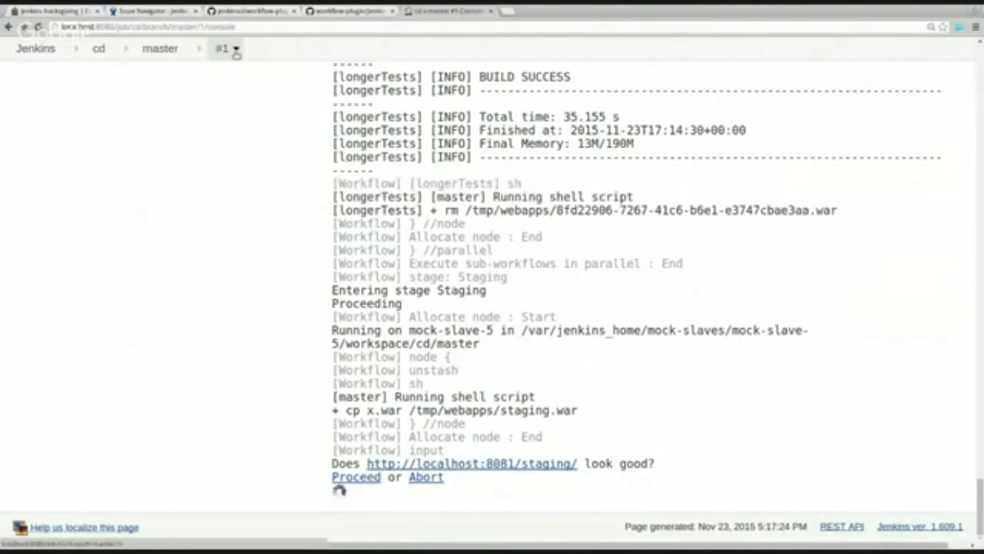
{"action": "left_click", "coordinate": [354, 477]}
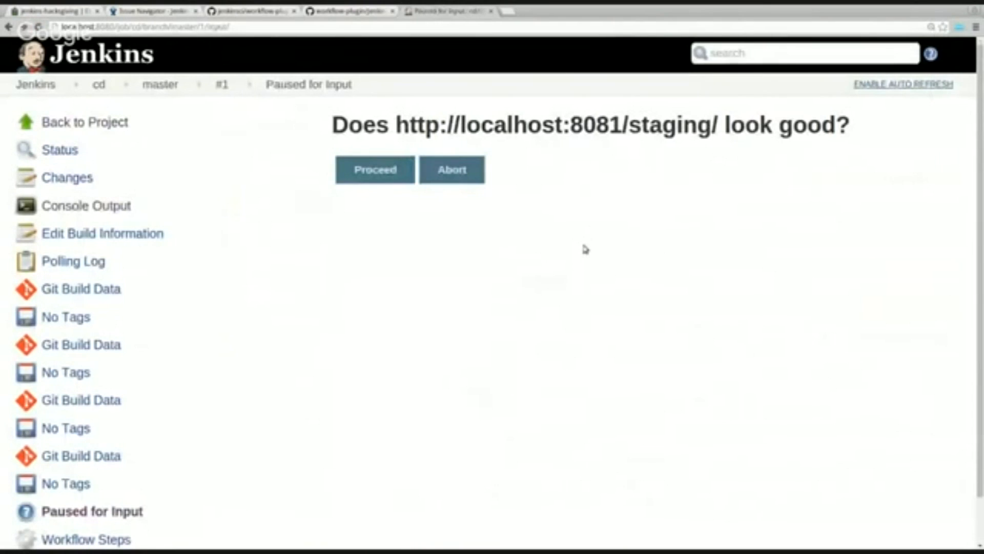
{"action": "mouse_move", "coordinate": [376, 176]}
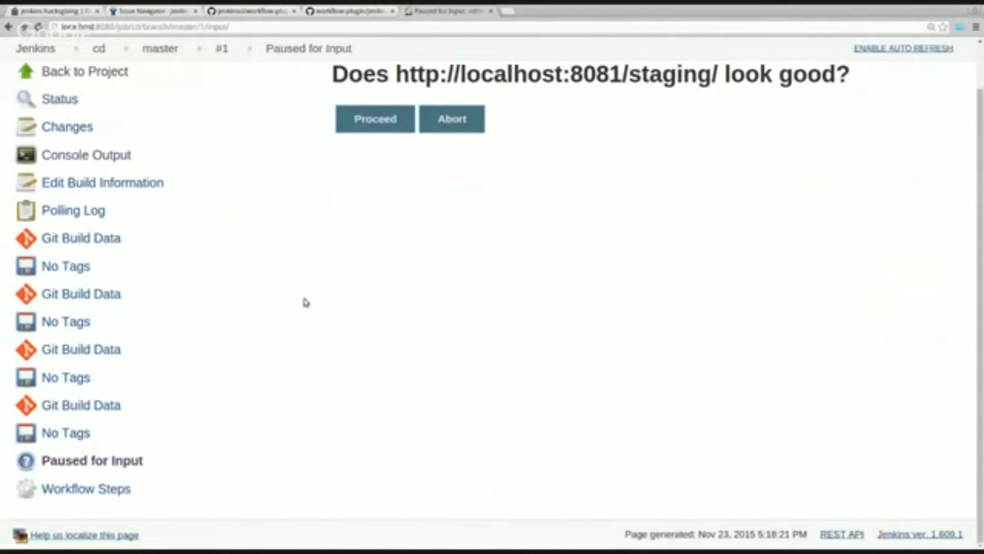
{"action": "mouse_move", "coordinate": [208, 337]}
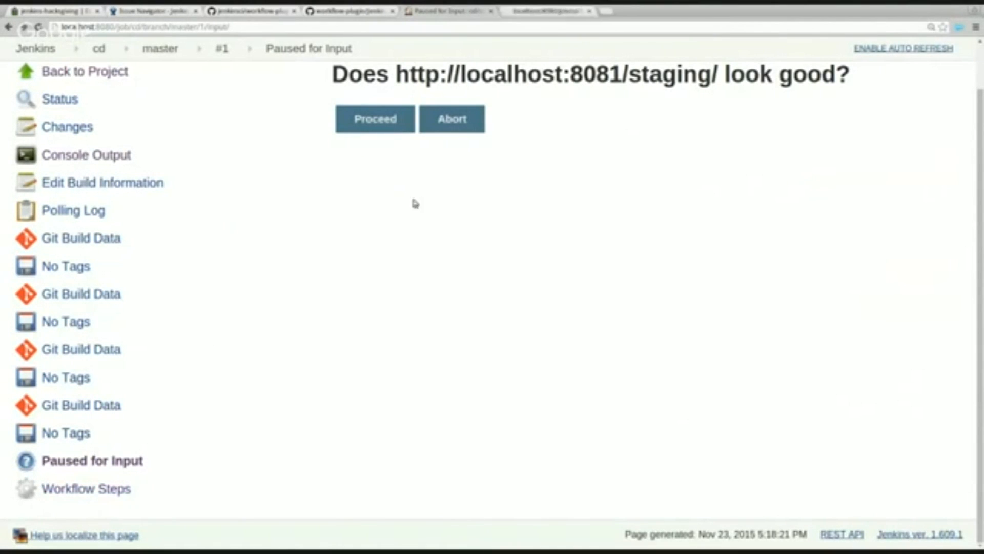
{"action": "left_click", "coordinate": [86, 489]}
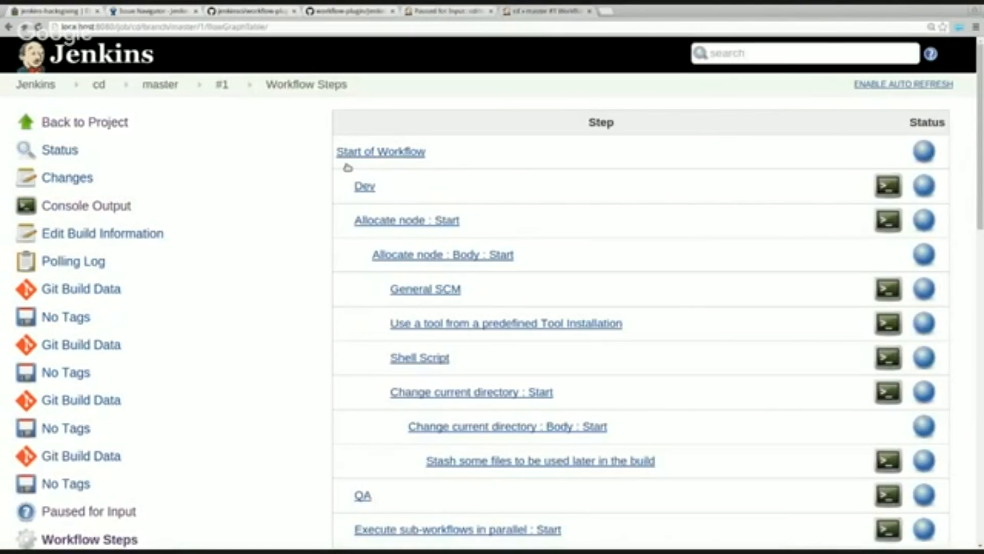
{"action": "mouse_move", "coordinate": [294, 225]}
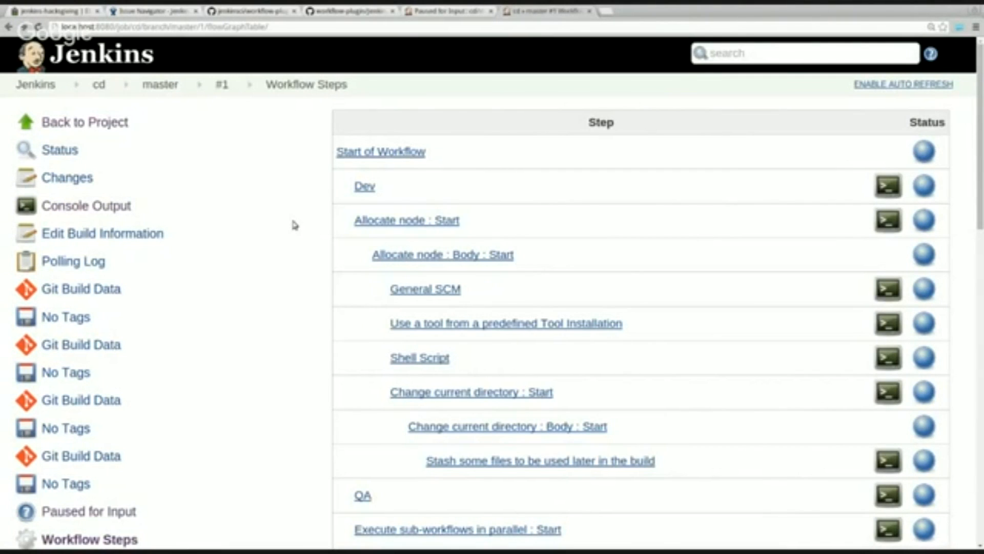
{"action": "scroll", "scroll_direction": "down", "scroll_amount": 3}
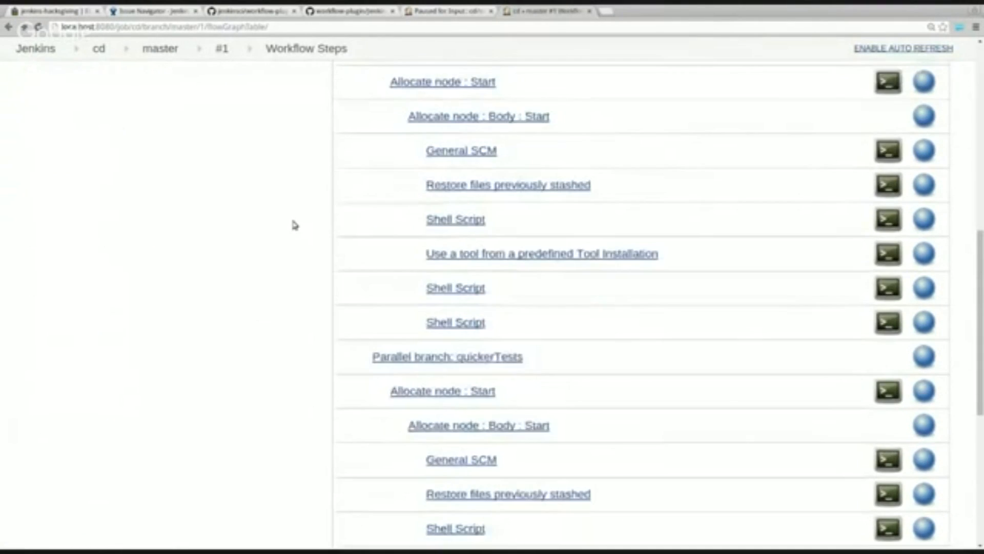
{"action": "scroll", "scroll_direction": "down", "scroll_amount": 3}
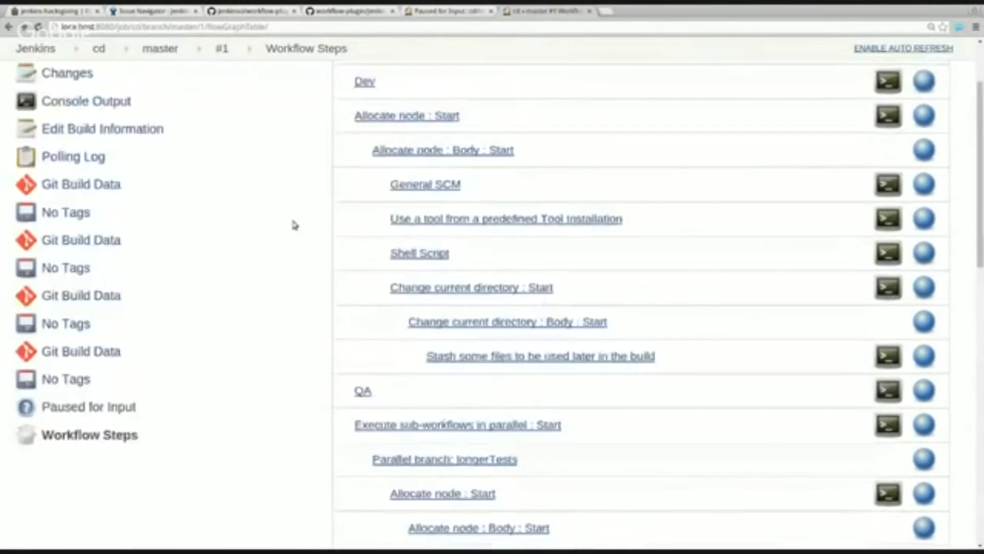
{"action": "left_click", "coordinate": [87, 406]}
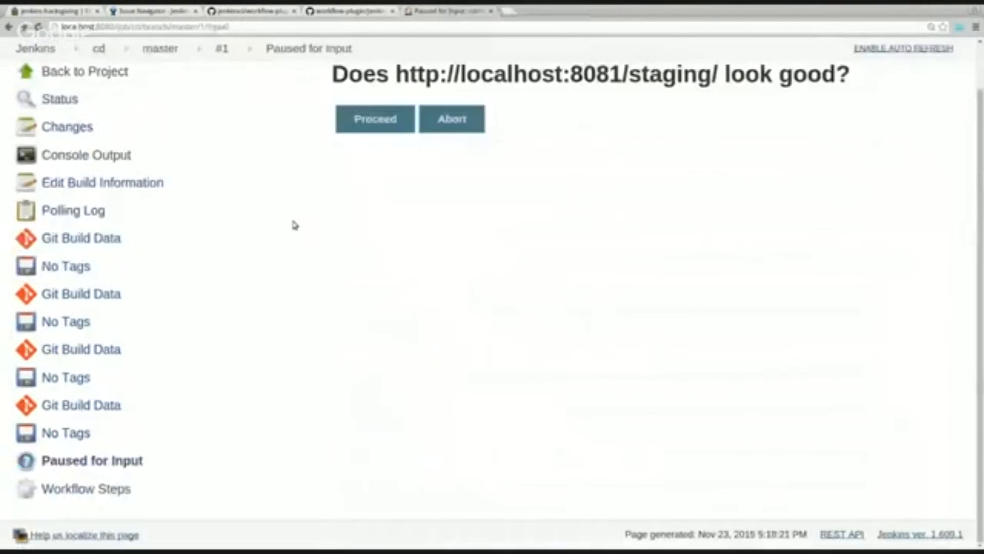
Proceed past staging for build #1, check its log, and return to the dashboard.
{"action": "left_click", "coordinate": [374, 118]}
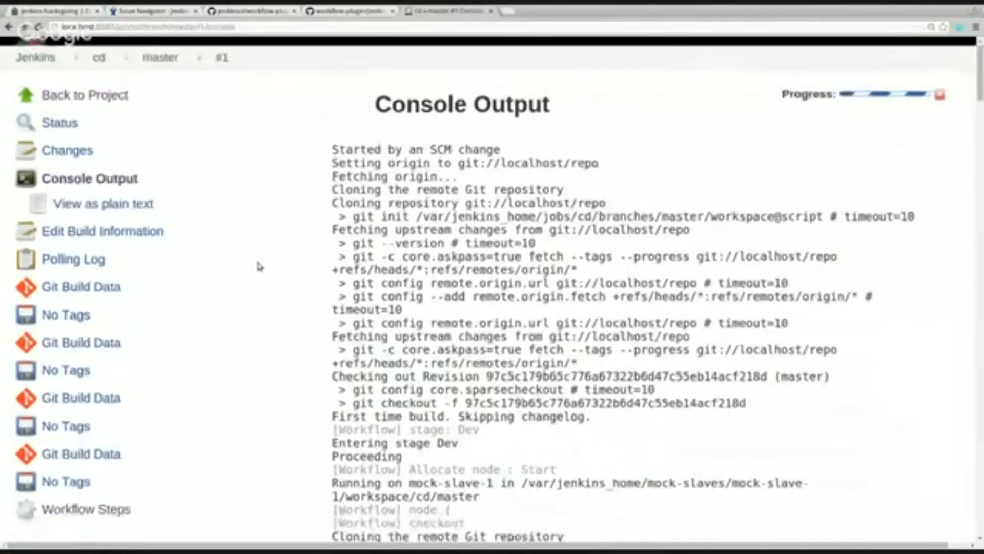
{"action": "scroll", "scroll_direction": "down", "scroll_amount": 3}
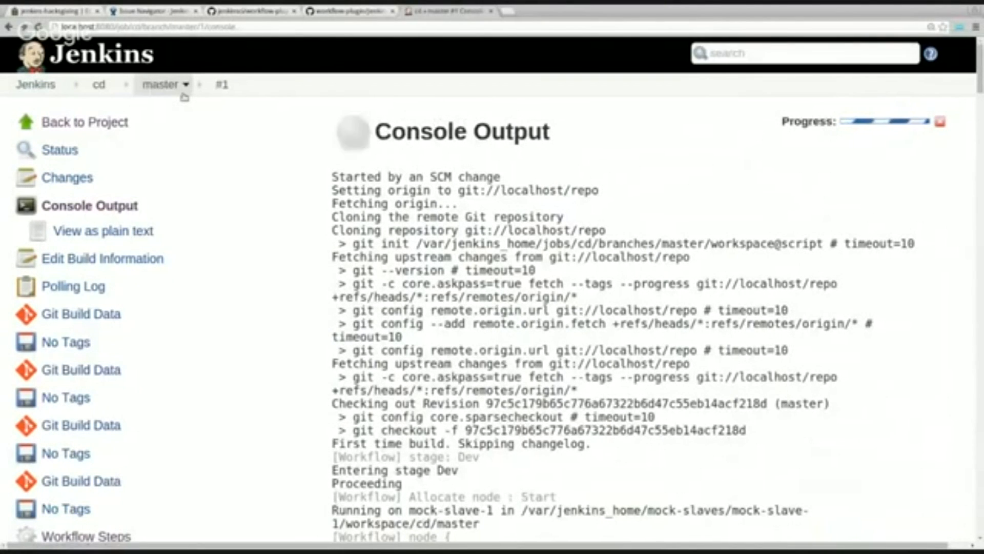
{"action": "left_click", "coordinate": [35, 83]}
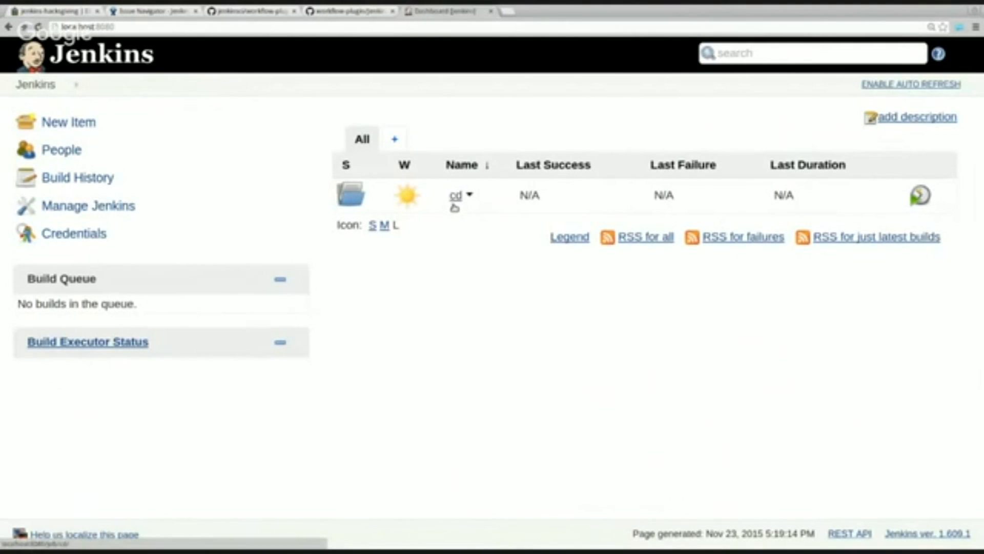
Open the cd project and schedule a new build of the master branch.
{"action": "left_click", "coordinate": [456, 195]}
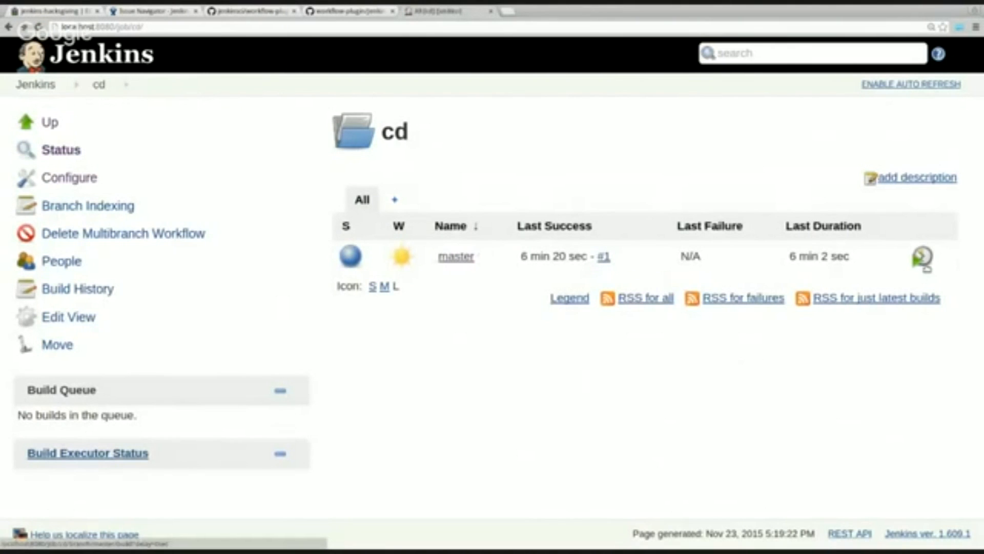
{"action": "left_click", "coordinate": [921, 256]}
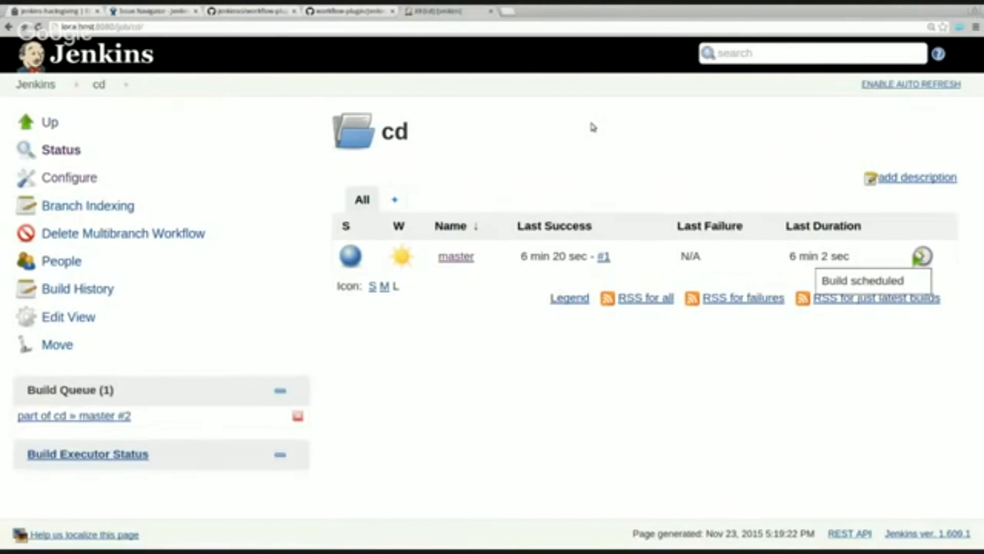
{"action": "mouse_move", "coordinate": [707, 238]}
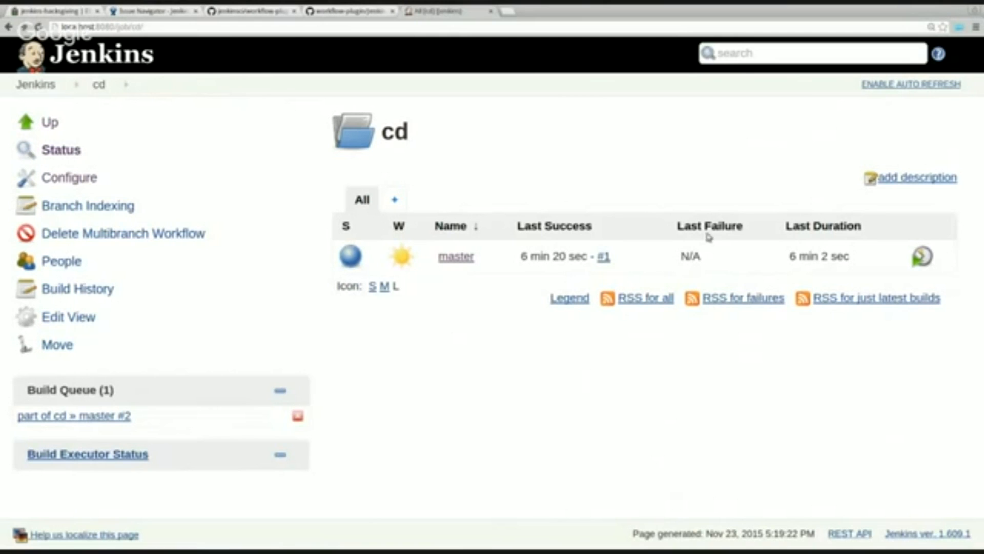
{"action": "mouse_move", "coordinate": [564, 172]}
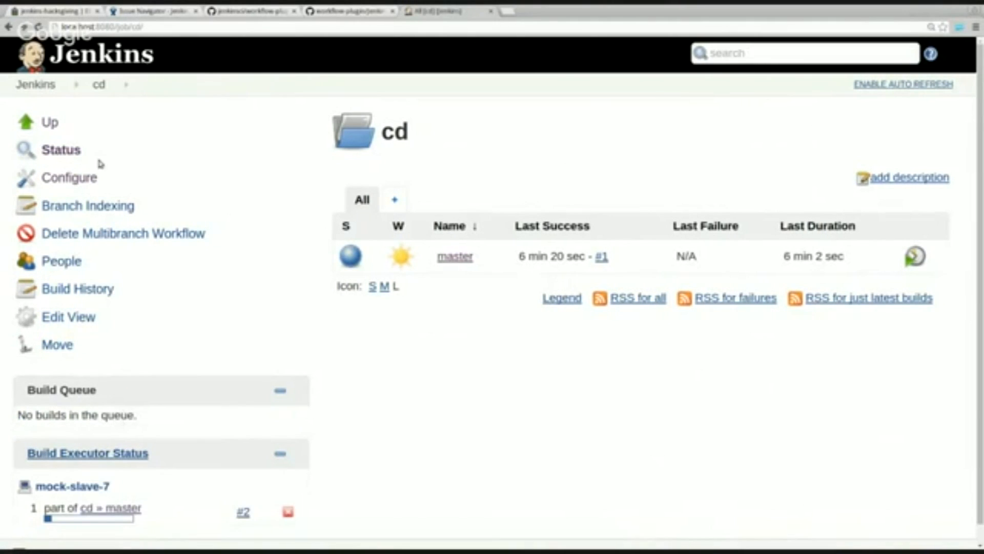
Return to the Jenkins dashboard to watch build #2 in Build Executor Status.
{"action": "left_click", "coordinate": [36, 84]}
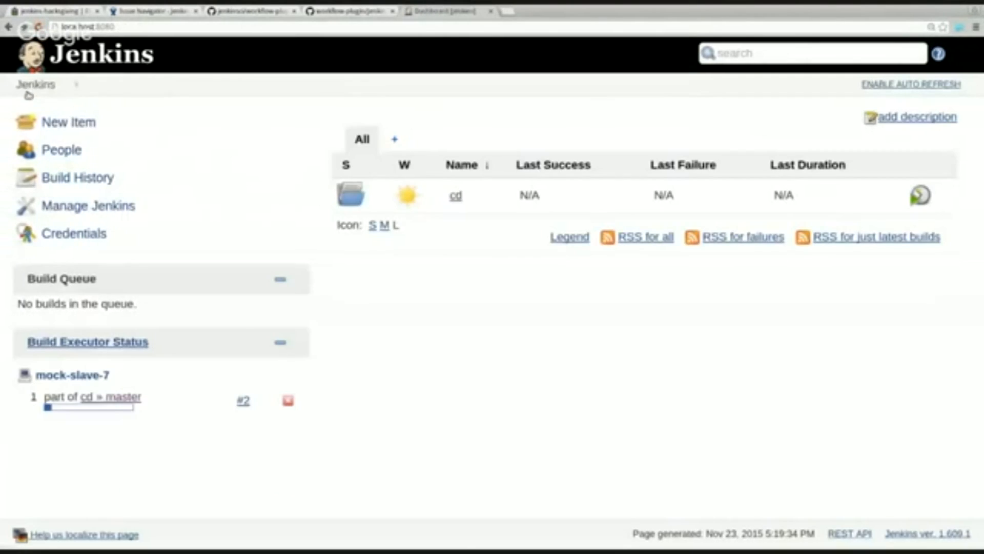
{"action": "mouse_move", "coordinate": [402, 388]}
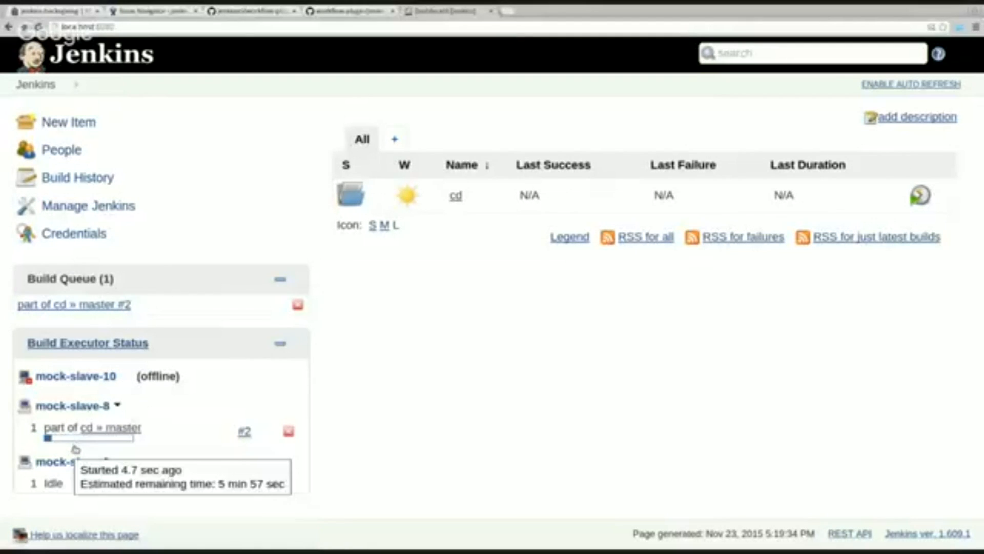
{"action": "mouse_move", "coordinate": [405, 449]}
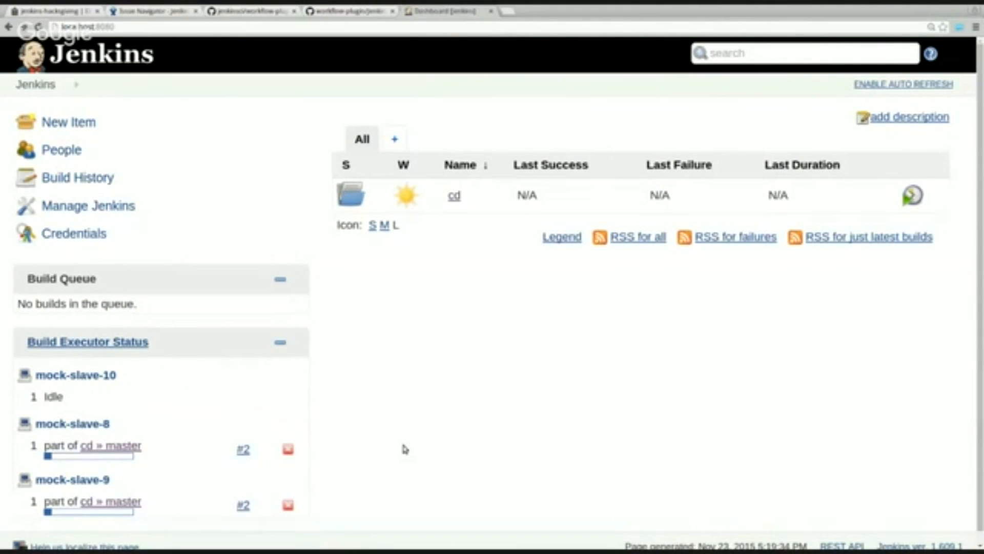
{"action": "mouse_move", "coordinate": [383, 442]}
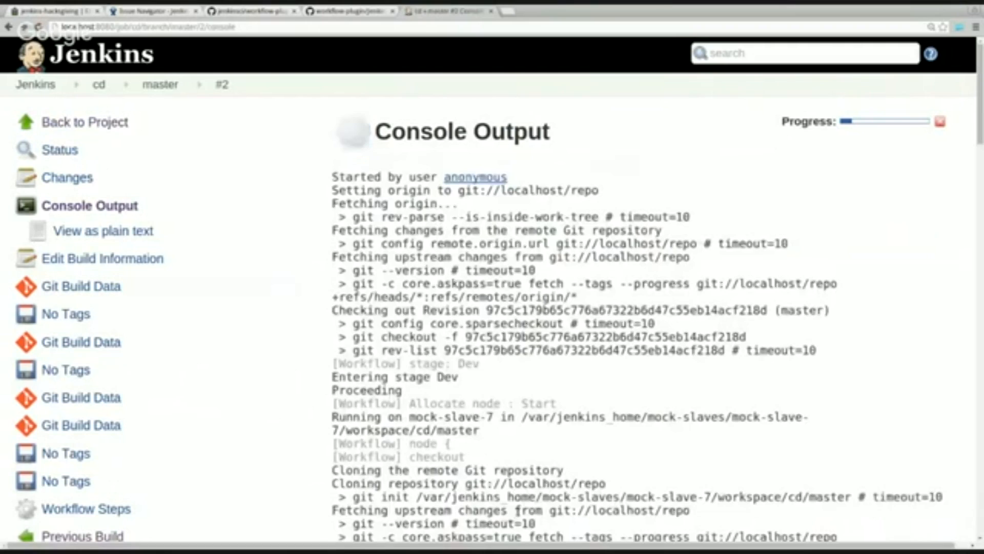
{"action": "scroll", "scroll_direction": "down", "scroll_amount": 3}
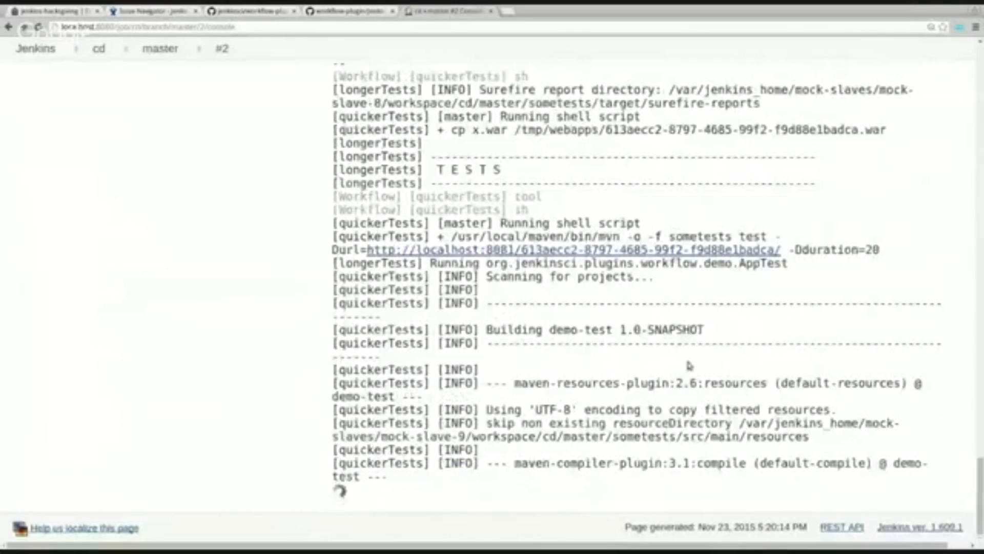
{"action": "scroll", "scroll_direction": "down", "scroll_amount": 3}
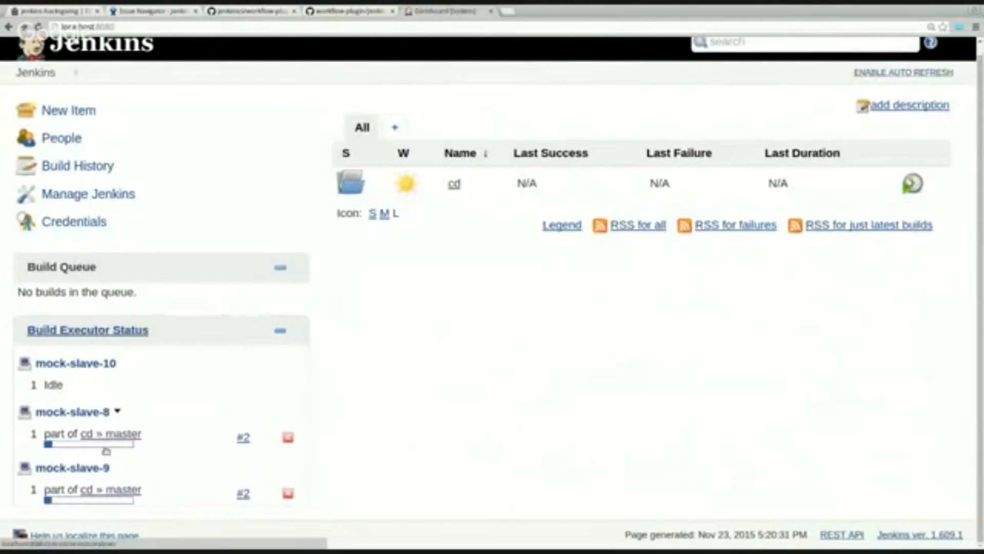
{"action": "mouse_move", "coordinate": [87, 442]}
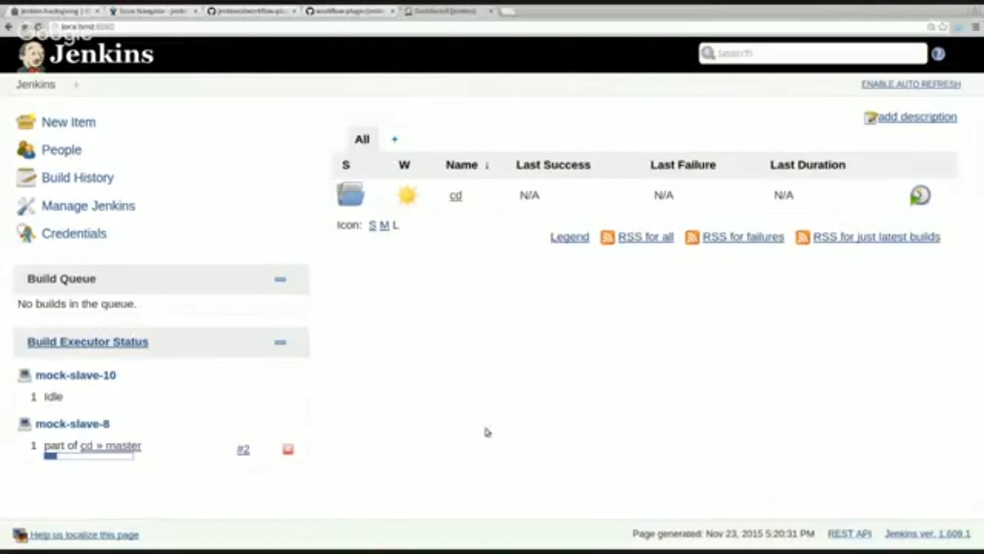
{"action": "mouse_move", "coordinate": [582, 447]}
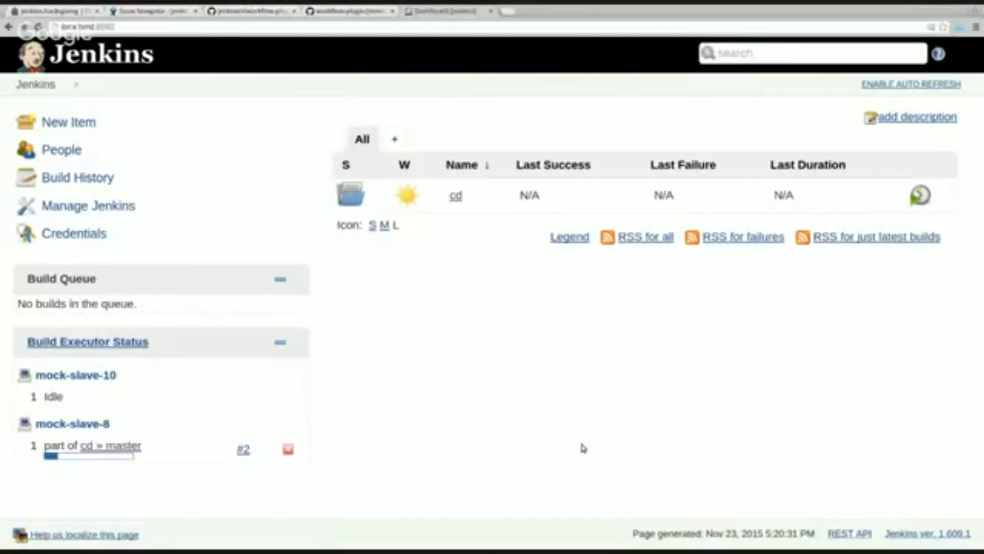
{"action": "mouse_move", "coordinate": [525, 391]}
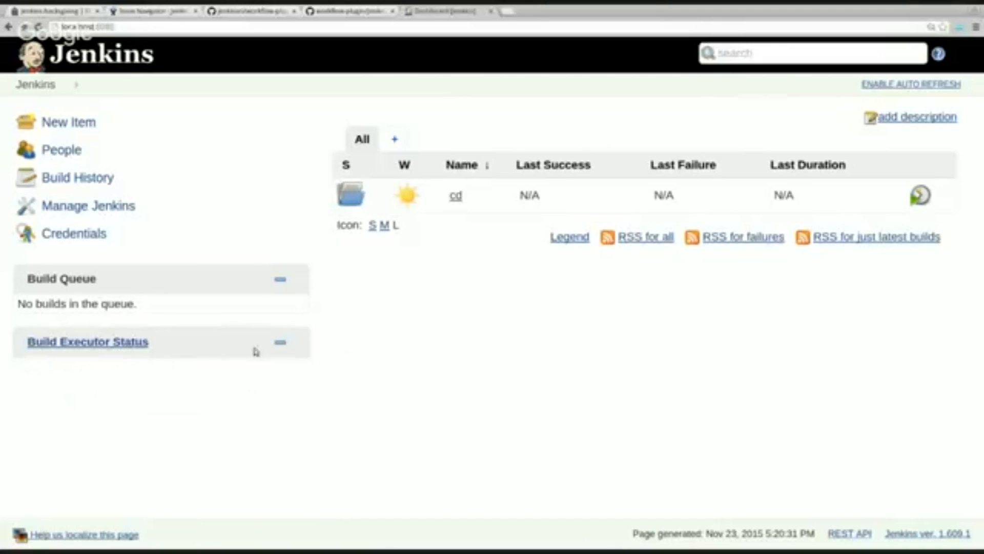
{"action": "mouse_move", "coordinate": [511, 349]}
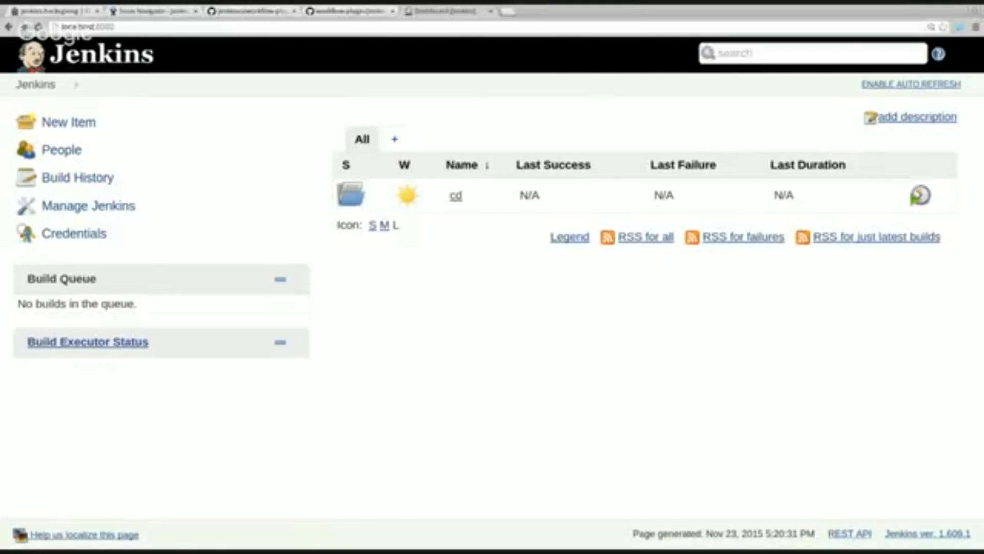
{"action": "mouse_move", "coordinate": [512, 253]}
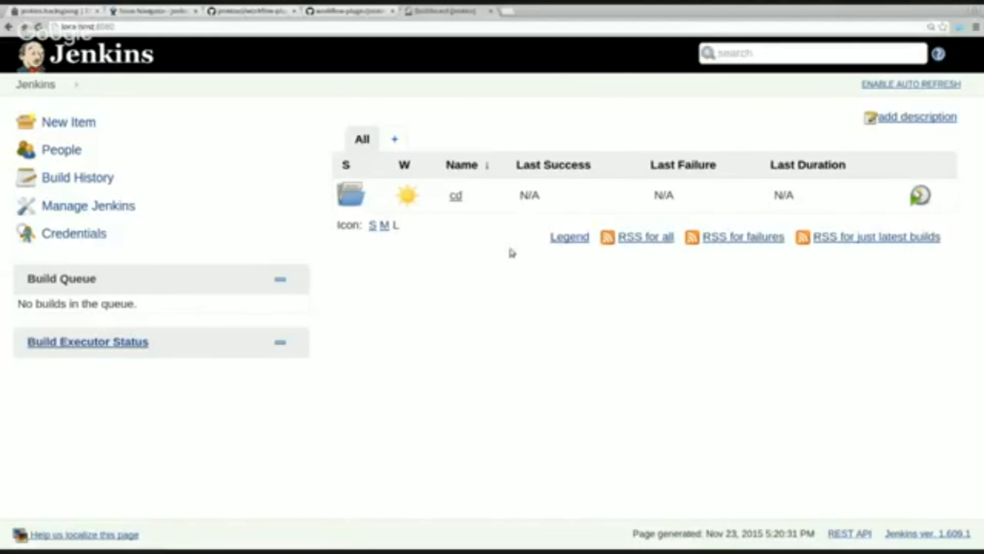
Open the cd project page listing master with last success #1.
{"action": "left_click", "coordinate": [454, 196]}
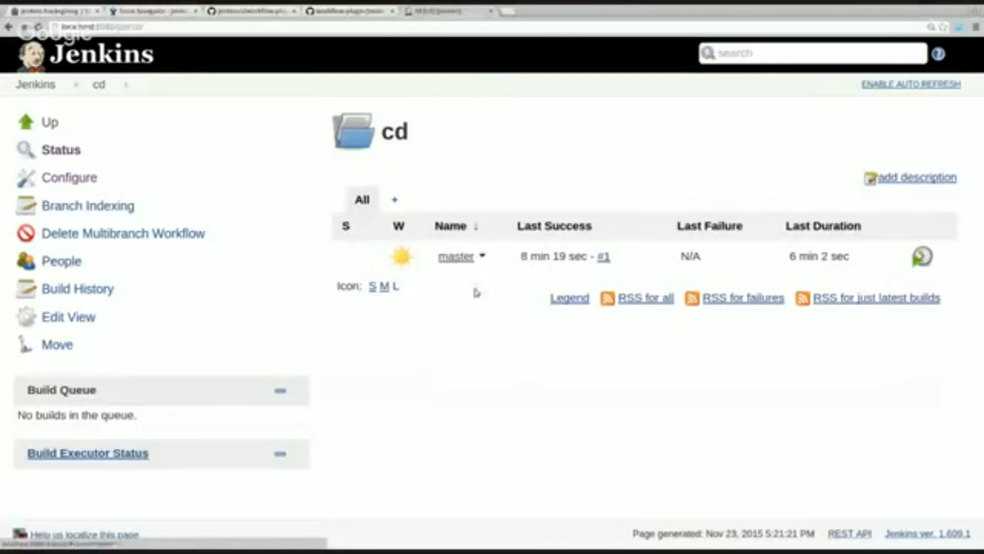
{"action": "mouse_move", "coordinate": [306, 243]}
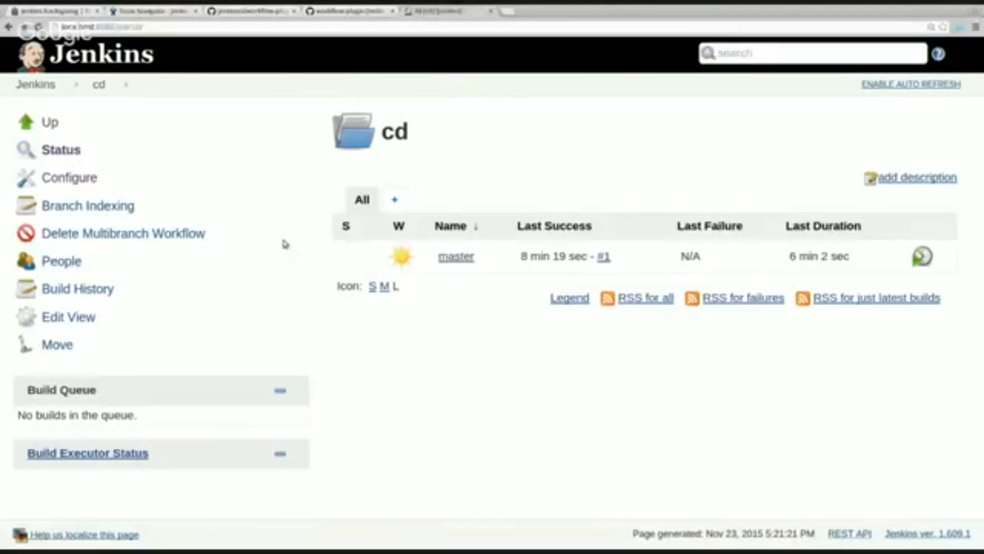
{"action": "mouse_move", "coordinate": [279, 238]}
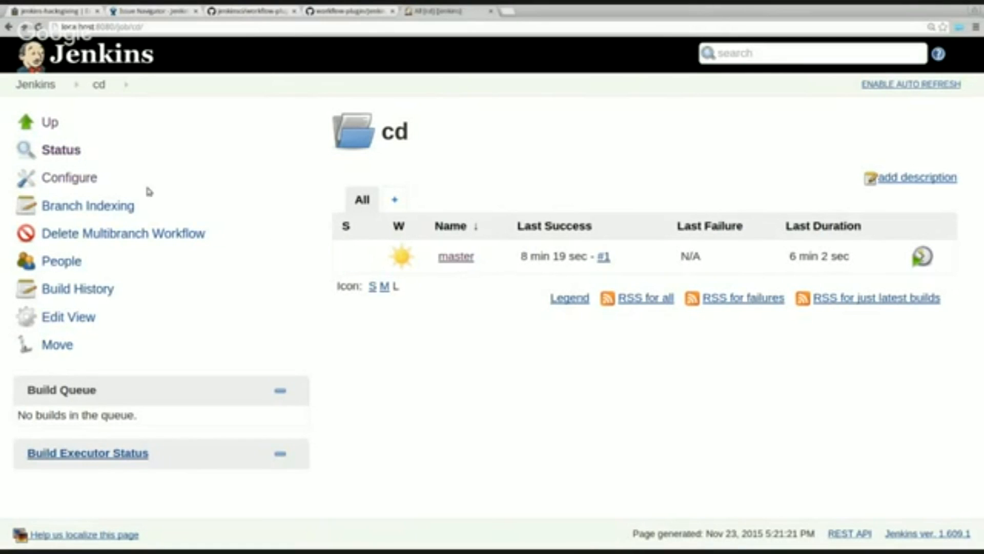
Open cd's configuration and expand the Git source's include (*) and exclude branch fields.
{"action": "left_click", "coordinate": [69, 177]}
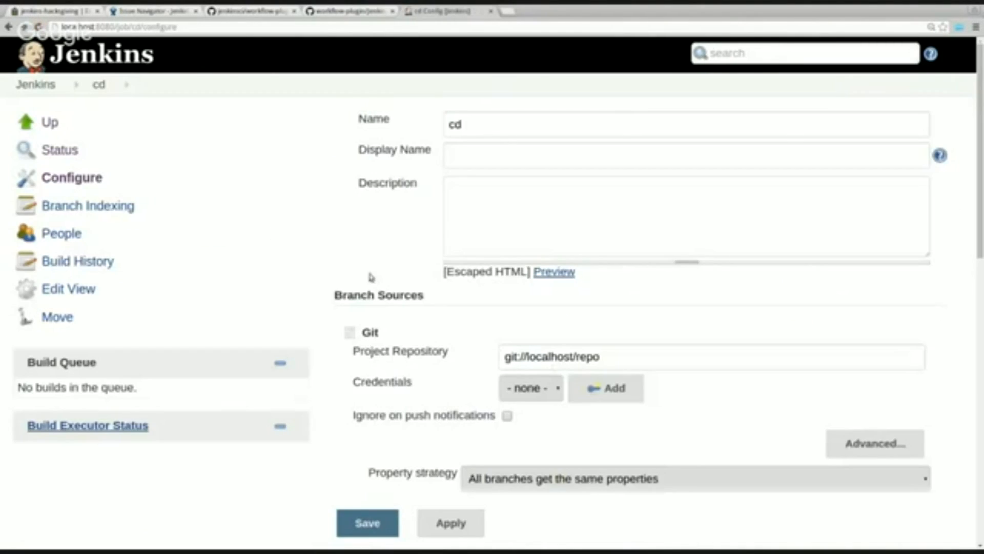
{"action": "scroll", "scroll_direction": "down", "scroll_amount": 3}
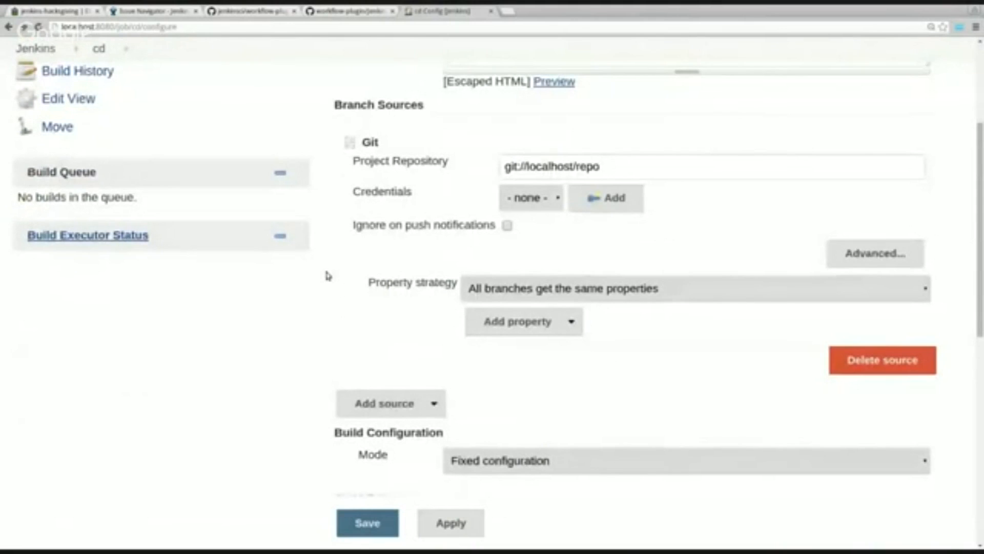
{"action": "mouse_move", "coordinate": [780, 255]}
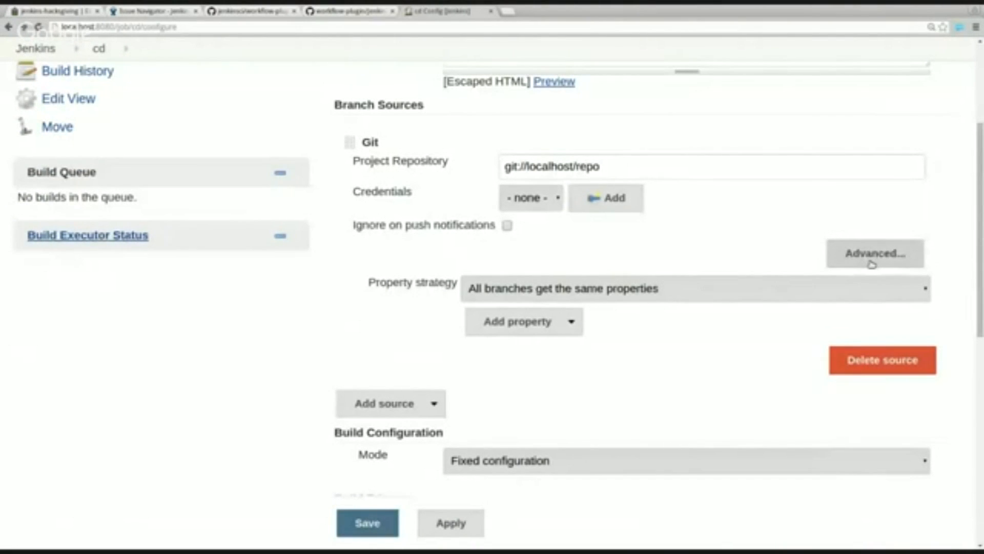
{"action": "left_click", "coordinate": [874, 253]}
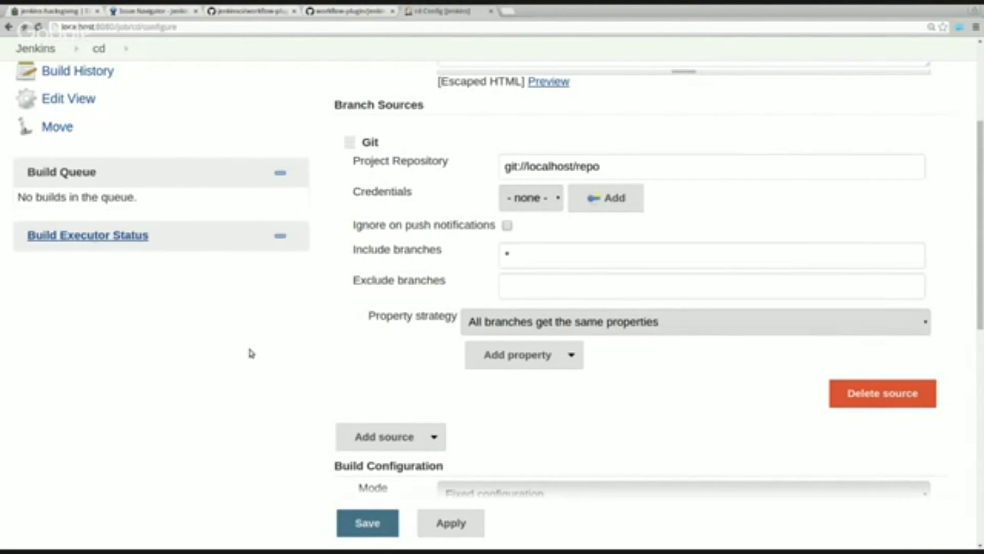
{"action": "scroll", "scroll_direction": "down", "scroll_amount": 3}
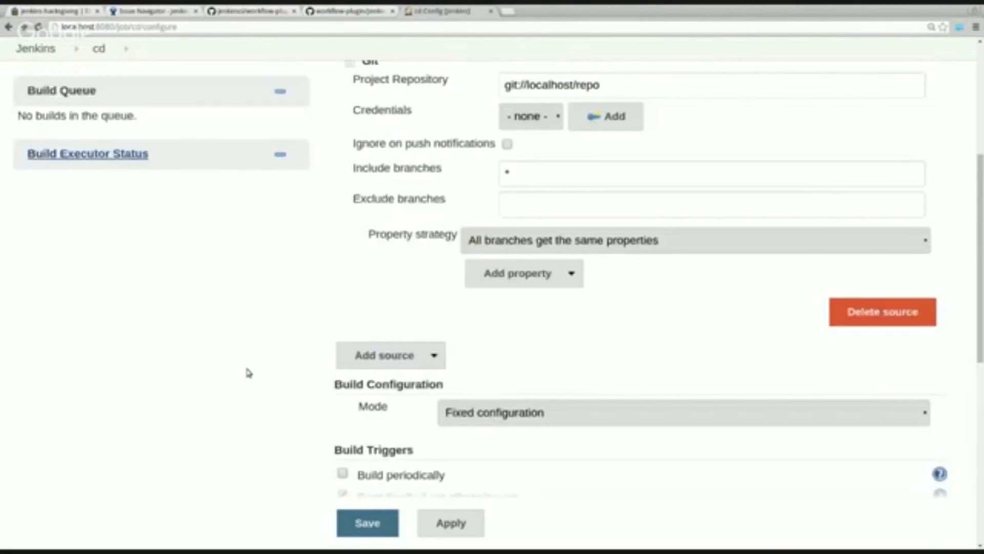
{"action": "scroll", "scroll_direction": "down", "scroll_amount": 3}
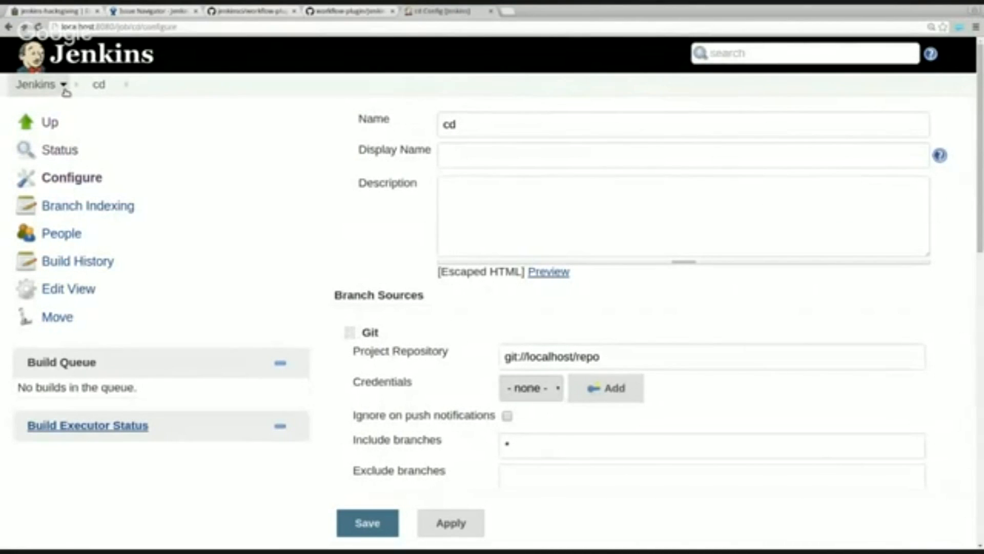
Filter available plugins for 'github br' and install GitHub Branch Source without restart.
{"action": "left_click", "coordinate": [37, 84]}
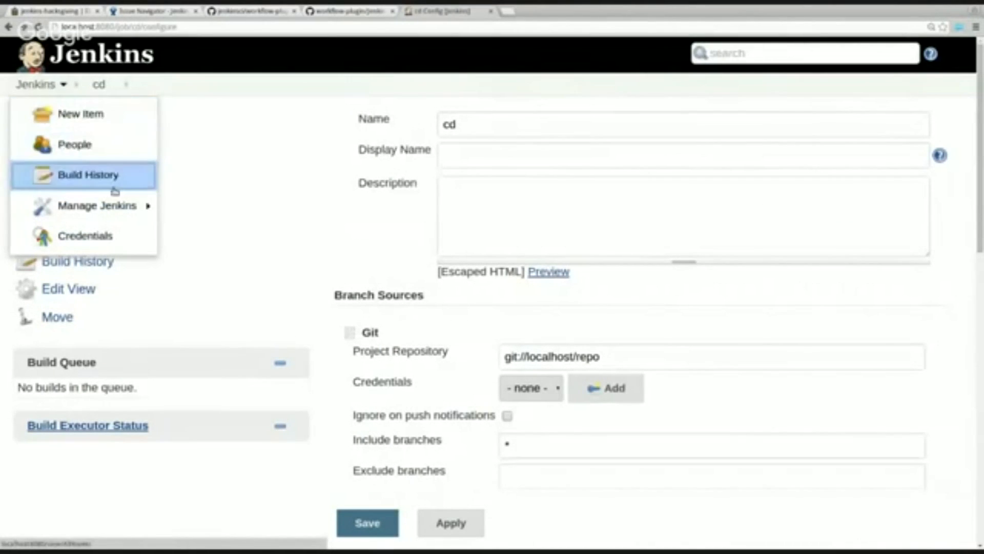
{"action": "left_click", "coordinate": [81, 114]}
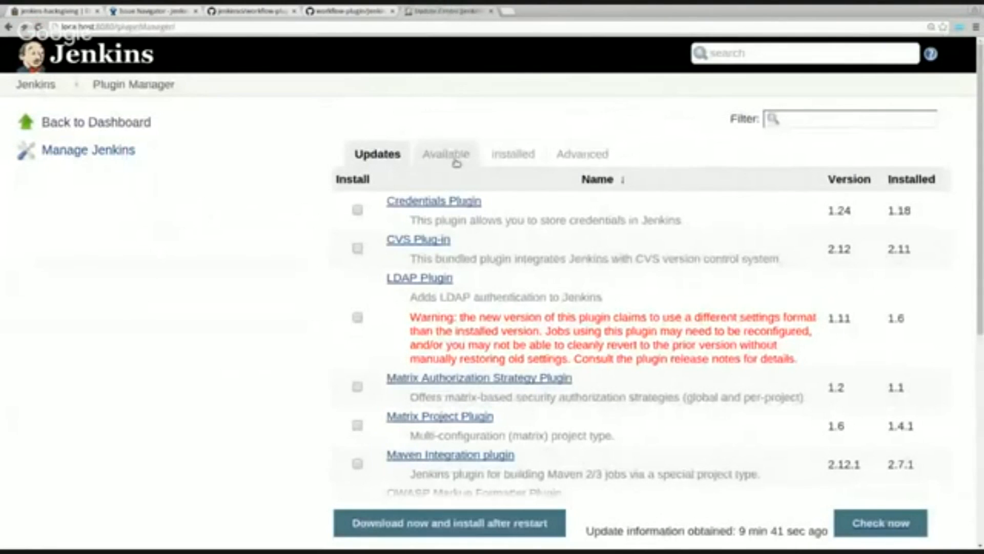
{"action": "left_click", "coordinate": [445, 153]}
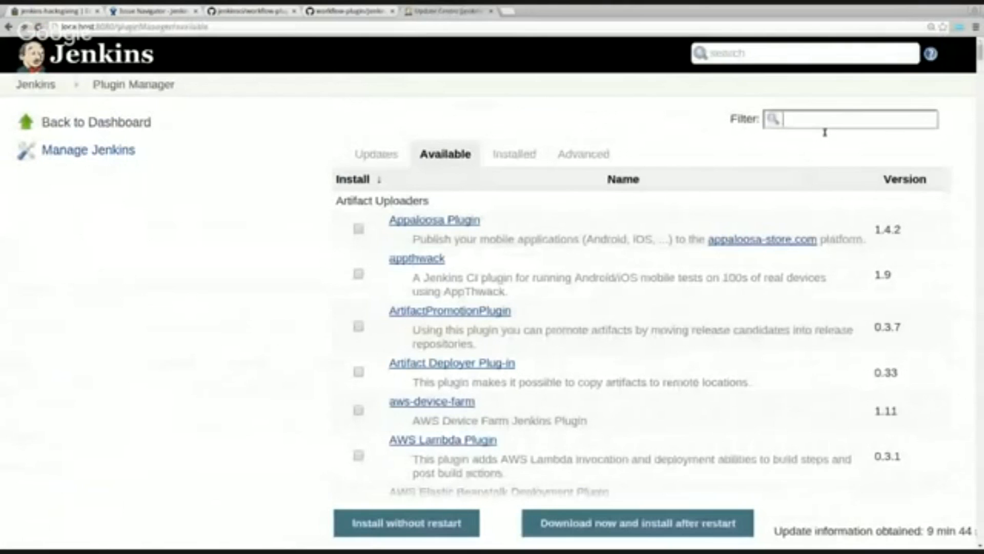
{"action": "type", "text": "github br"}
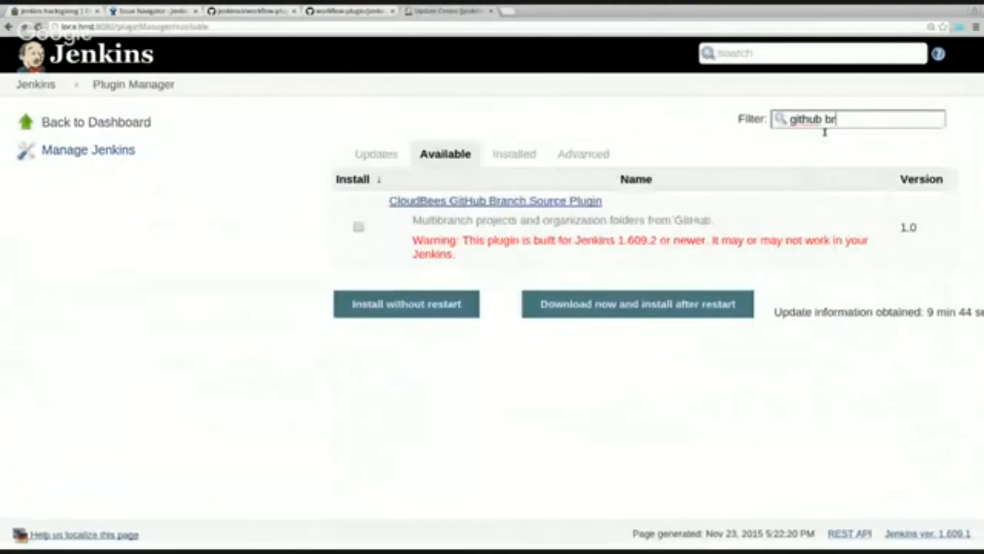
{"action": "left_click", "coordinate": [358, 227]}
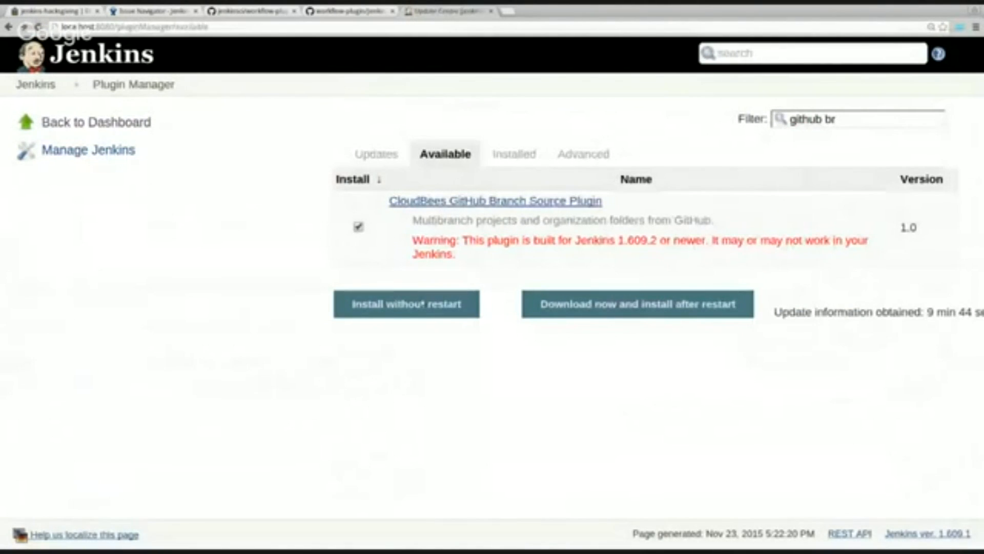
{"action": "left_click", "coordinate": [406, 304]}
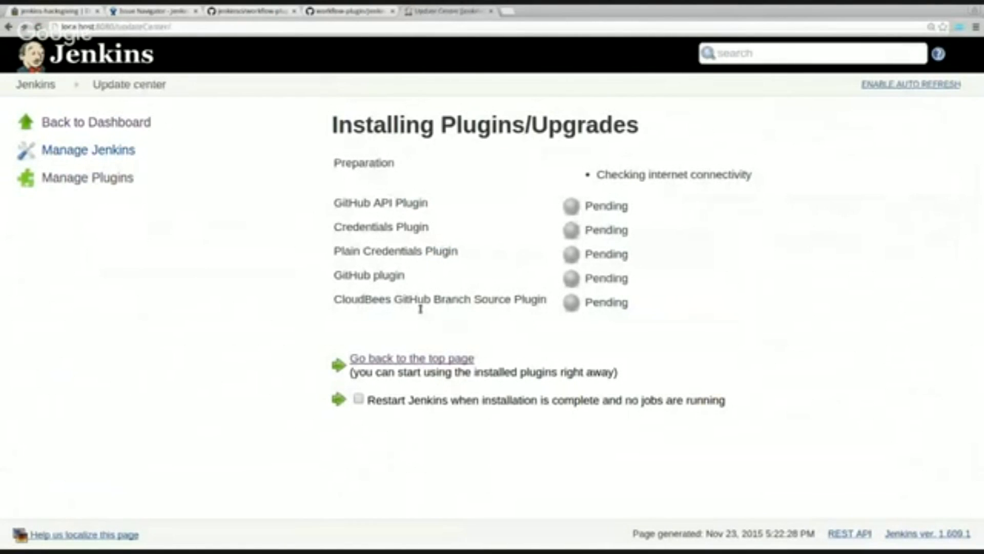
{"action": "mouse_move", "coordinate": [278, 232]}
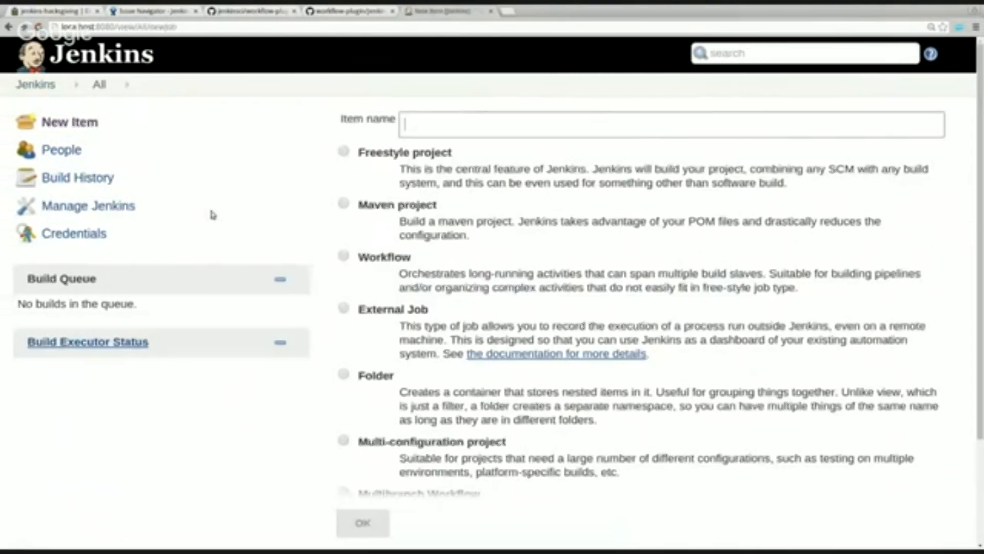
{"action": "mouse_move", "coordinate": [252, 223]}
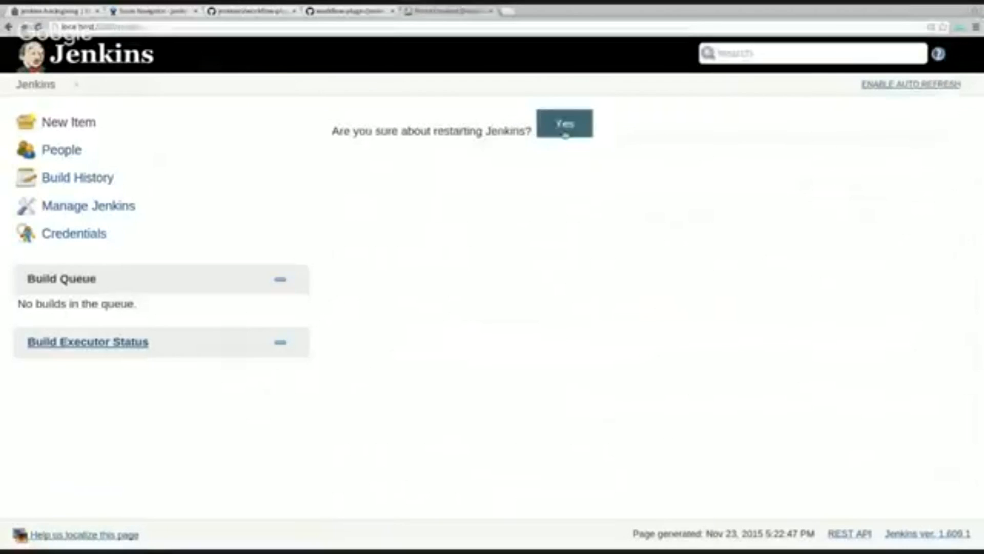
Confirm the Jenkins restart and wait for the dashboard to return.
{"action": "left_click", "coordinate": [563, 122]}
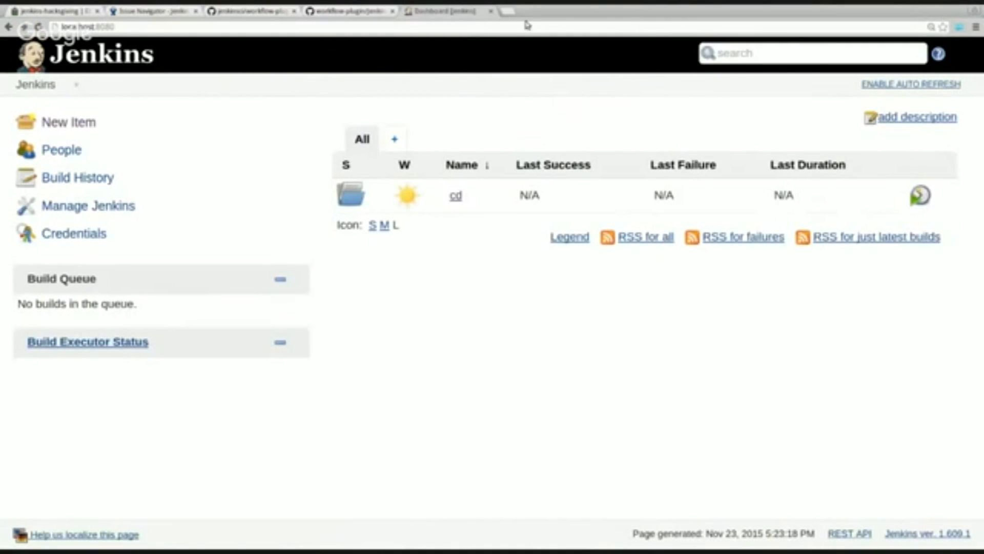
{"action": "mouse_move", "coordinate": [262, 138]}
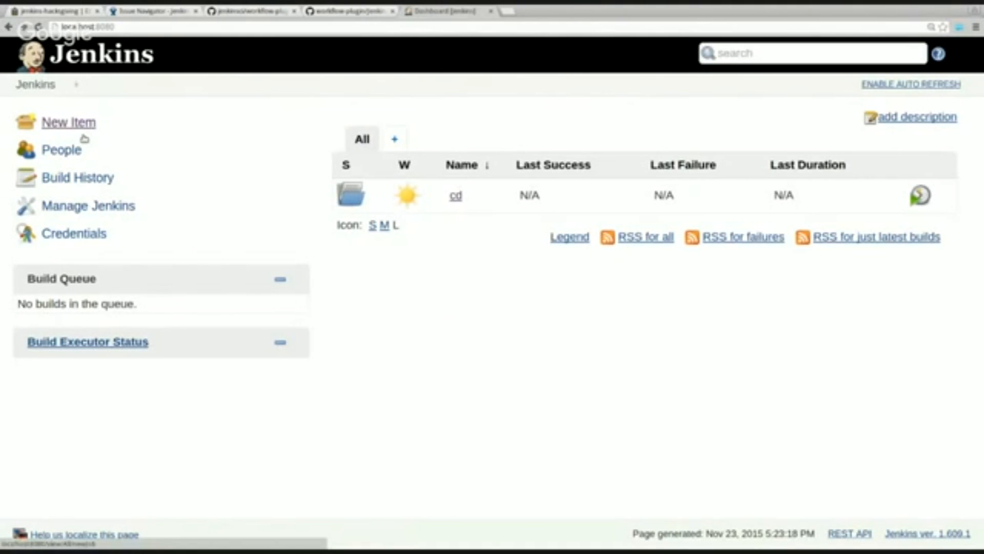
Create a GitHub Organization item named 'cloudbeers' with owner cloudbeers.
{"action": "left_click", "coordinate": [68, 123]}
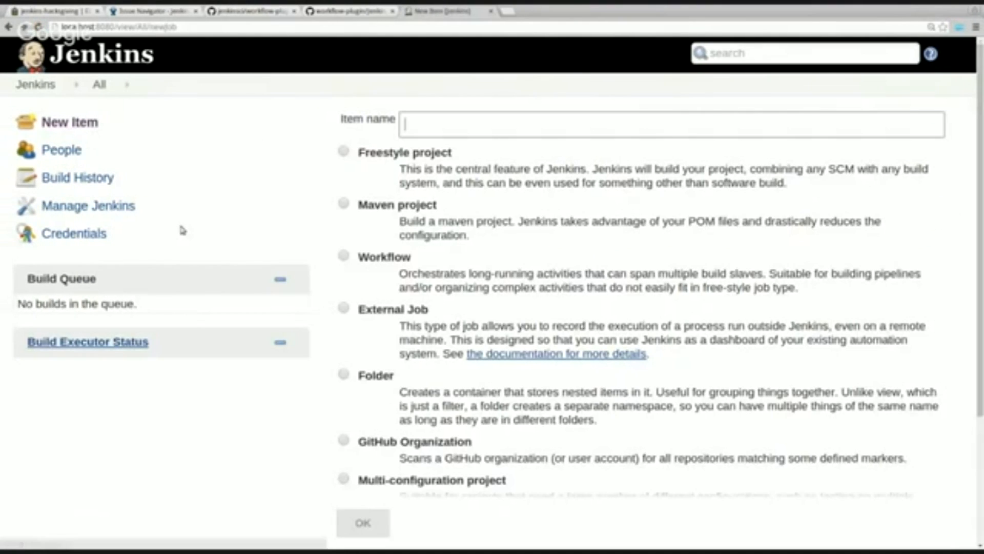
{"action": "scroll", "scroll_direction": "down", "scroll_amount": 3}
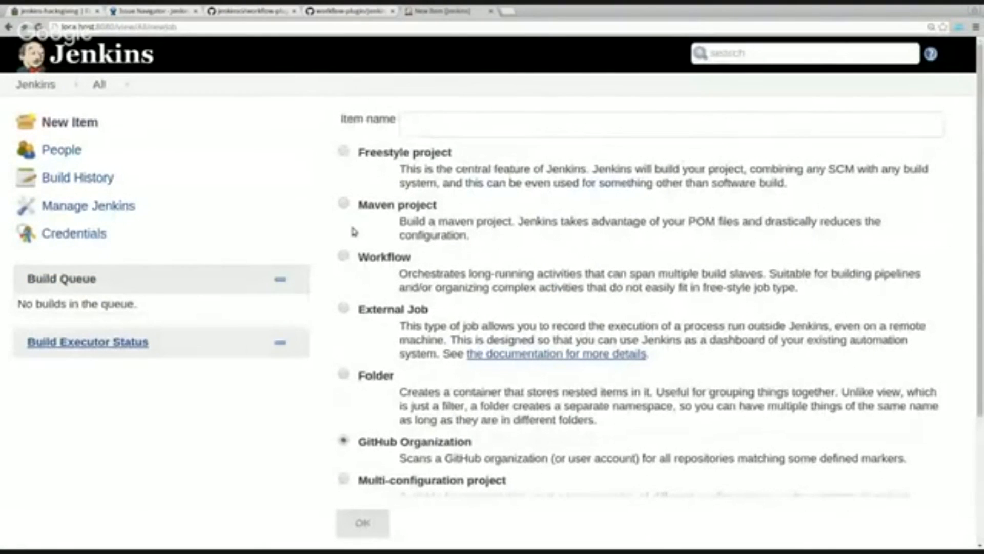
{"action": "type", "text": "cloudee"}
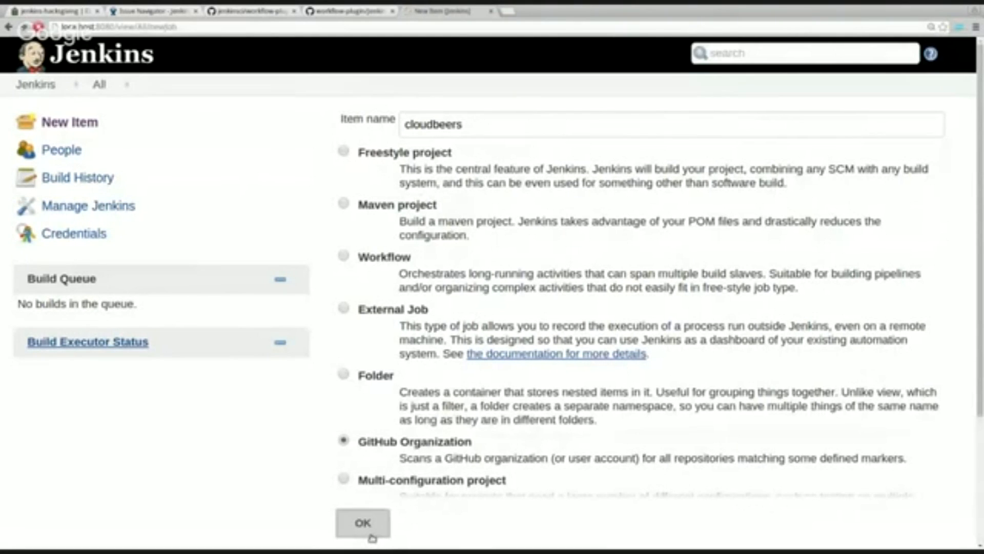
{"action": "left_click", "coordinate": [363, 522]}
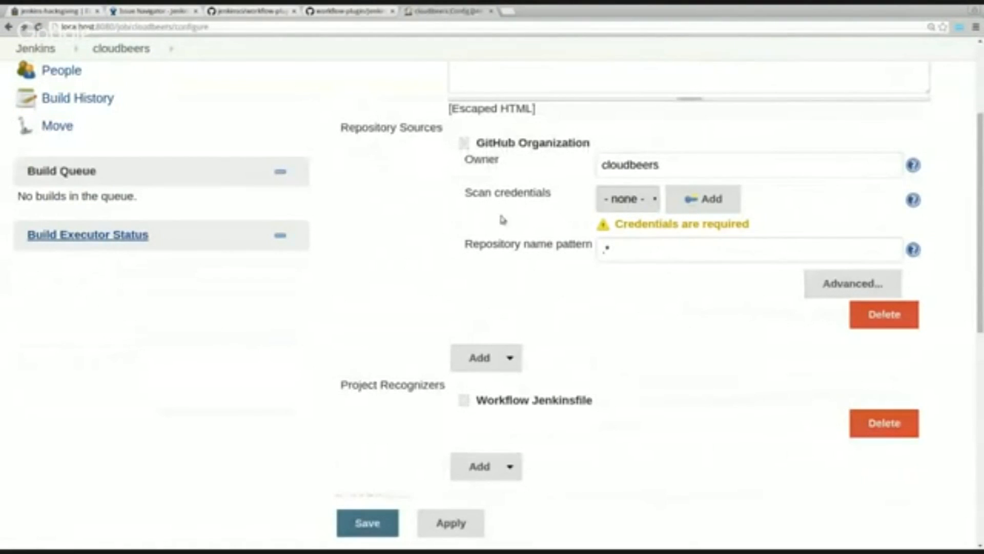
{"action": "mouse_move", "coordinate": [628, 216]}
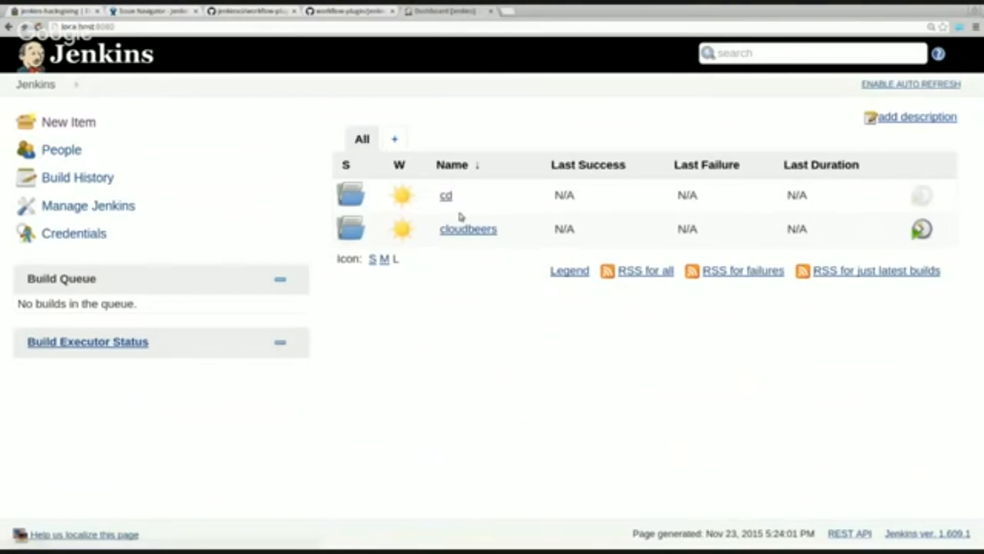
Open the 'cd' folder from the dashboard to see its master branch.
{"action": "left_click", "coordinate": [445, 195]}
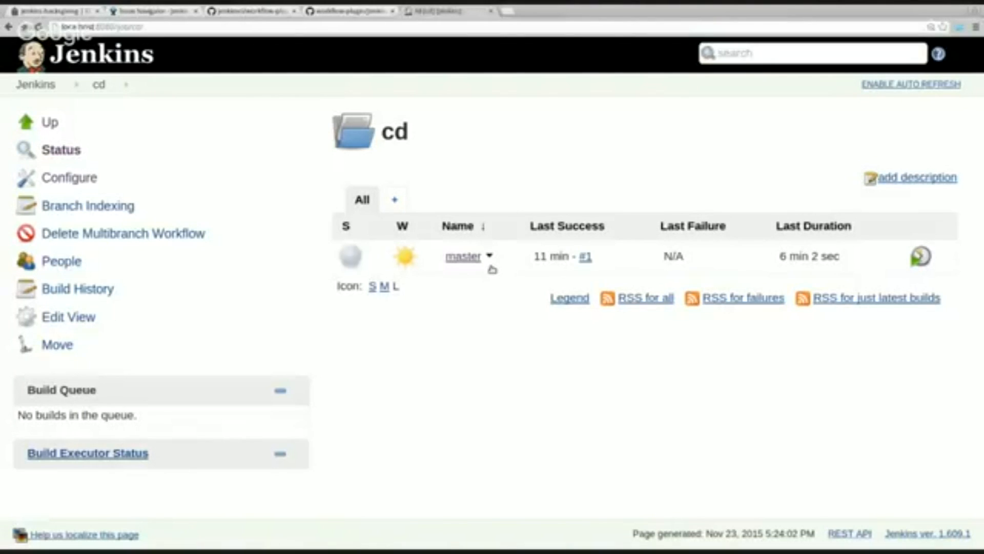
Open the cd/master branch configuration and enable the Snippet Generator.
{"action": "left_click", "coordinate": [462, 256]}
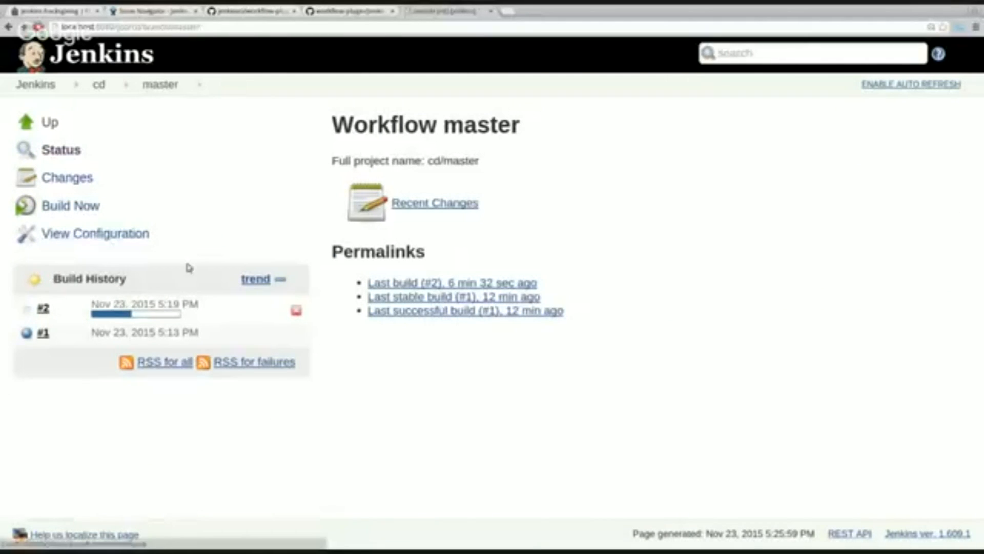
{"action": "left_click", "coordinate": [96, 234]}
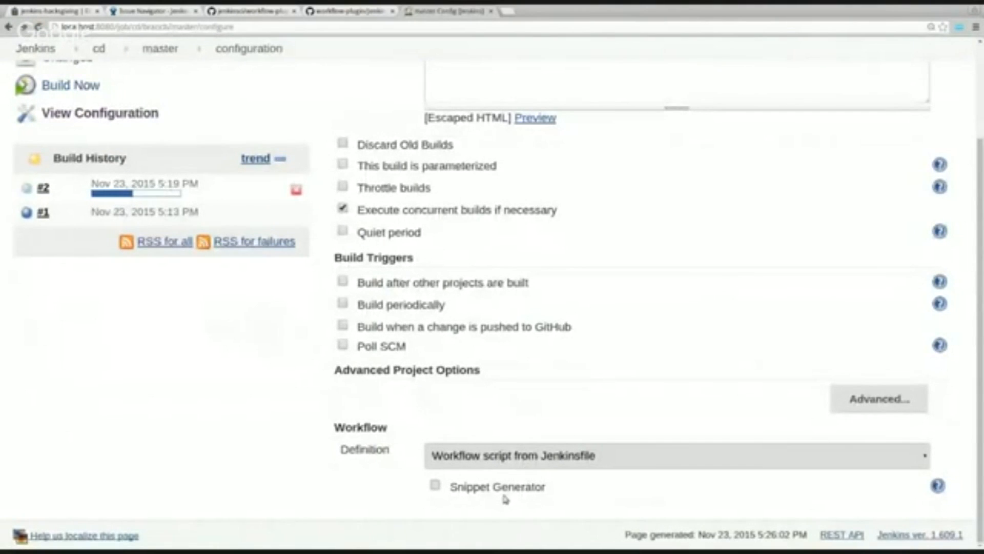
{"action": "left_click", "coordinate": [435, 485]}
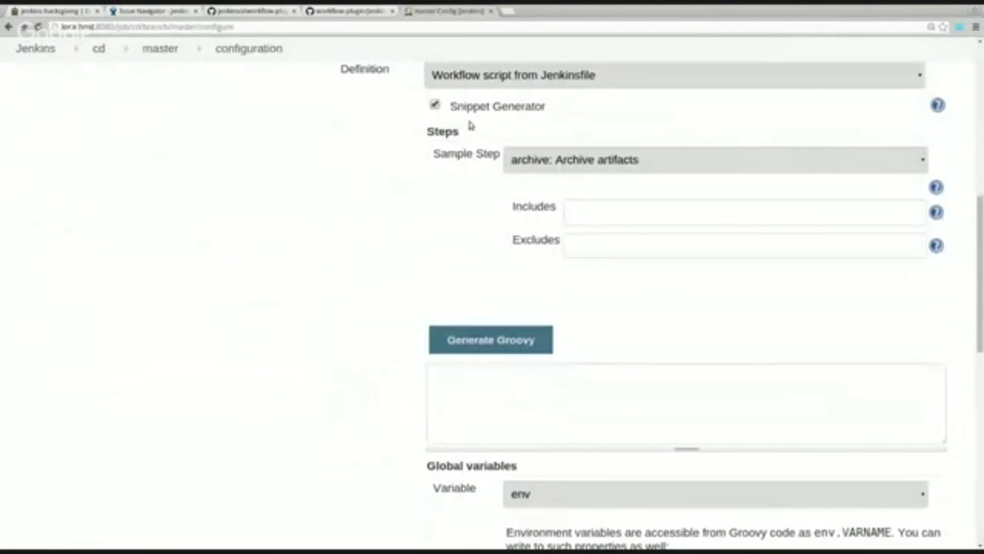
Generate the Groovy snippet build 'cd/master' and view the build step's help.
{"action": "double_click", "coordinate": [497, 106]}
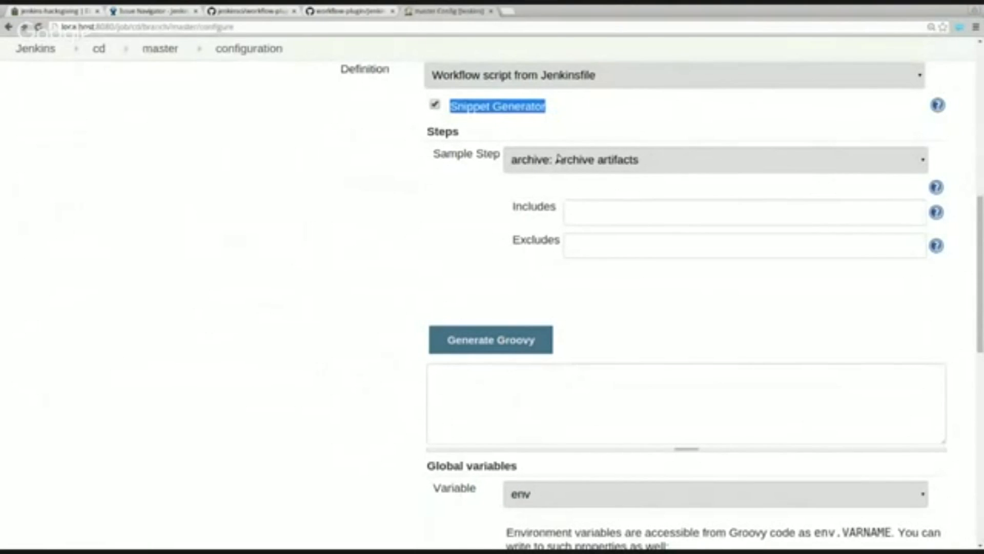
{"action": "left_click", "coordinate": [715, 159]}
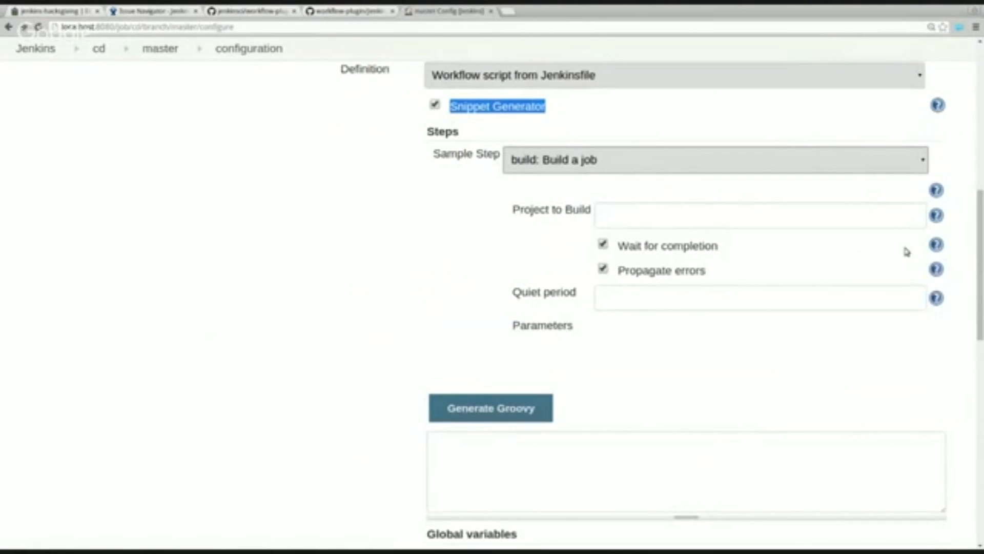
{"action": "left_click", "coordinate": [760, 215]}
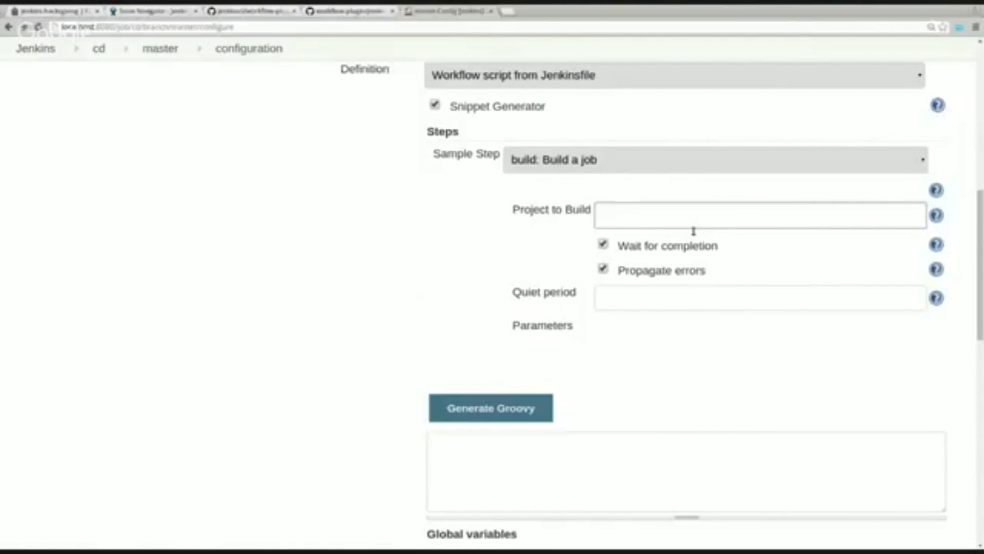
{"action": "type", "text": "cd/mast"}
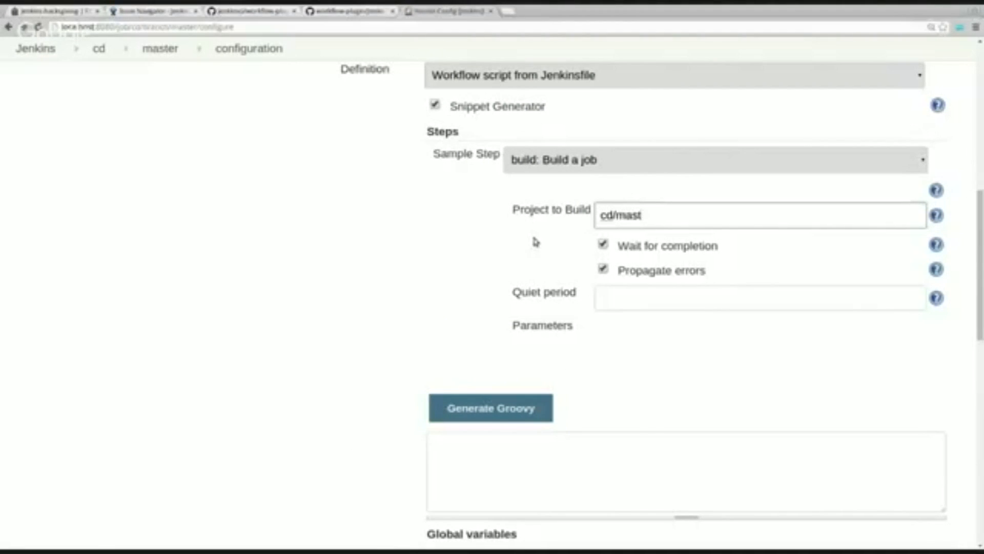
{"action": "type", "text": "er"}
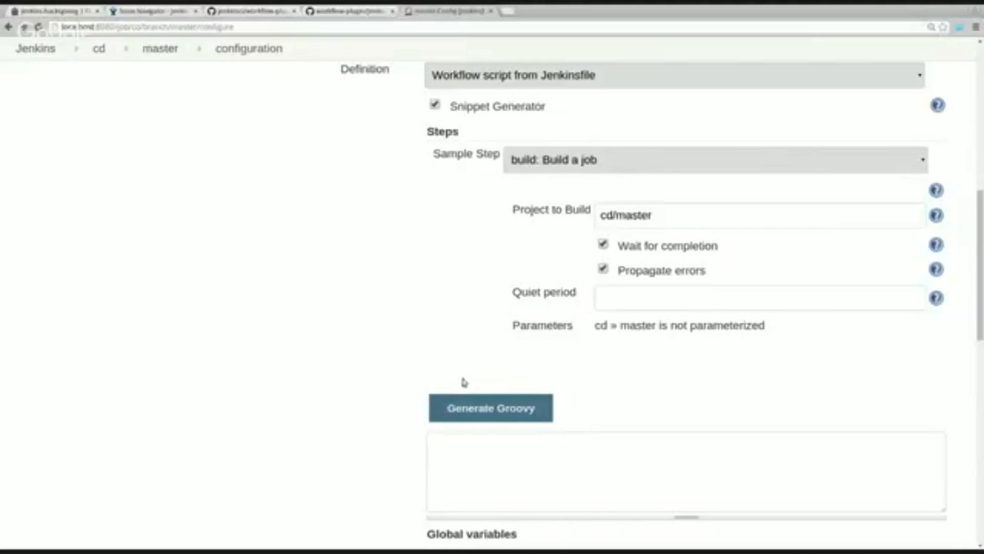
{"action": "left_click", "coordinate": [490, 407]}
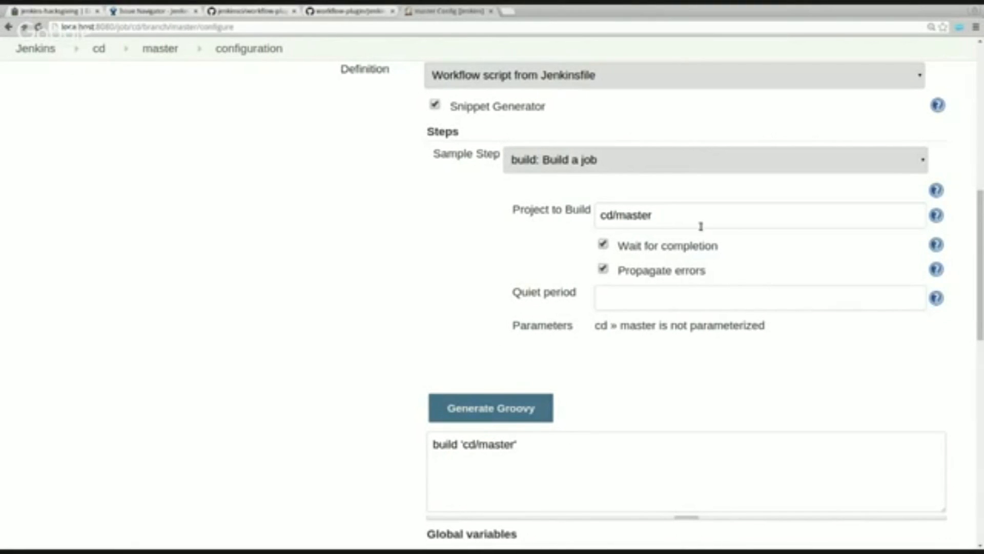
{"action": "left_click", "coordinate": [936, 190]}
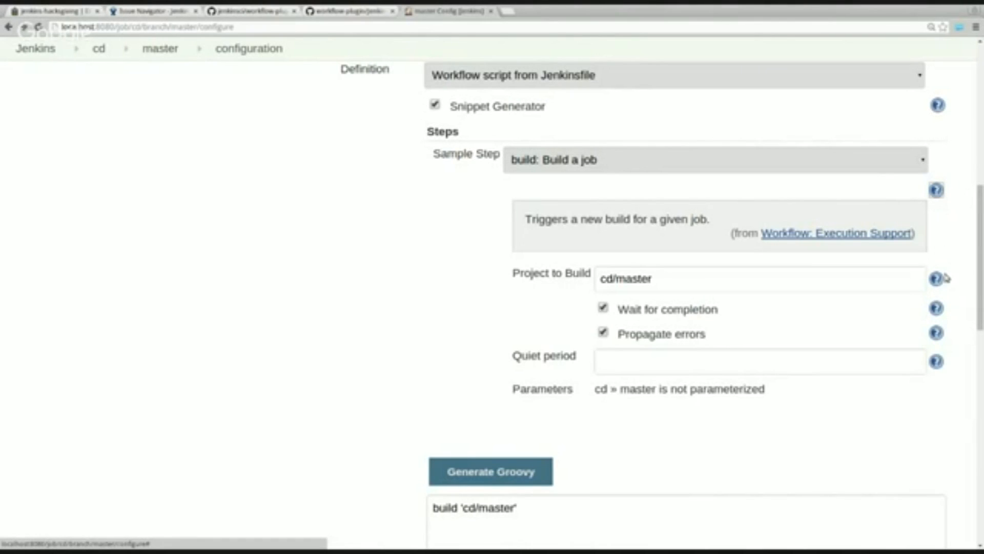
{"action": "left_click", "coordinate": [936, 278]}
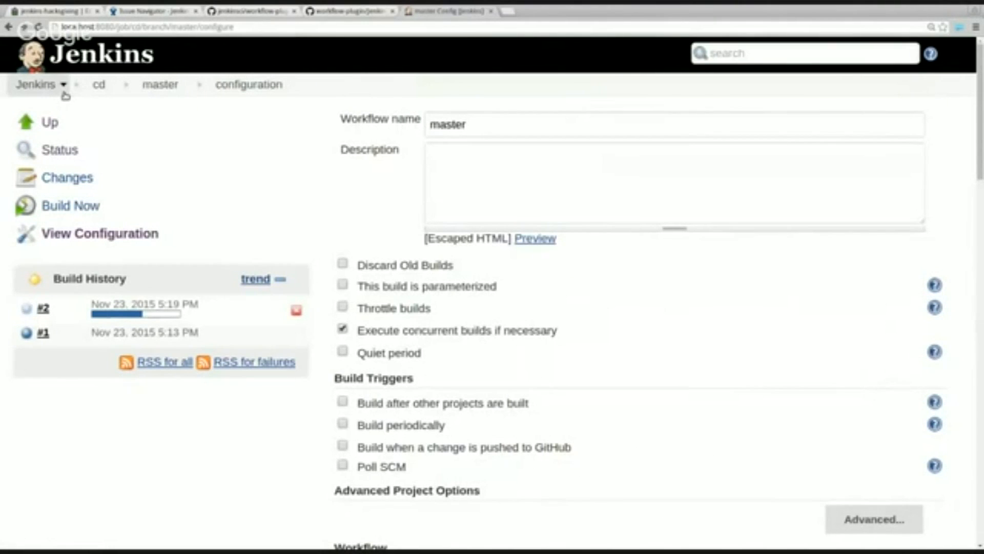
Create a new Workflow job named 'flow'.
{"action": "left_click", "coordinate": [35, 84]}
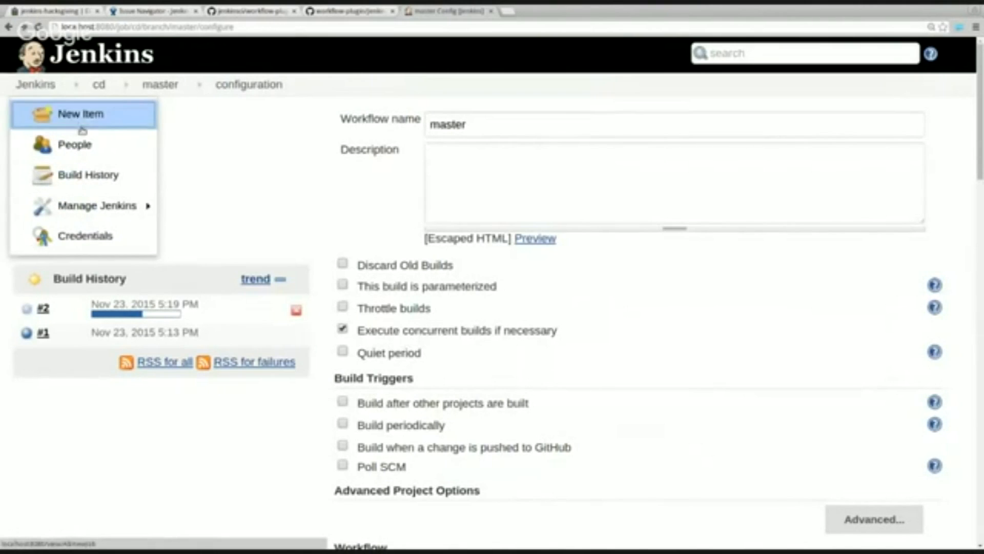
{"action": "left_click", "coordinate": [80, 113]}
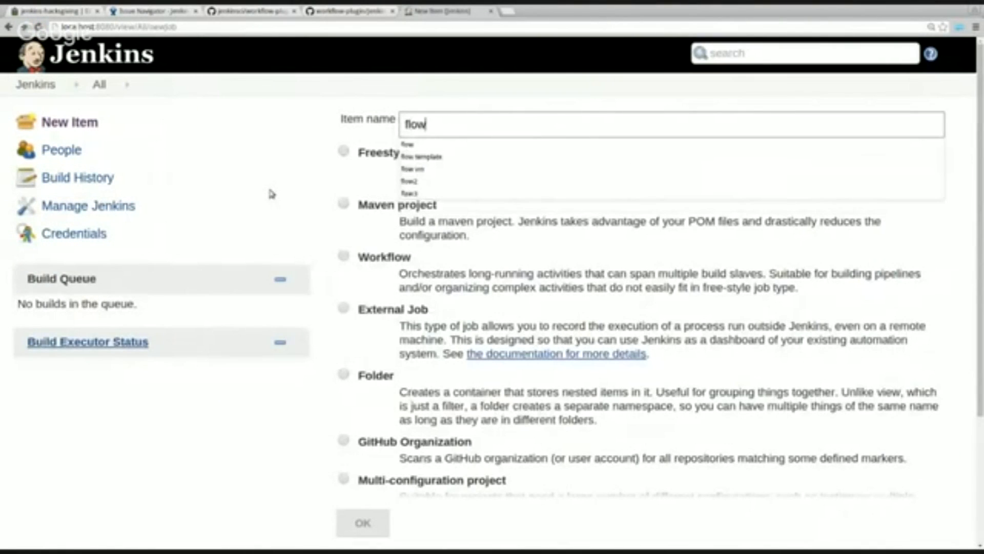
{"action": "left_click", "coordinate": [344, 257]}
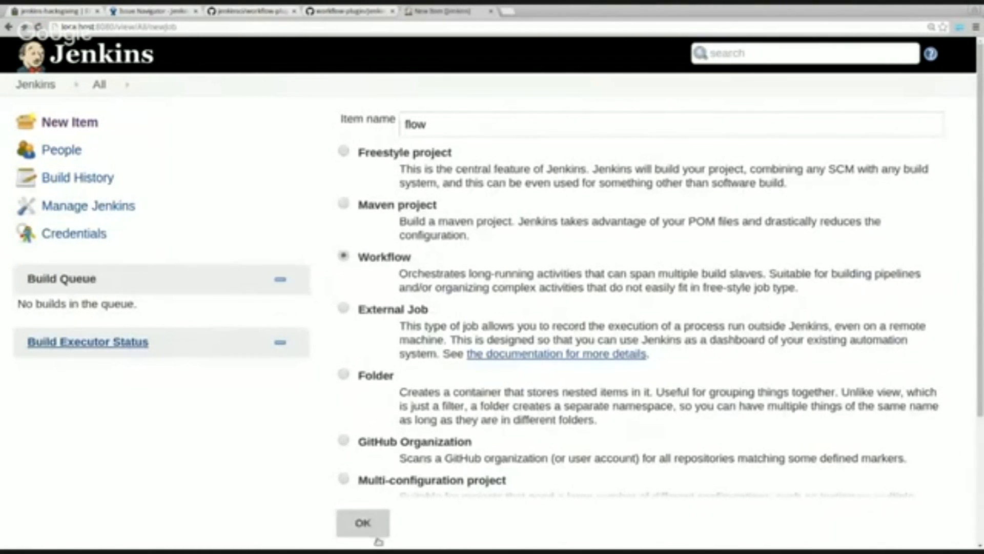
{"action": "left_click", "coordinate": [363, 522]}
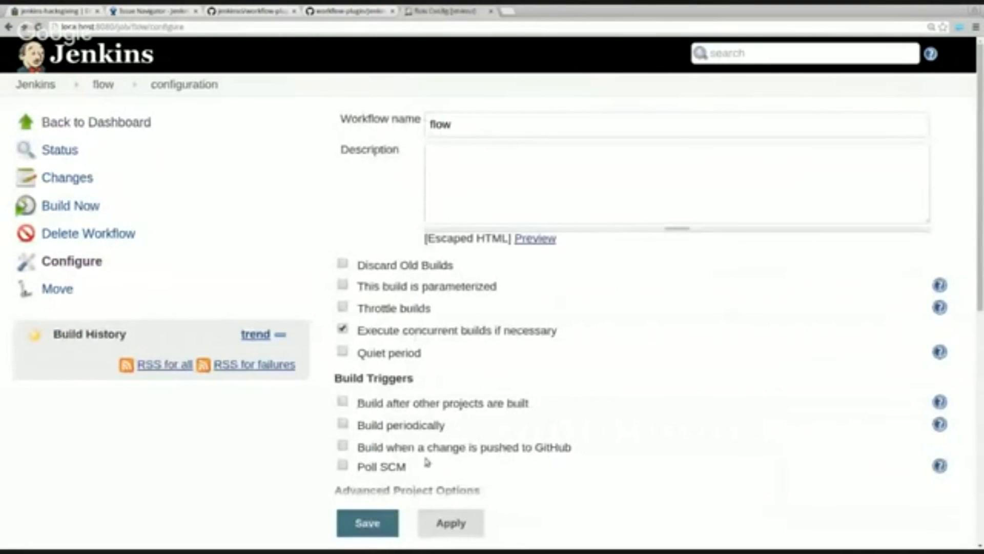
Set the flow job's Definition to script from SCM, script path flow.groovy.
{"action": "scroll", "scroll_direction": "down", "scroll_amount": 3}
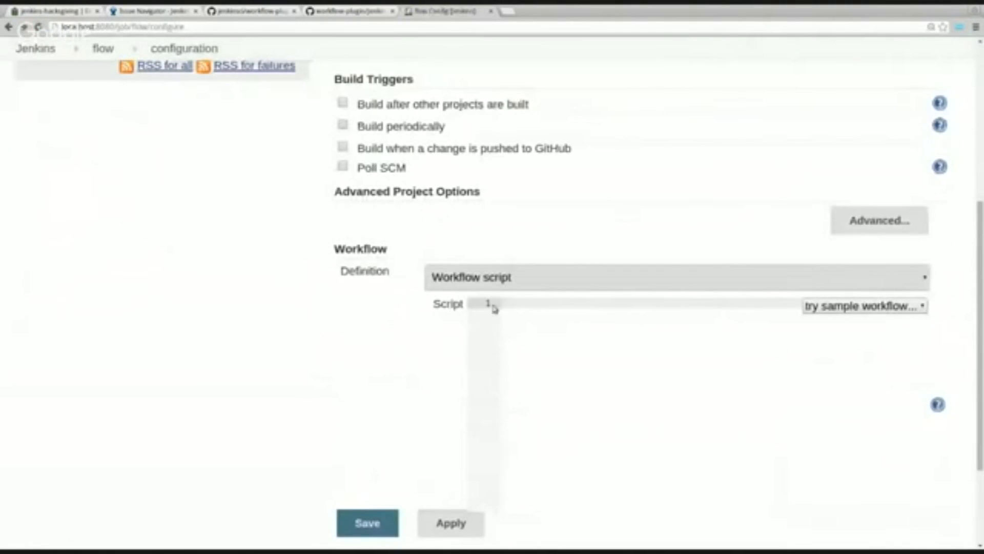
{"action": "left_click", "coordinate": [671, 277]}
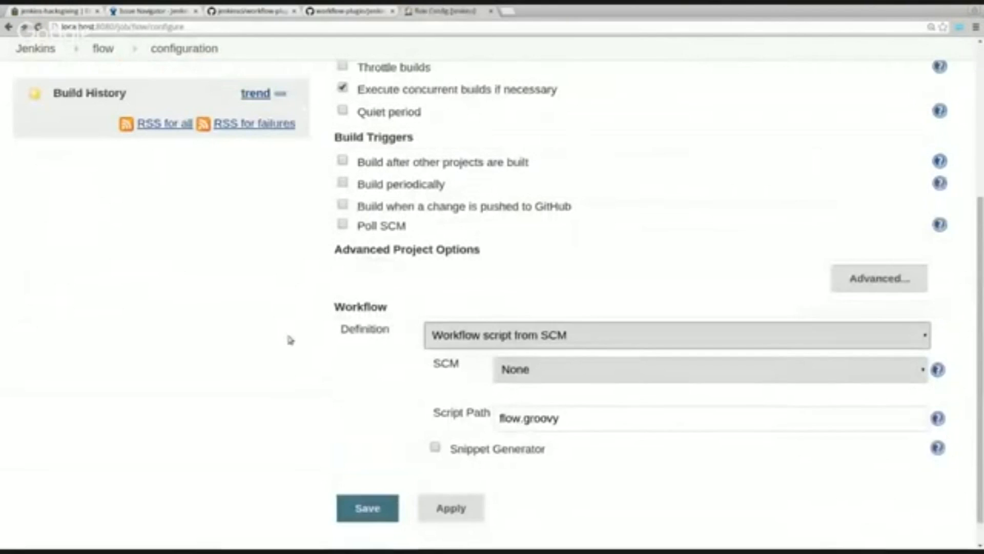
{"action": "scroll", "scroll_direction": "down", "scroll_amount": 3}
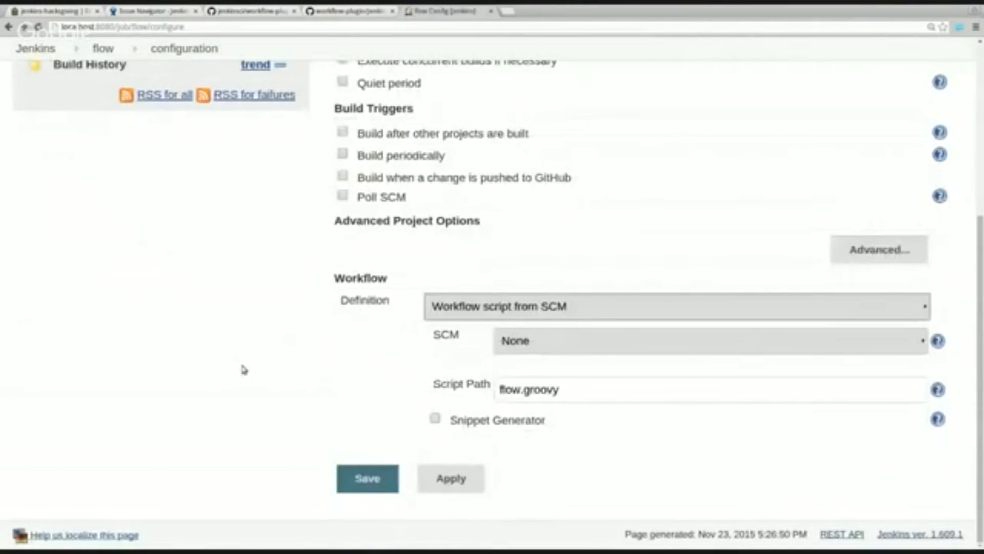
{"action": "mouse_move", "coordinate": [277, 367]}
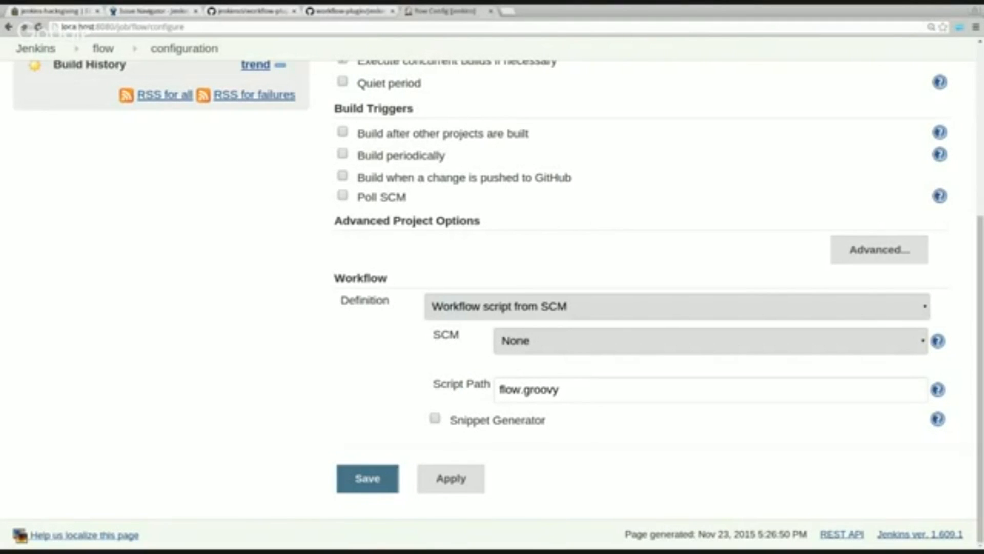
{"action": "mouse_move", "coordinate": [261, 346]}
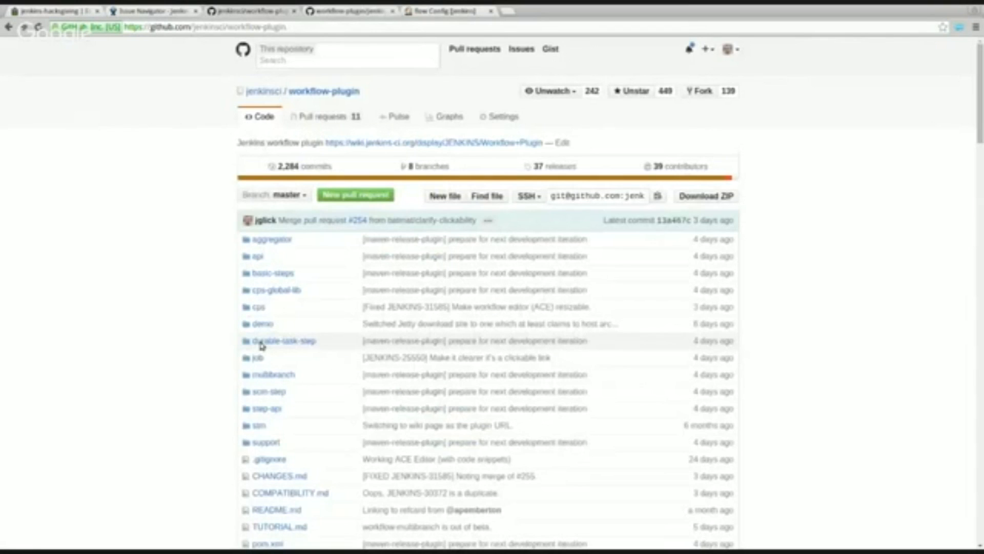
Scroll TUTORIAL.md to 'Loading Script Text from Version Control'.
{"action": "scroll", "scroll_direction": "down", "scroll_amount": 3}
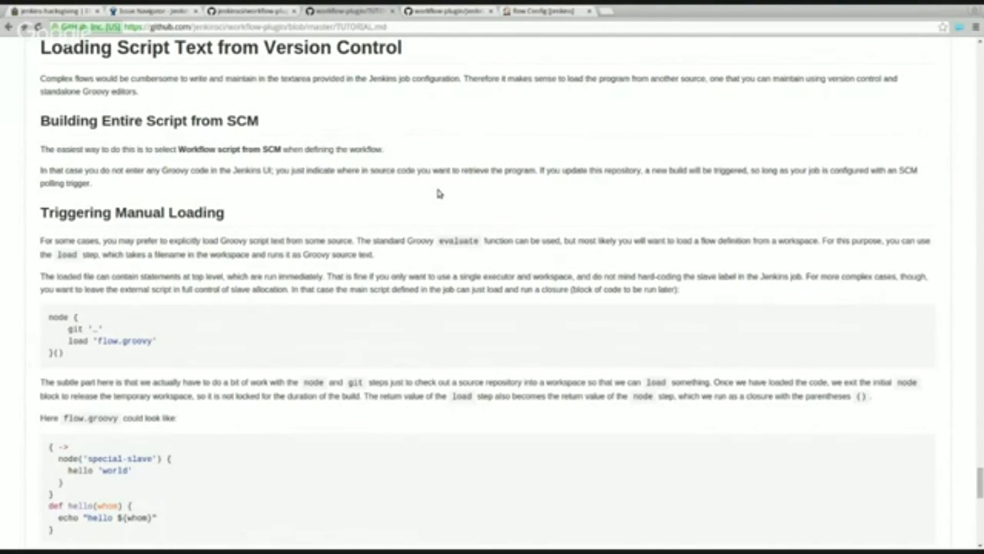
Scroll to the helper-script example returning this and 'Retaining Global Libraries'.
{"action": "scroll", "scroll_direction": "down", "scroll_amount": 3}
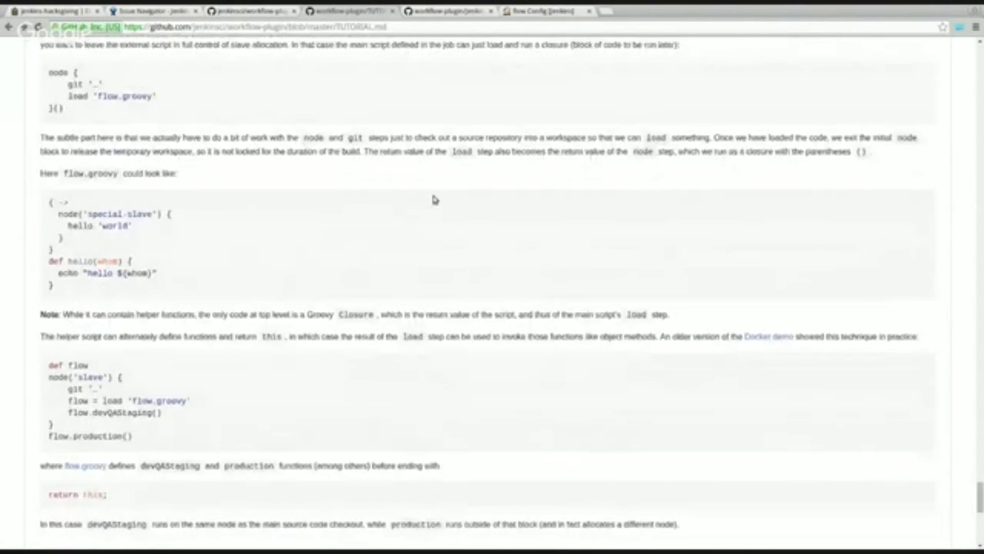
{"action": "scroll", "scroll_direction": "down", "scroll_amount": 3}
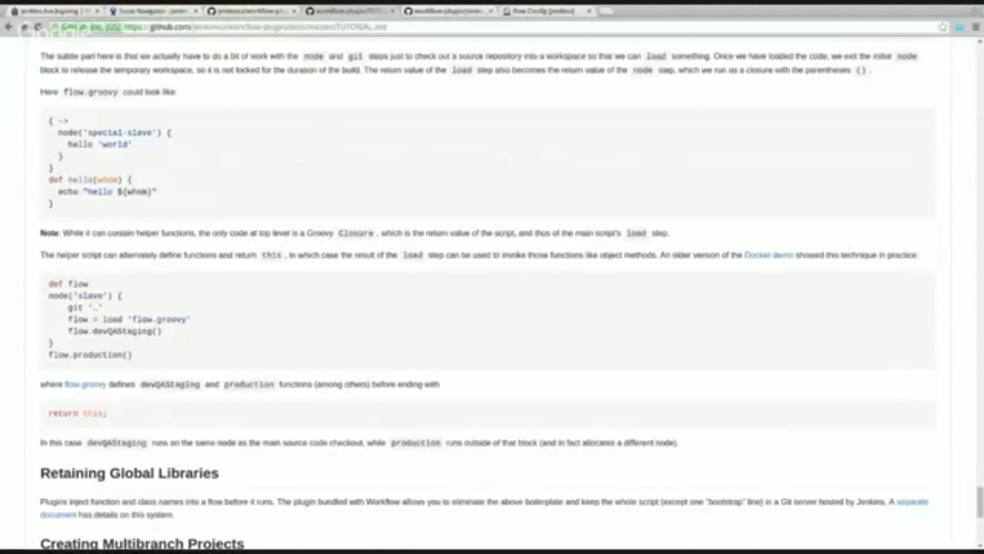
{"action": "mouse_move", "coordinate": [413, 326]}
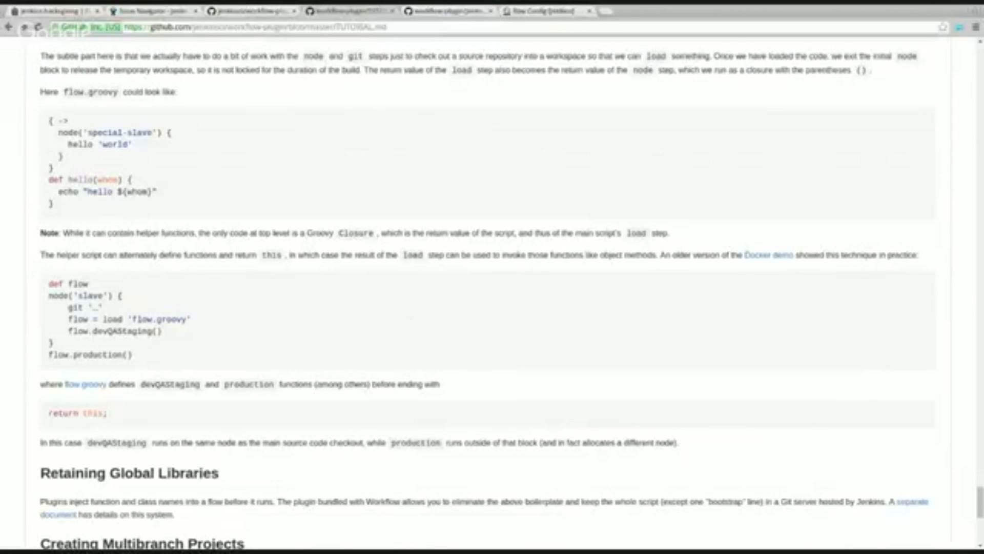
{"action": "mouse_move", "coordinate": [413, 327]}
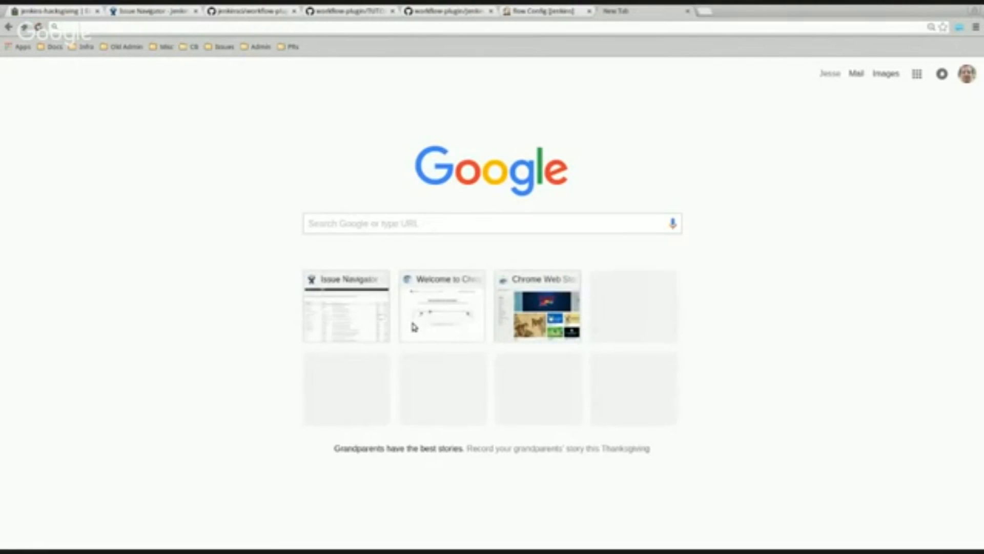
Open the jenkinsci/workflow-remote-loader-plugin GitHub repository in a new tab.
{"action": "type", "text": "wiki jenkins"}
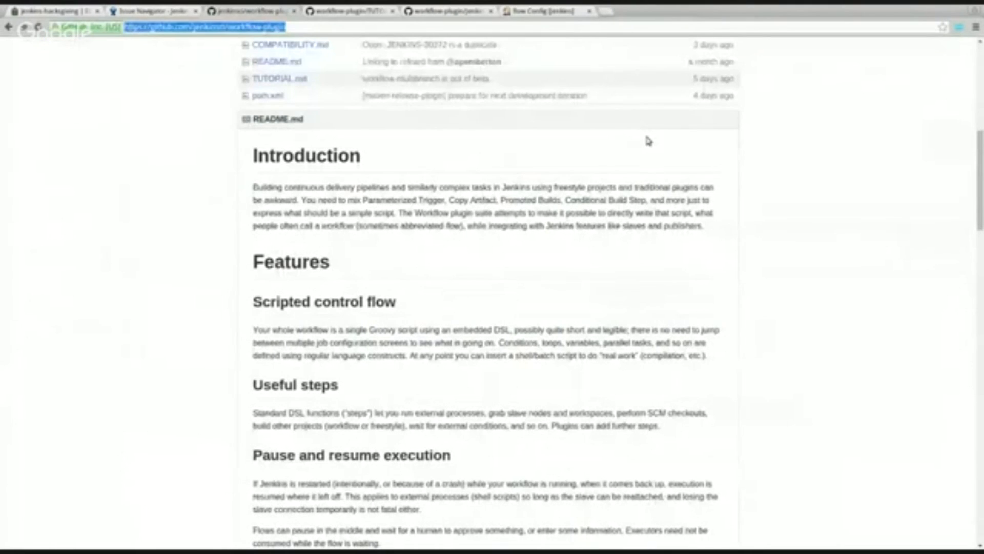
{"action": "left_click", "coordinate": [615, 12]}
{"action": "type", "text": "https://github.com/jenkinsci/workflow-remote-loade"}
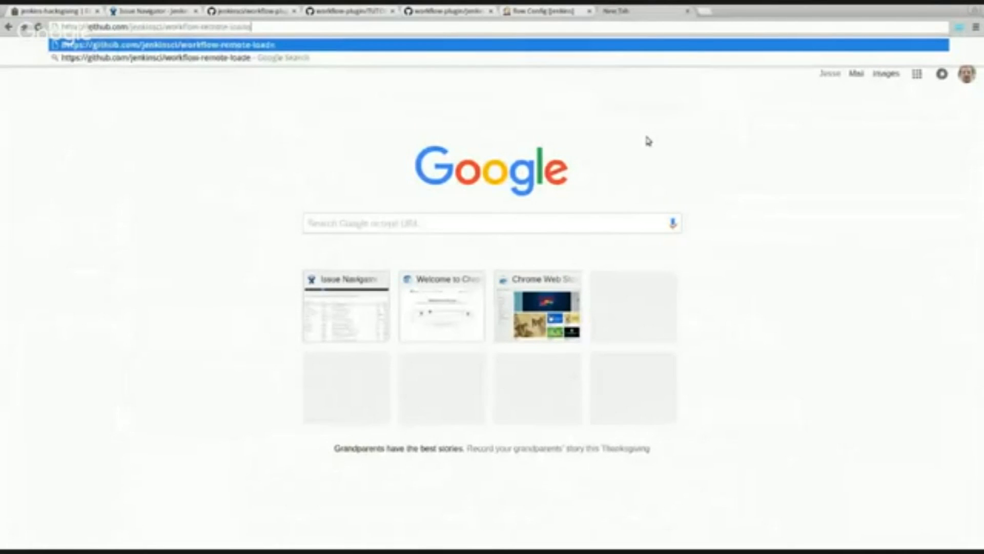
{"action": "type", "text": "r-plugin"}
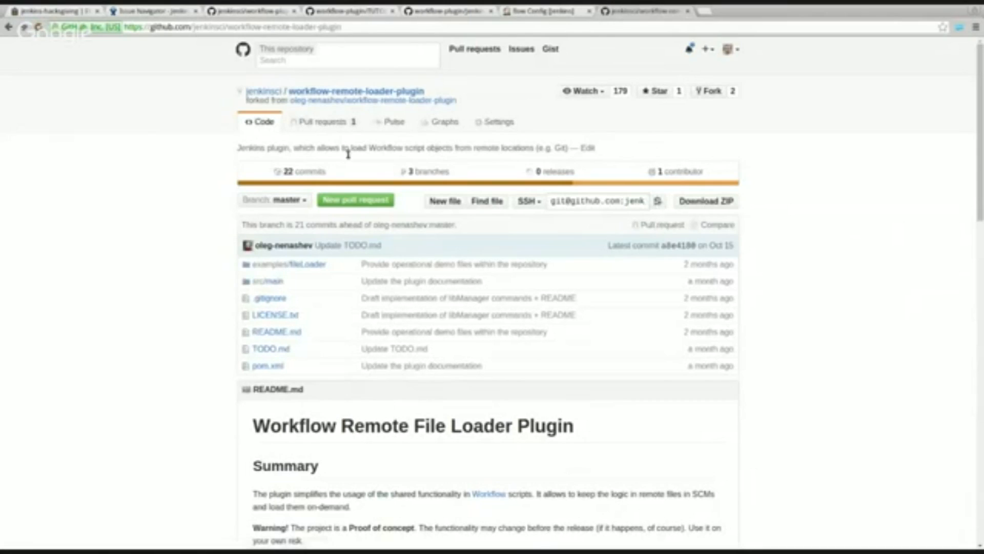
{"action": "scroll", "scroll_direction": "down", "scroll_amount": 3}
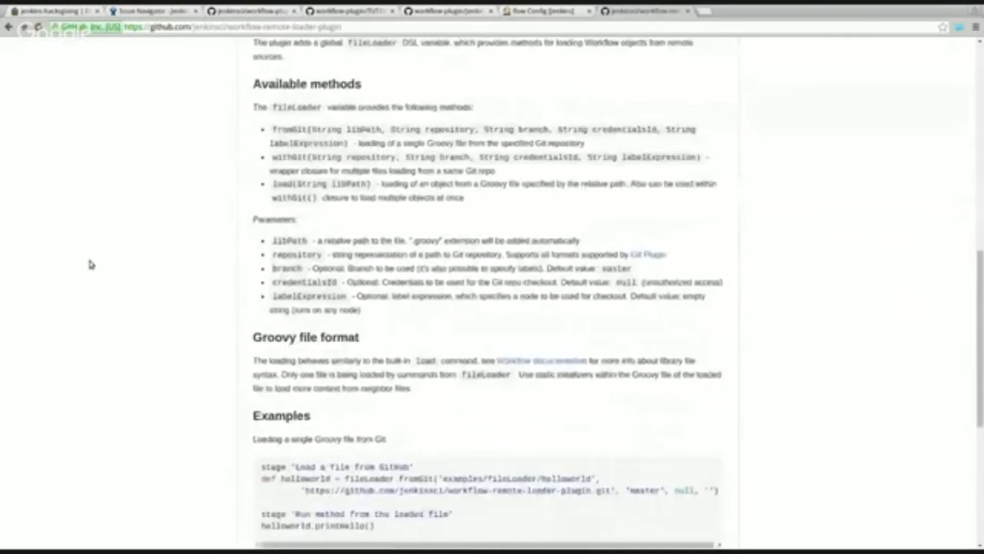
{"action": "scroll", "scroll_direction": "down", "scroll_amount": 3}
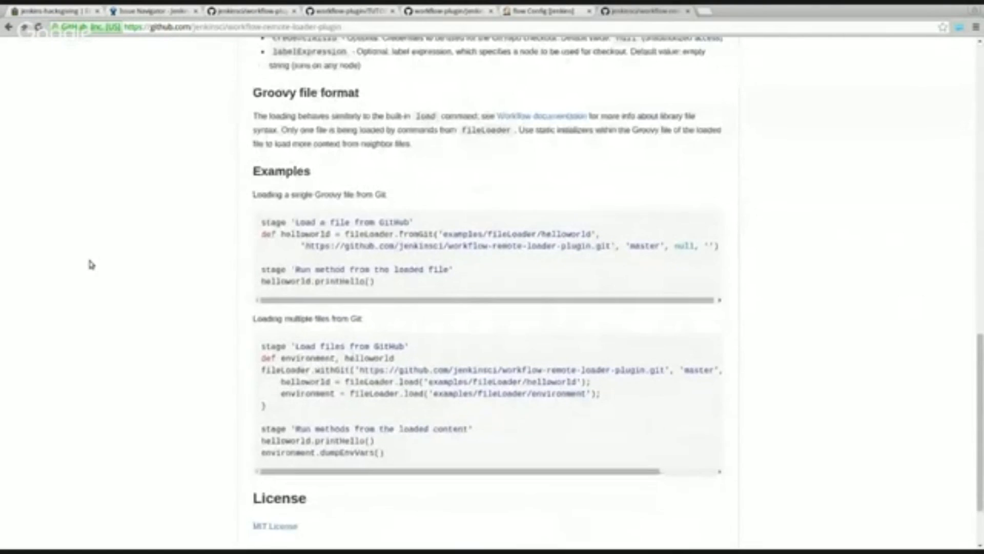
{"action": "scroll", "scroll_direction": "down", "scroll_amount": 3}
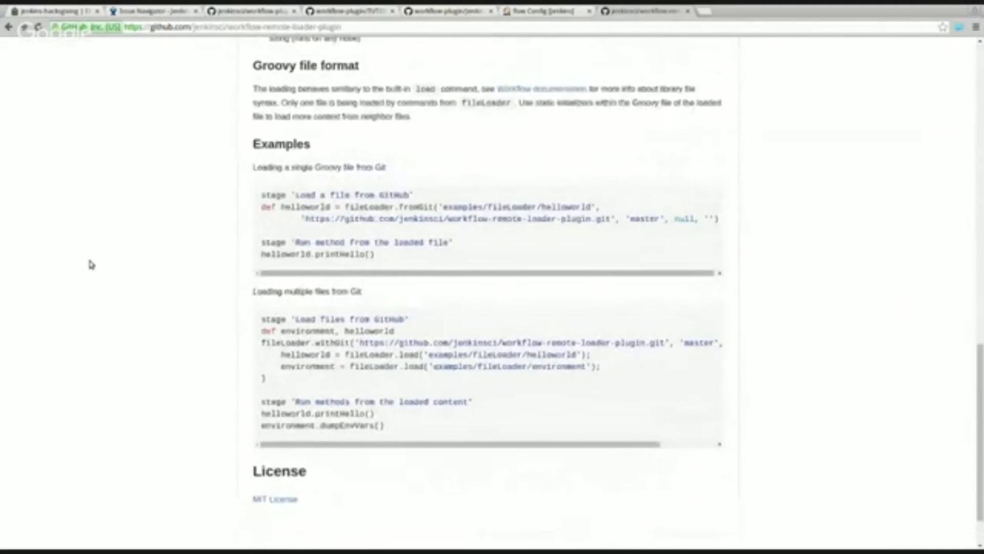
{"action": "scroll", "scroll_direction": "up", "scroll_amount": 3}
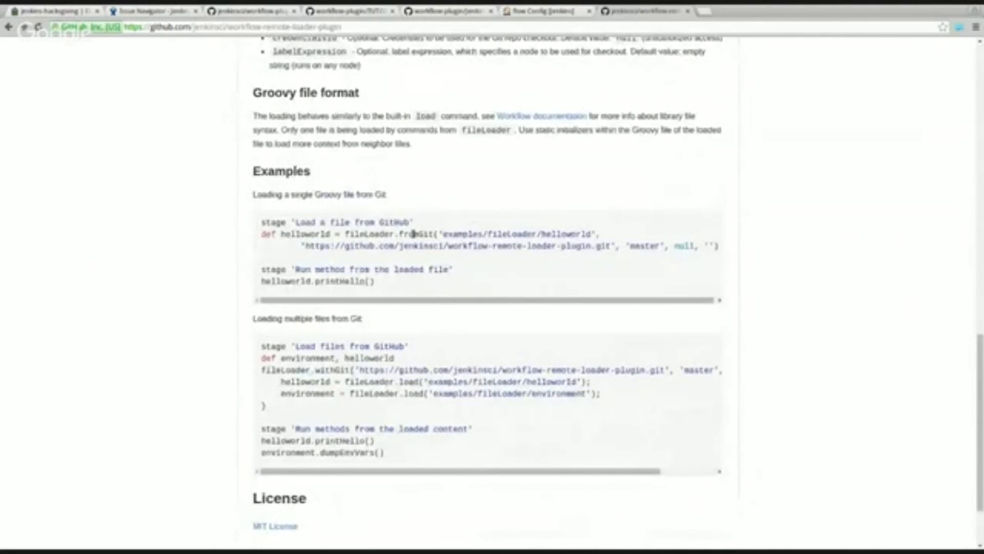
{"action": "double_click", "coordinate": [381, 234]}
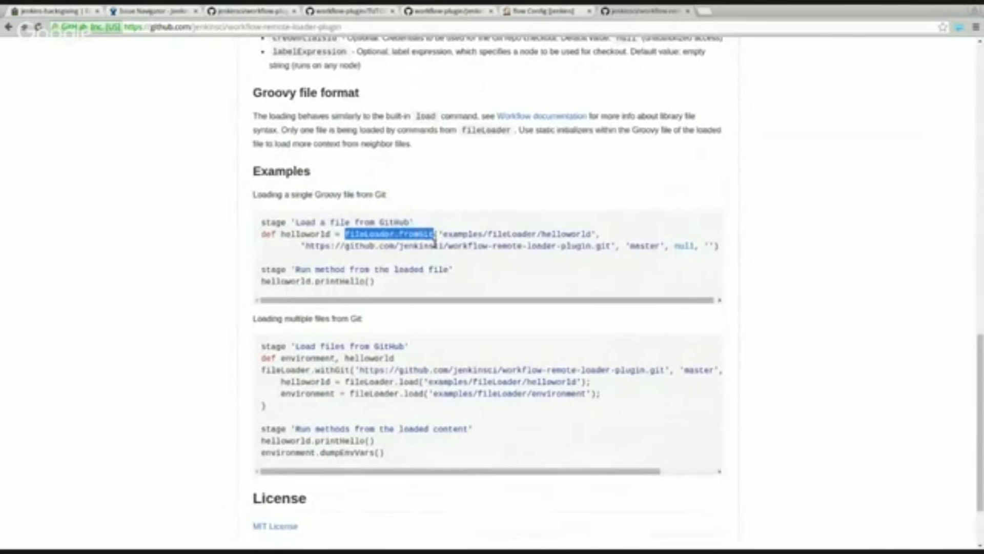
{"action": "left_click_drag", "start_coordinate": [425, 233], "coordinate": [596, 246]}
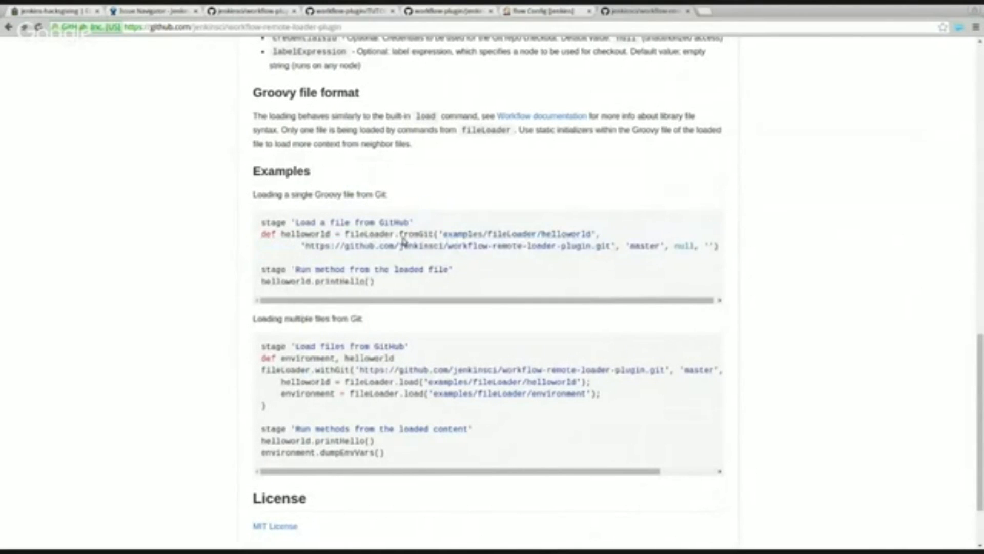
{"action": "mouse_move", "coordinate": [400, 259]}
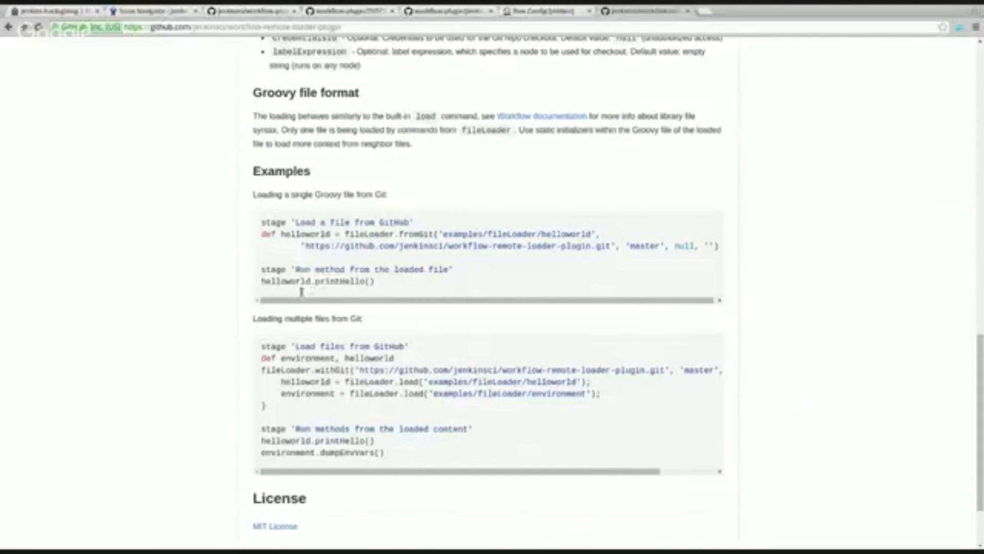
{"action": "double_click", "coordinate": [284, 280]}
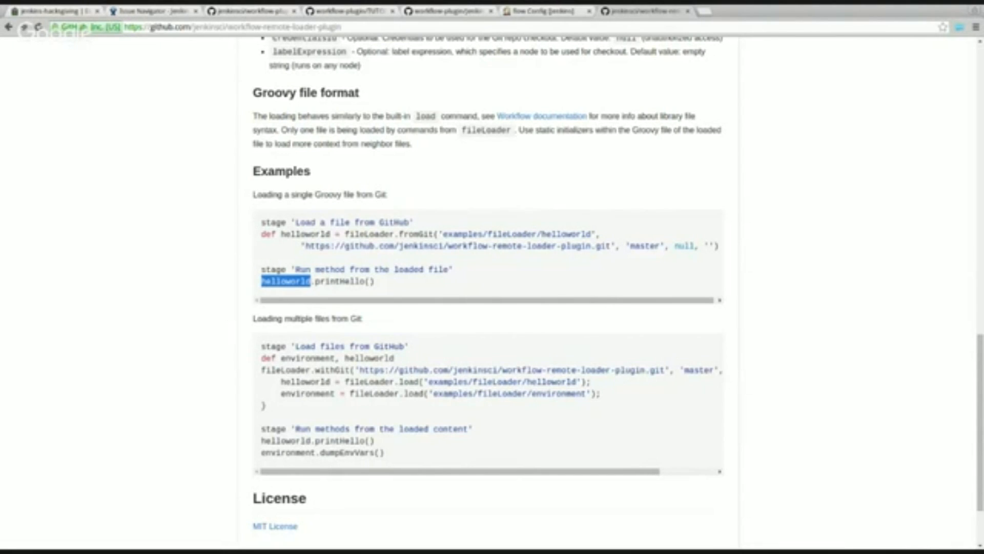
{"action": "mouse_move", "coordinate": [140, 227]}
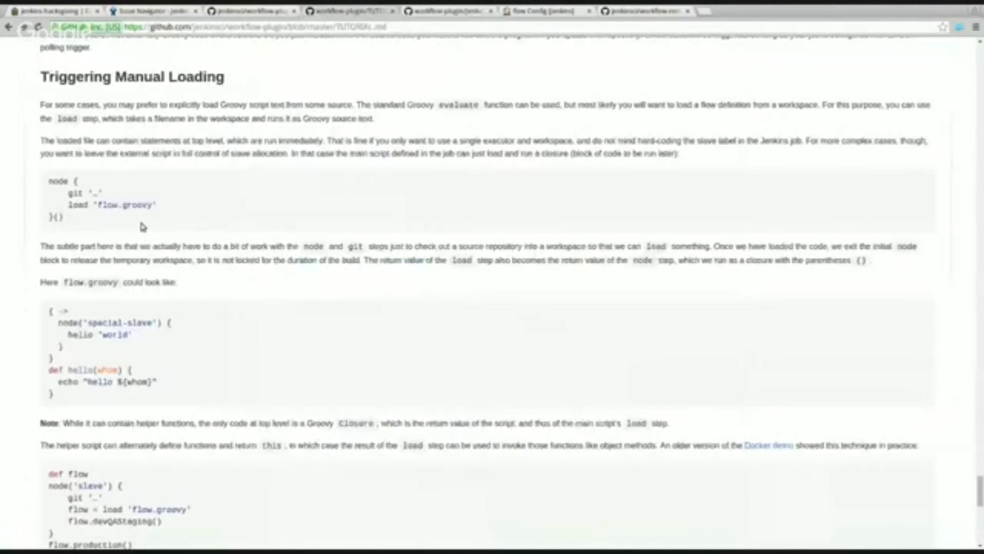
Highlight the node block loading flow.groovy, then return to the flow configuration tab.
{"action": "left_click_drag", "start_coordinate": [48, 180], "coordinate": [59, 217]}
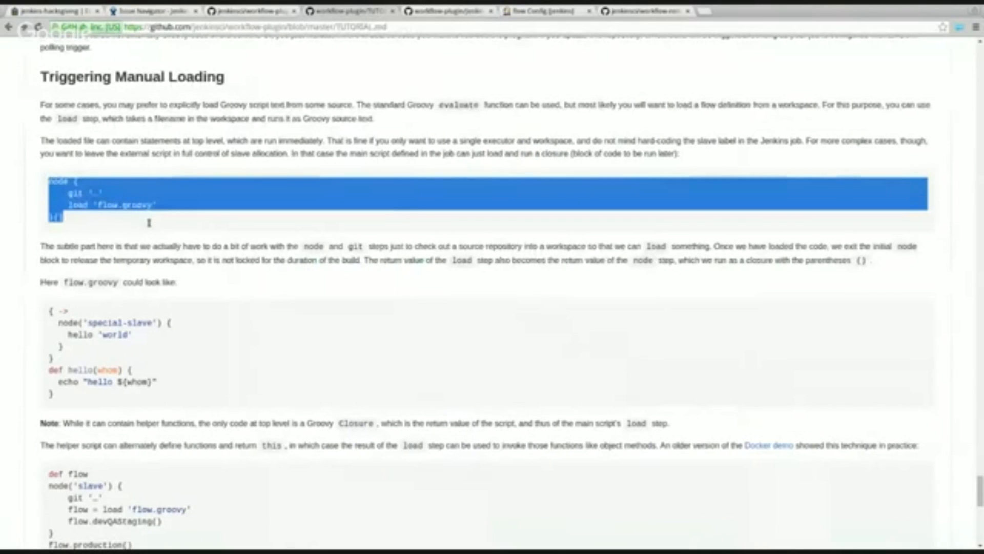
{"action": "left_click", "coordinate": [170, 218]}
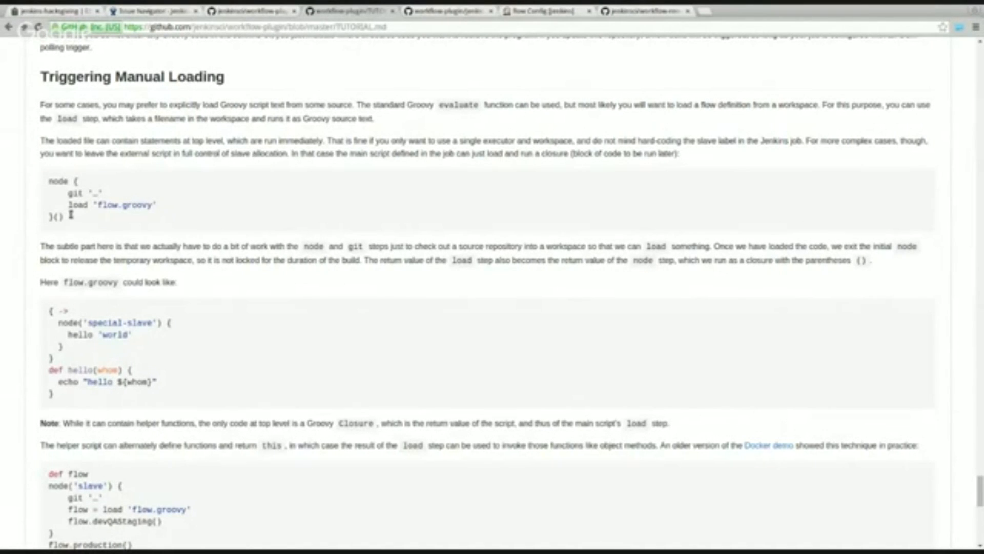
{"action": "mouse_move", "coordinate": [137, 217]}
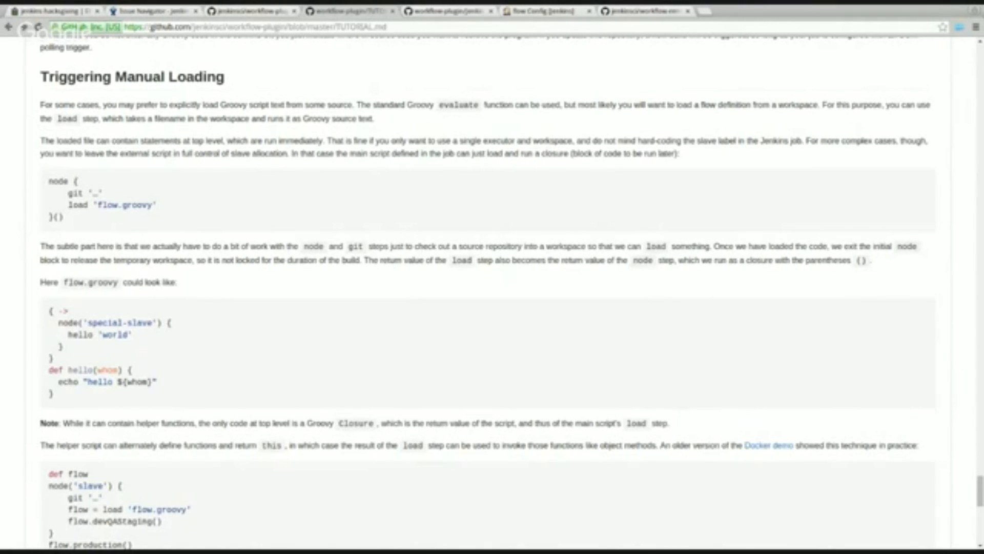
{"action": "mouse_move", "coordinate": [371, 352]}
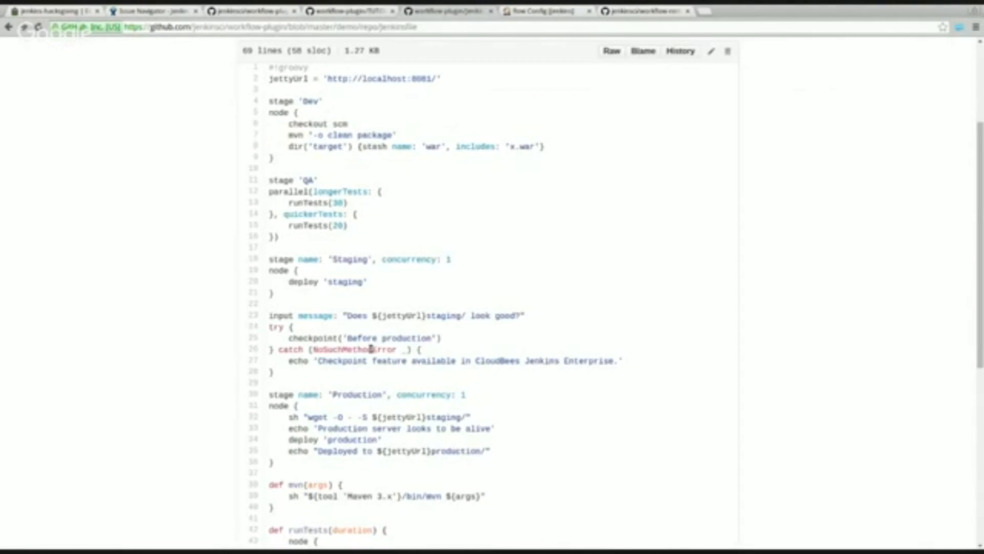
{"action": "left_click", "coordinate": [543, 11]}
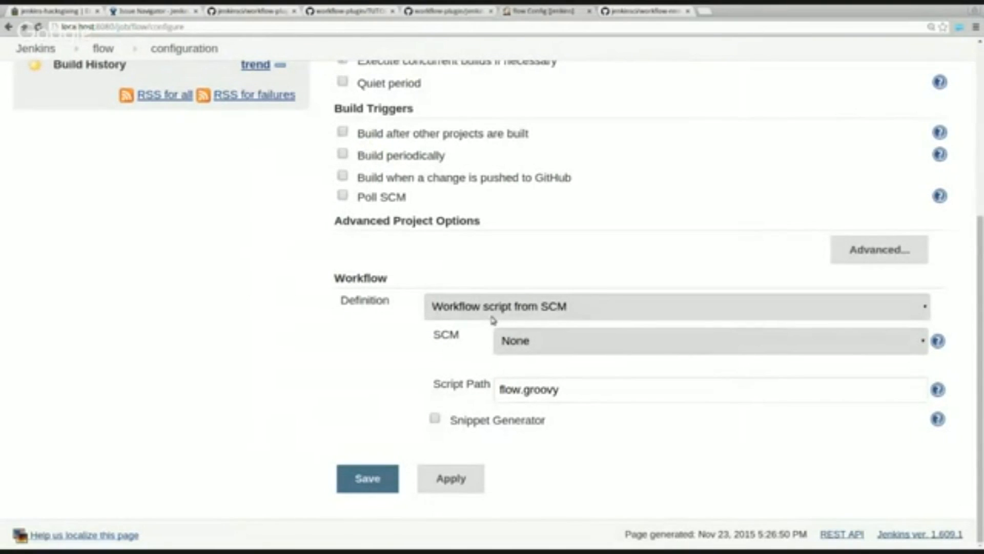
{"action": "mouse_move", "coordinate": [343, 357]}
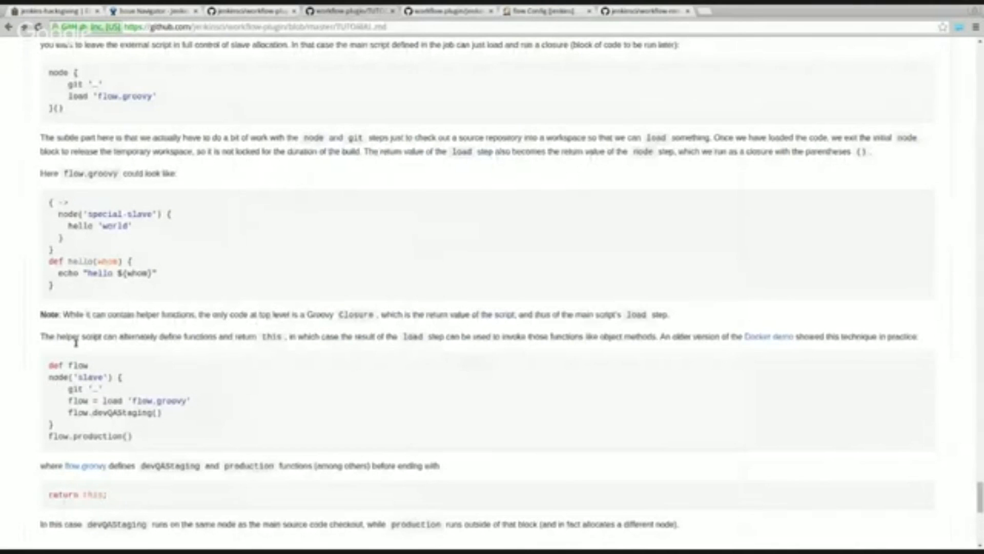
{"action": "mouse_move", "coordinate": [308, 241]}
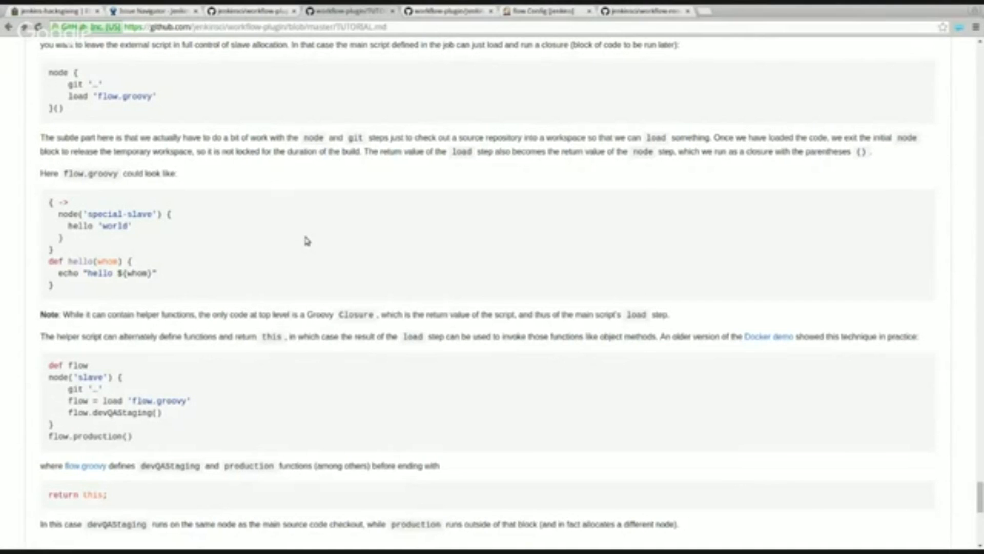
{"action": "mouse_move", "coordinate": [501, 228]}
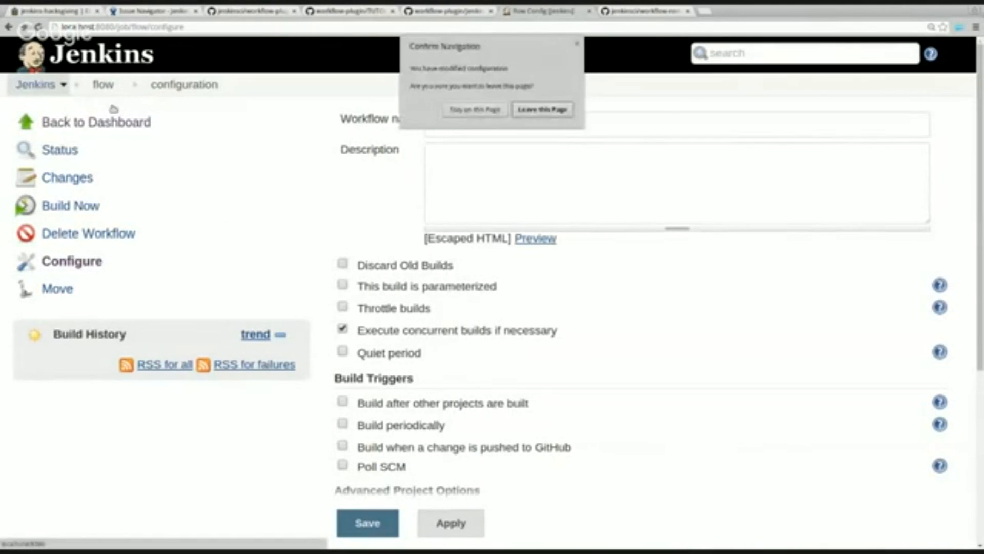
Discard the unsaved configuration and open running master build #2's console output.
{"action": "left_click", "coordinate": [541, 109]}
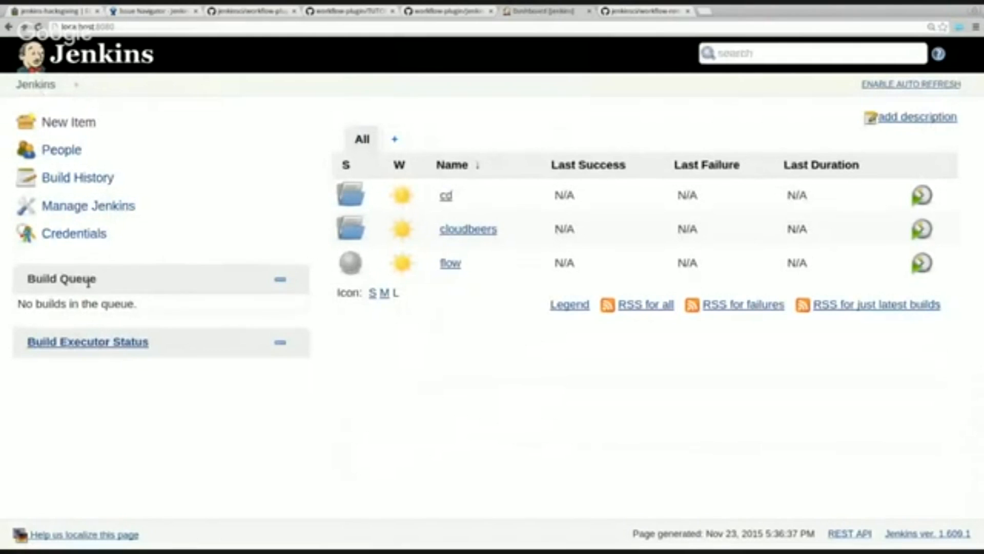
{"action": "mouse_move", "coordinate": [308, 331]}
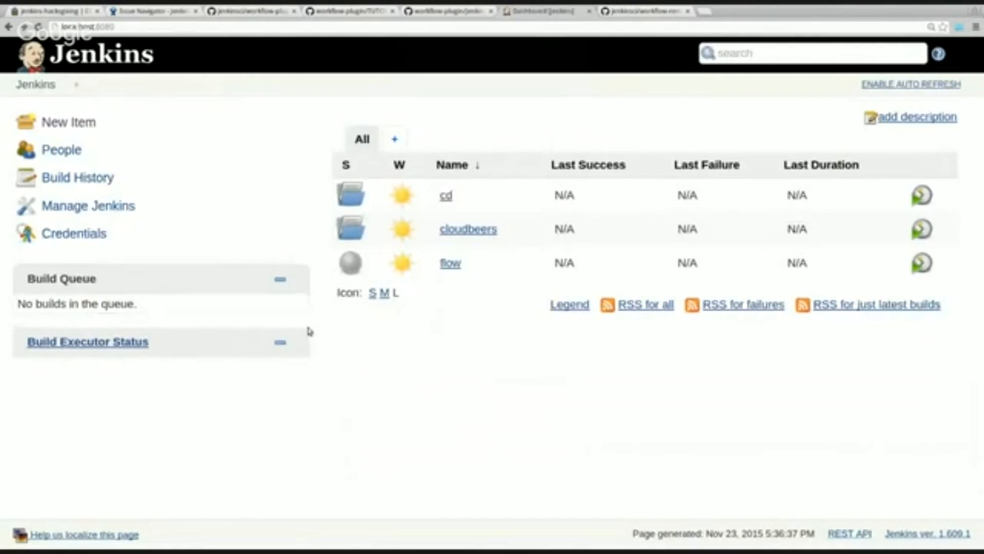
{"action": "mouse_move", "coordinate": [446, 195]}
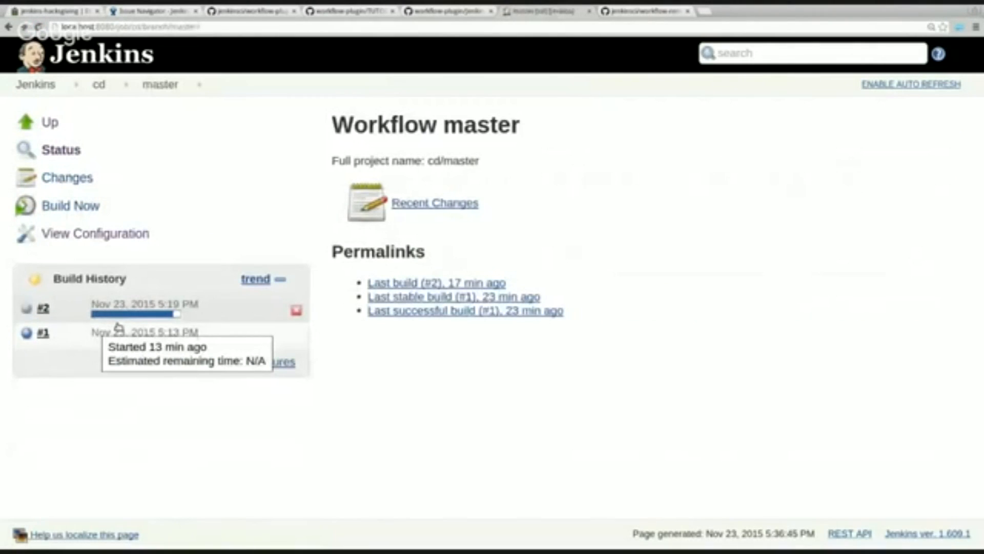
{"action": "left_click", "coordinate": [42, 308]}
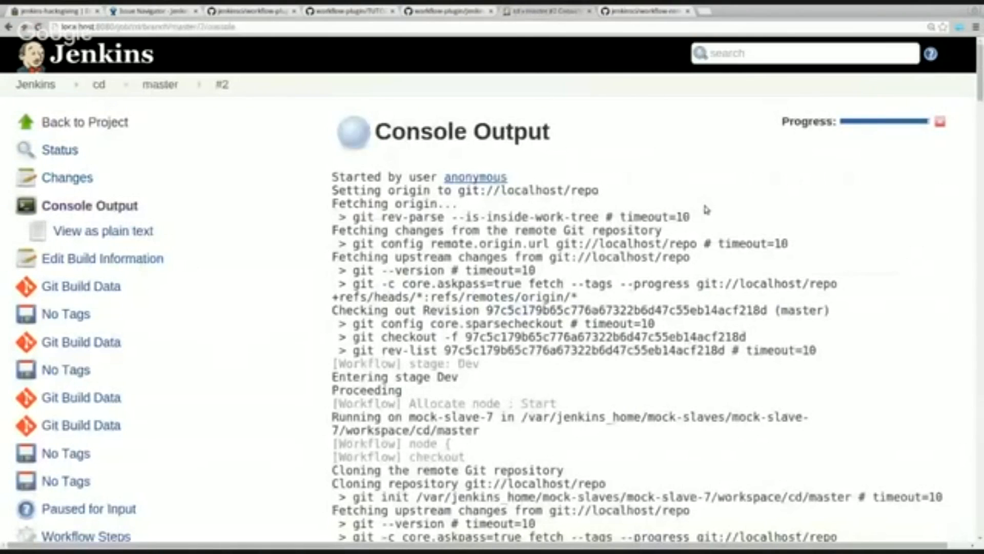
{"action": "scroll", "scroll_direction": "down", "scroll_amount": 3}
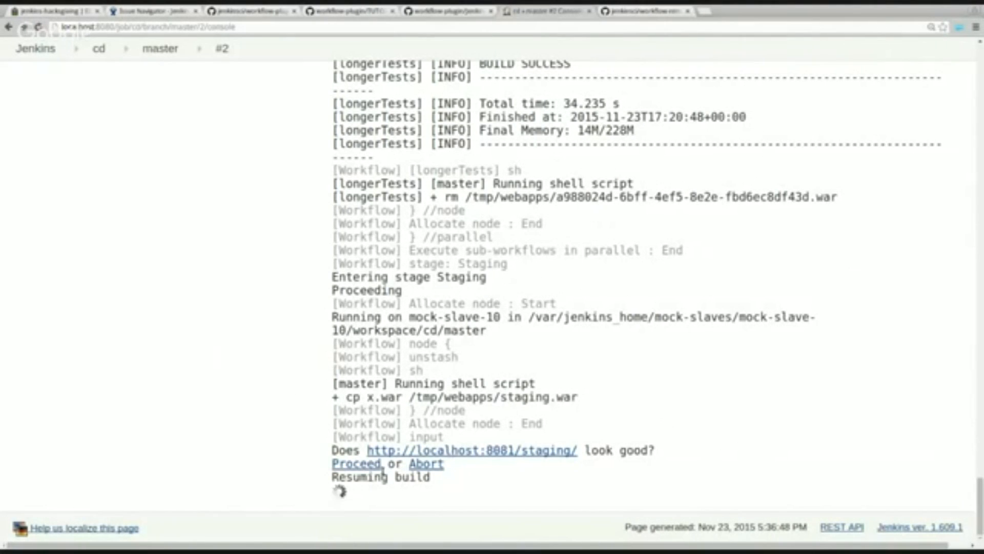
{"action": "mouse_move", "coordinate": [278, 151]}
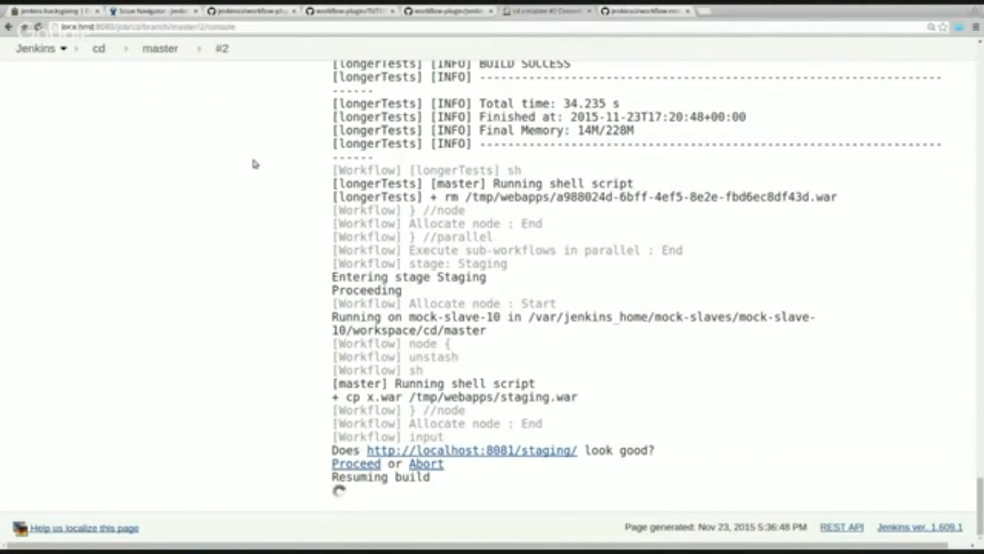
{"action": "mouse_move", "coordinate": [317, 264]}
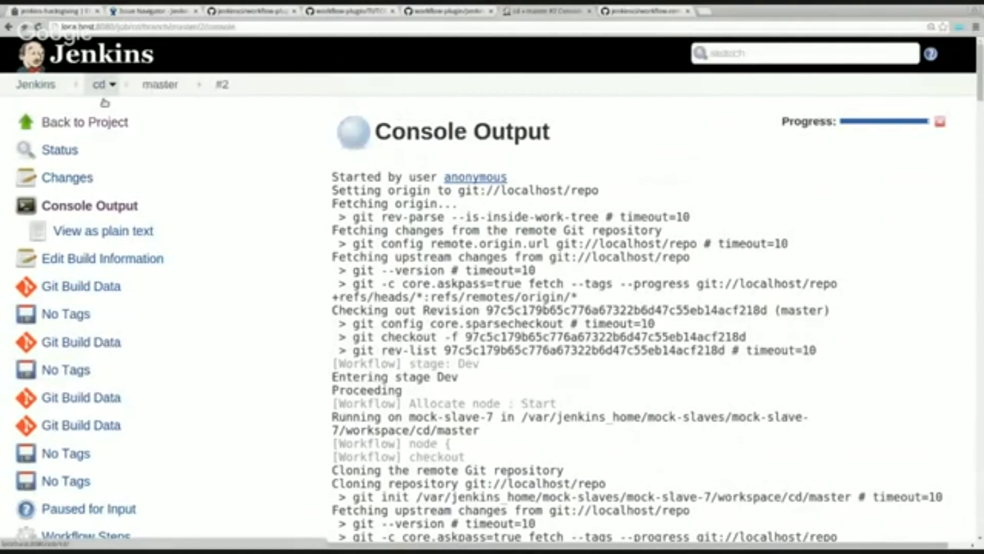
Highlight the git://localhost/repo origin, then return to the cd project overview.
{"action": "left_click", "coordinate": [182, 84]}
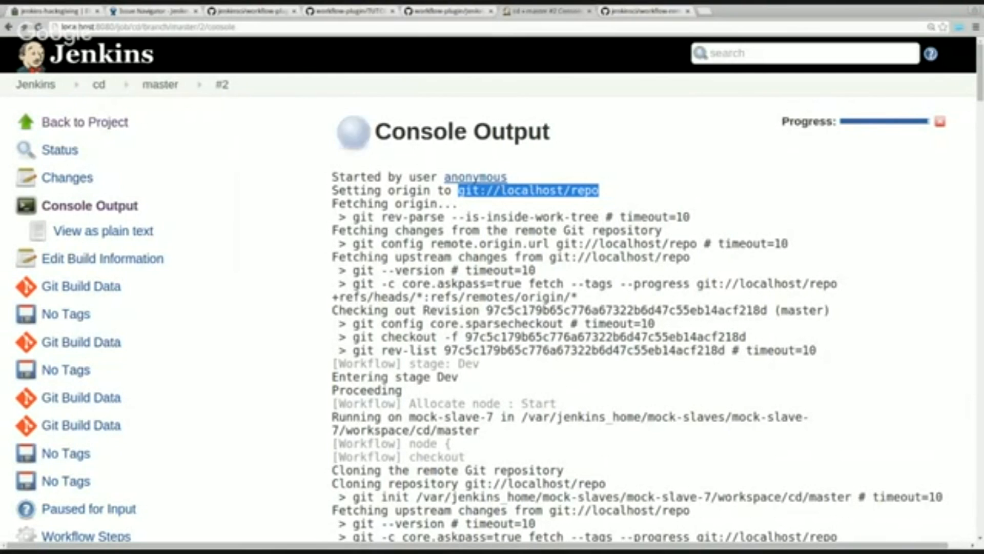
{"action": "mouse_move", "coordinate": [616, 181]}
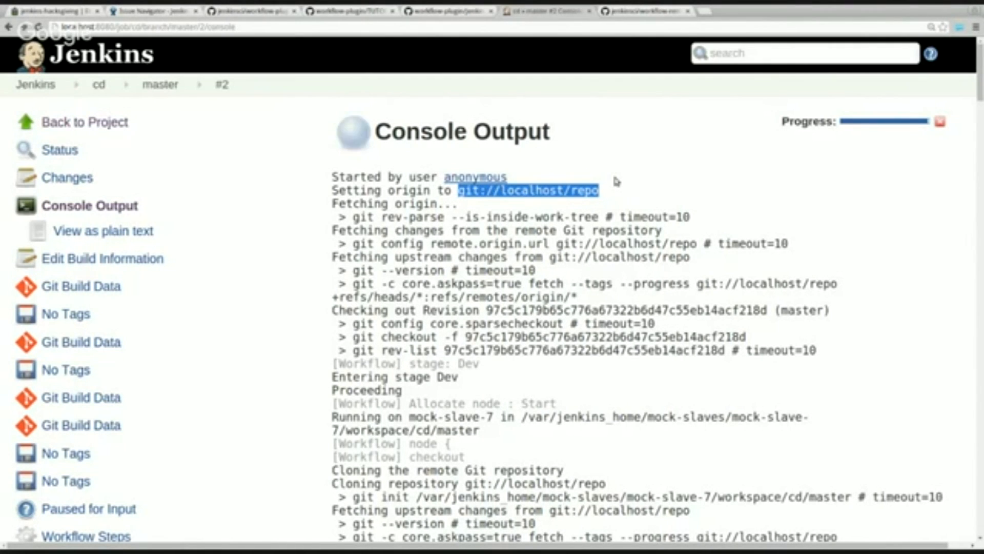
{"action": "left_click", "coordinate": [98, 84]}
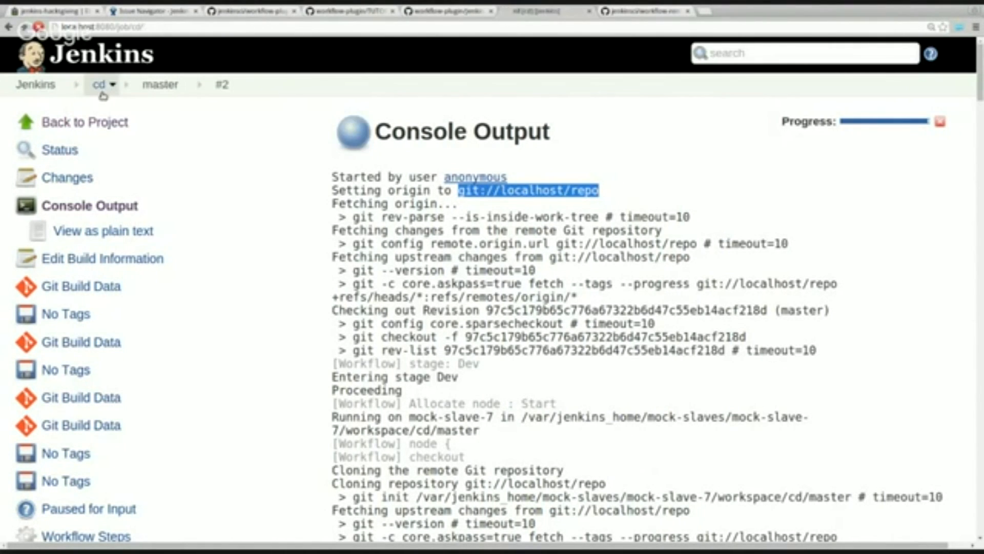
{"action": "left_click", "coordinate": [98, 84]}
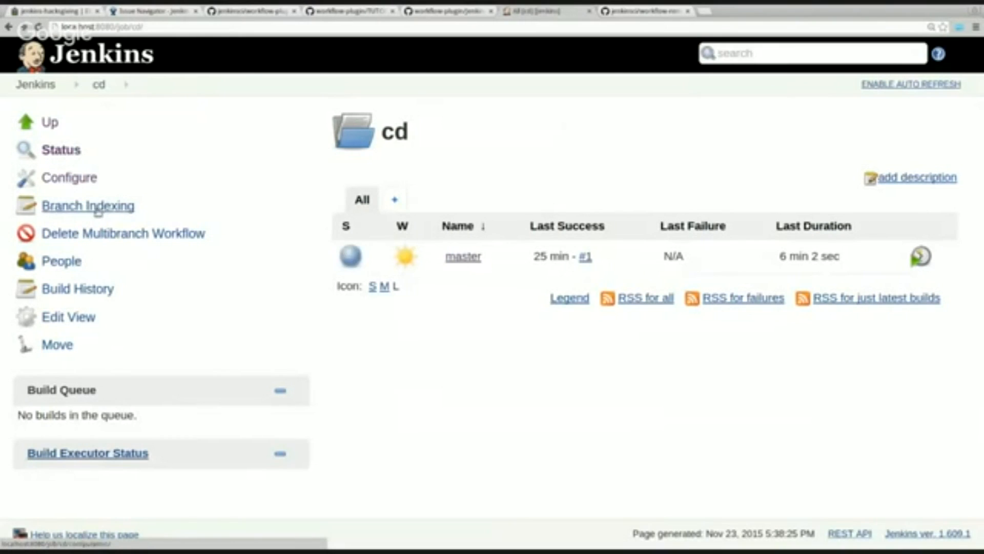
{"action": "left_click", "coordinate": [69, 177]}
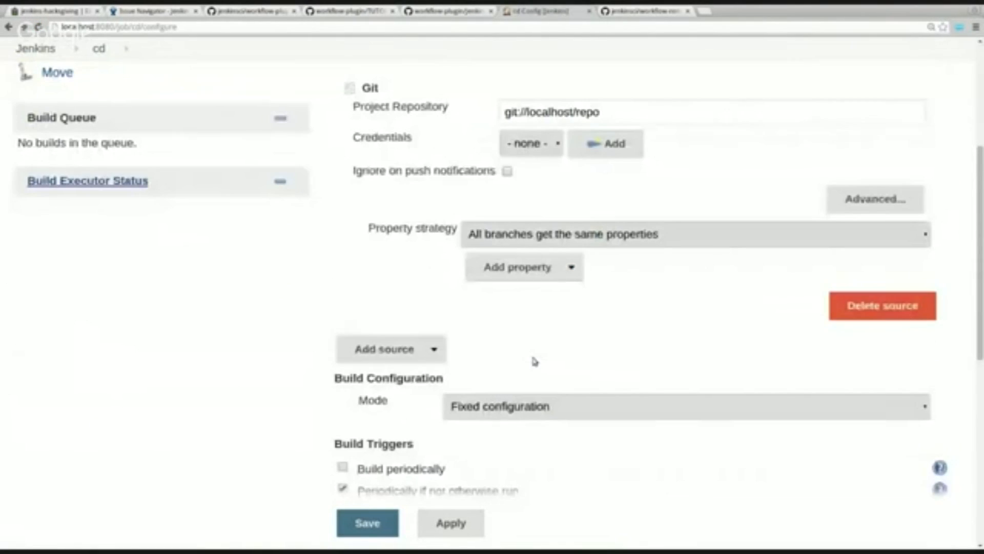
{"action": "scroll", "scroll_direction": "down", "scroll_amount": 3}
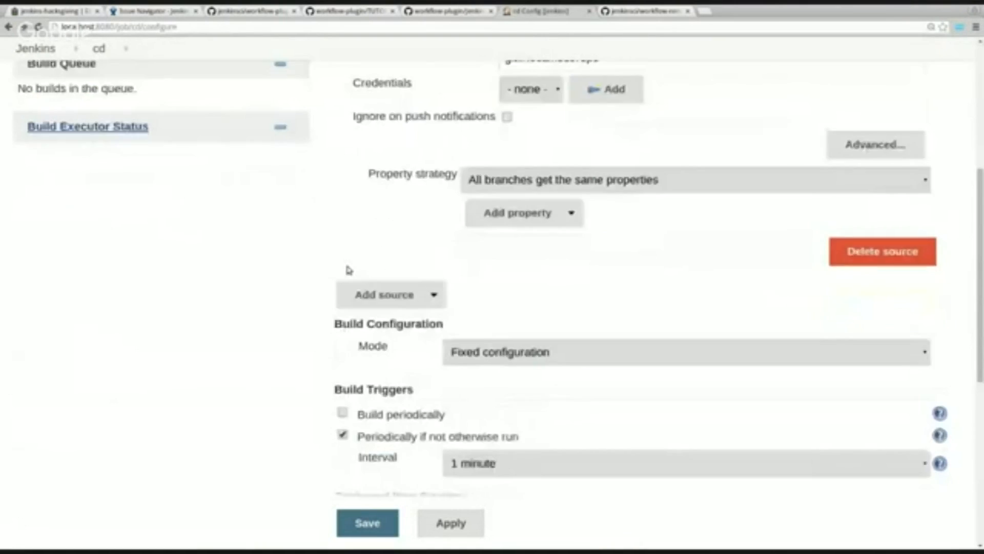
{"action": "scroll", "scroll_direction": "down", "scroll_amount": 3}
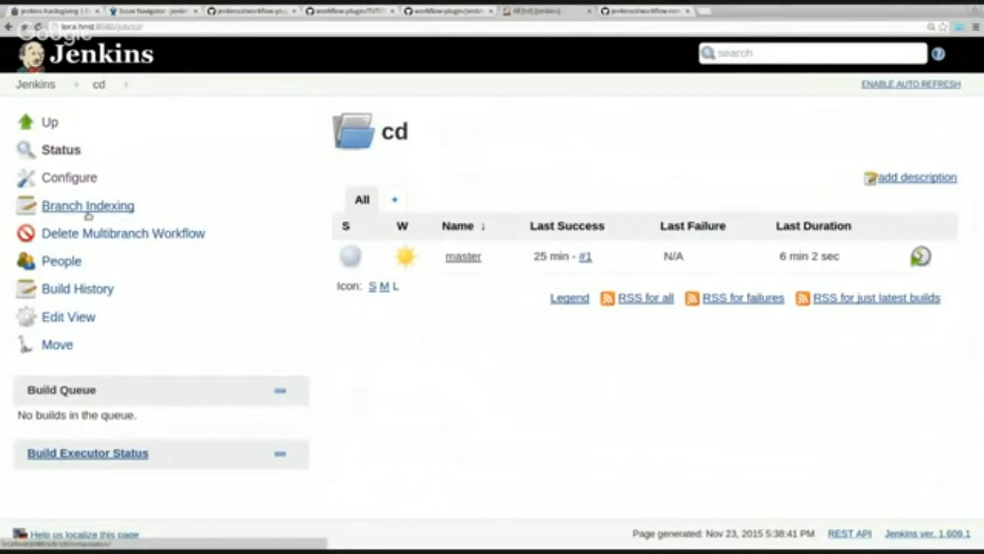
Run branch indexing on cd and find the discovered feature branch in its log.
{"action": "left_click", "coordinate": [89, 205]}
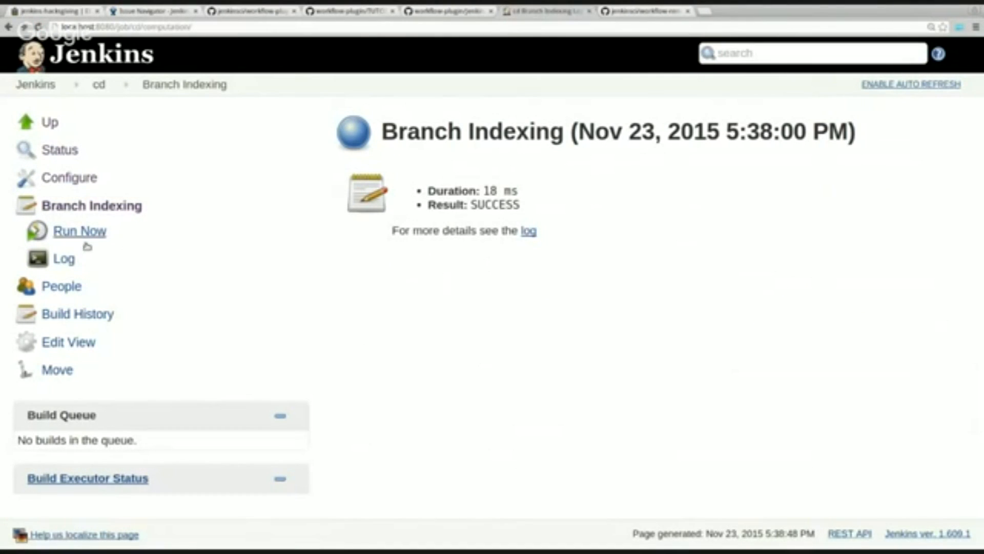
{"action": "left_click", "coordinate": [79, 230]}
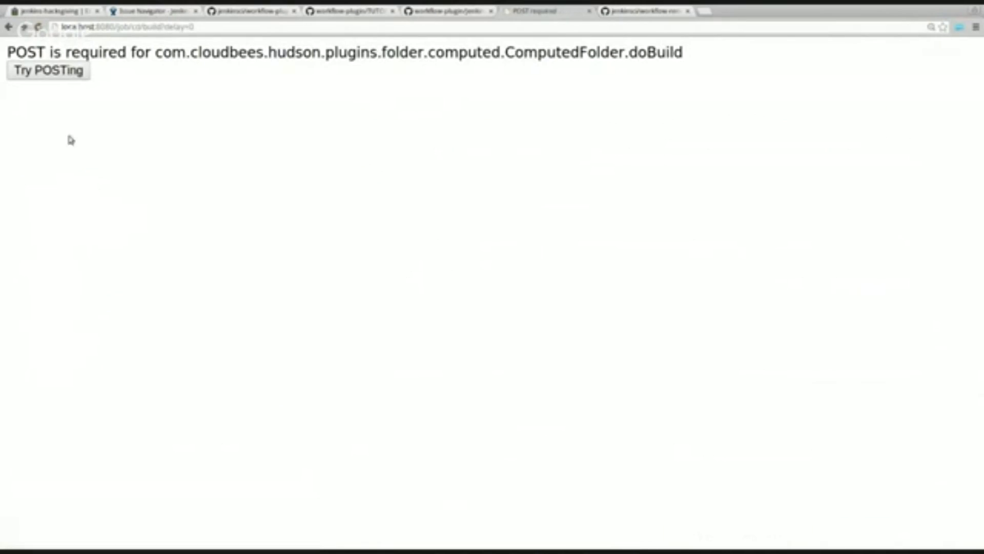
{"action": "mouse_move", "coordinate": [156, 151]}
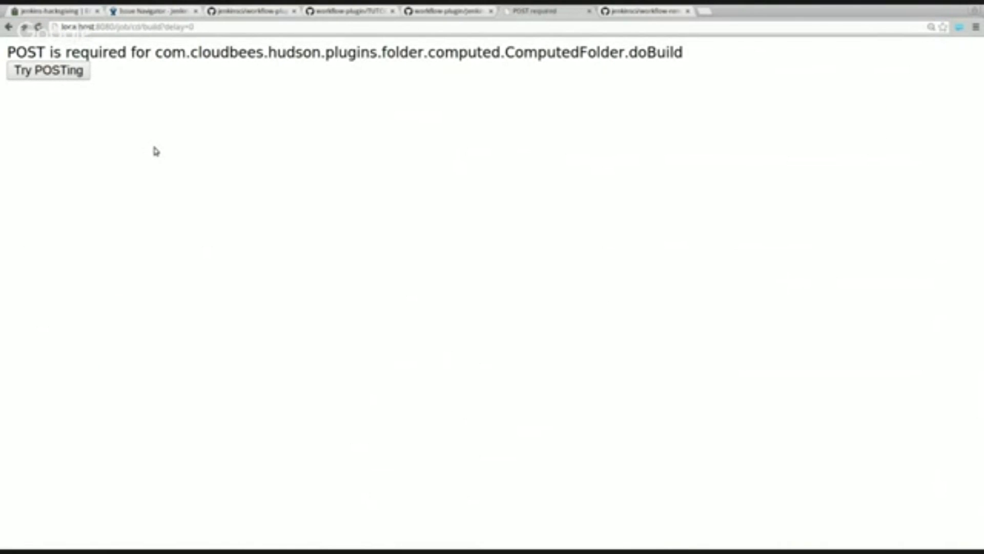
{"action": "mouse_move", "coordinate": [249, 118]}
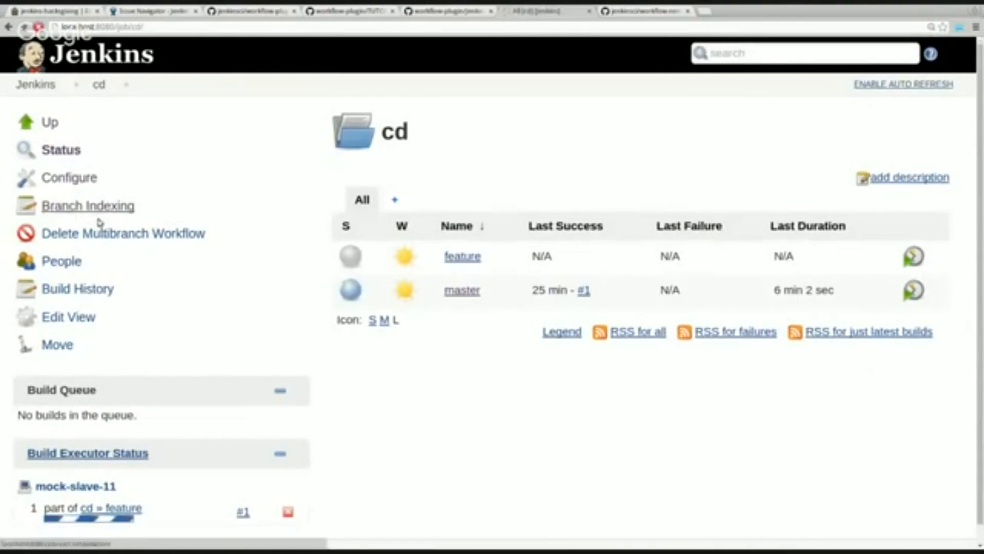
{"action": "left_click", "coordinate": [89, 205]}
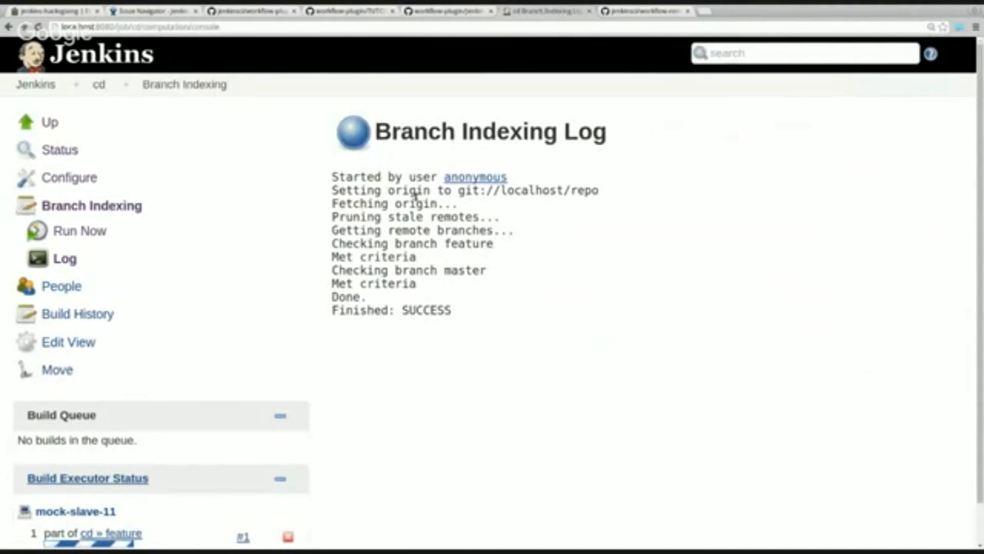
{"action": "left_click_drag", "start_coordinate": [439, 190], "coordinate": [496, 216]}
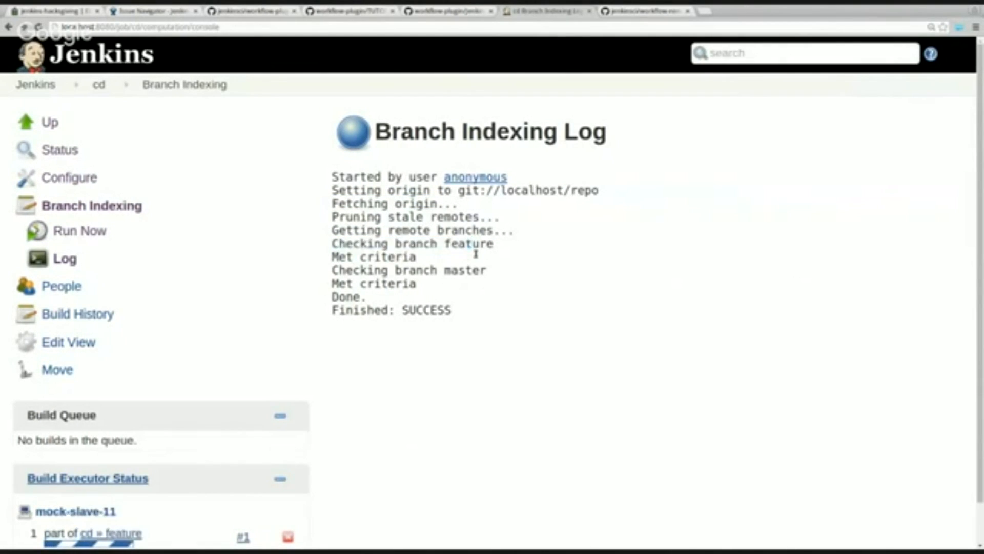
{"action": "double_click", "coordinate": [469, 243]}
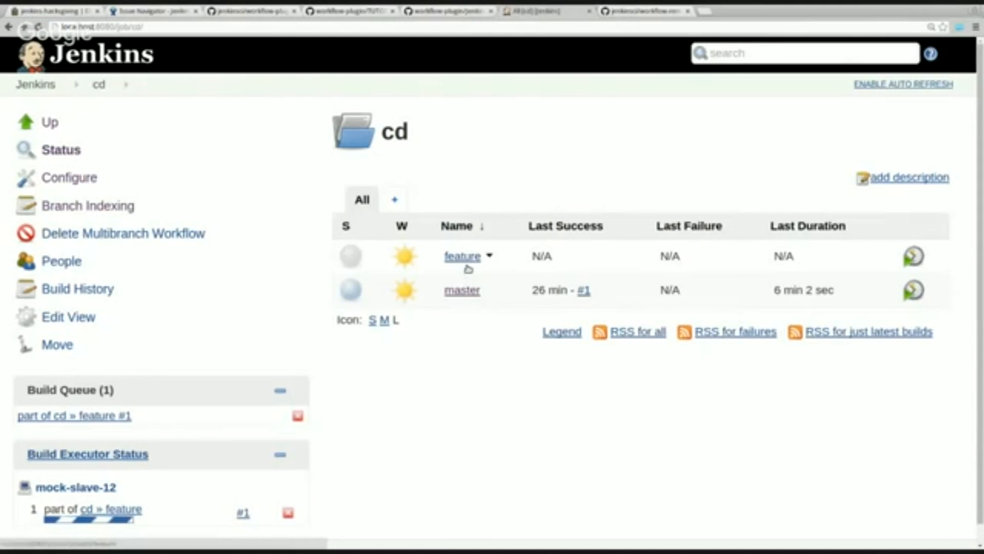
Open the feature branch's build #1 console output to watch its tests run.
{"action": "left_click", "coordinate": [462, 255]}
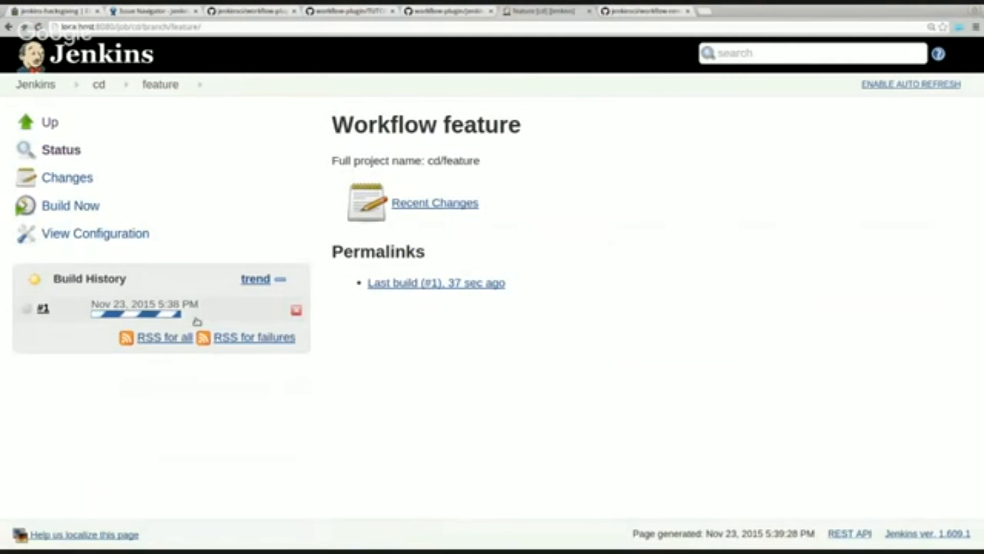
{"action": "left_click", "coordinate": [41, 308]}
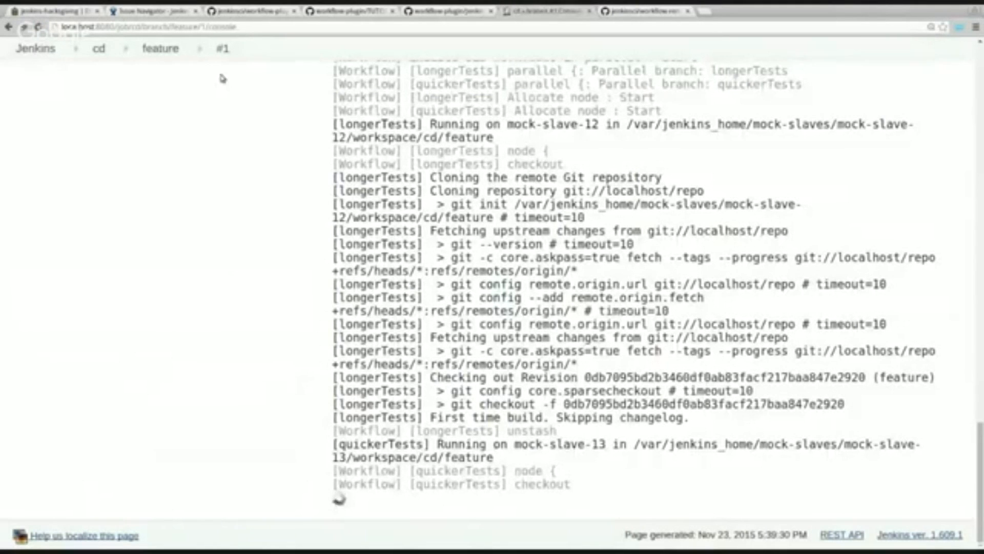
{"action": "left_click", "coordinate": [159, 47]}
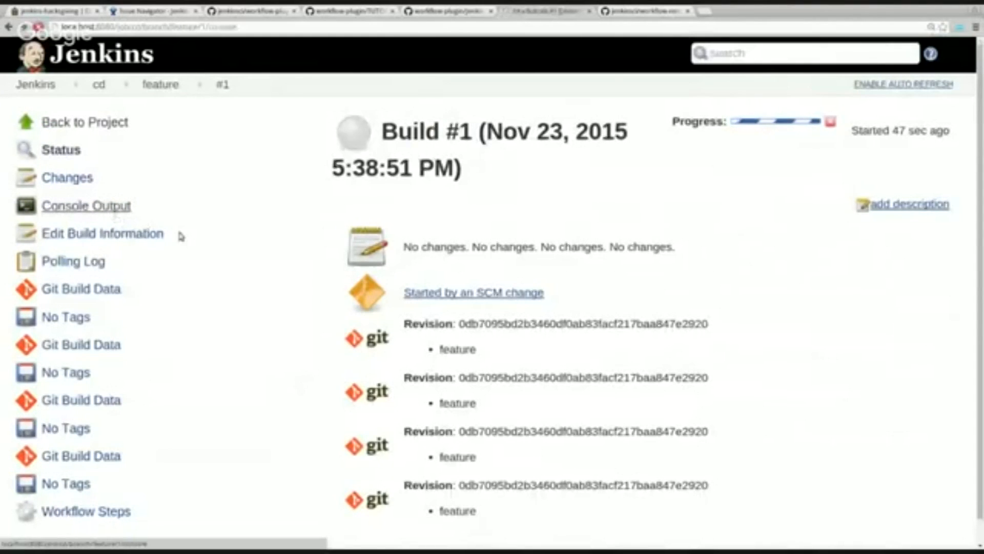
{"action": "left_click", "coordinate": [86, 205]}
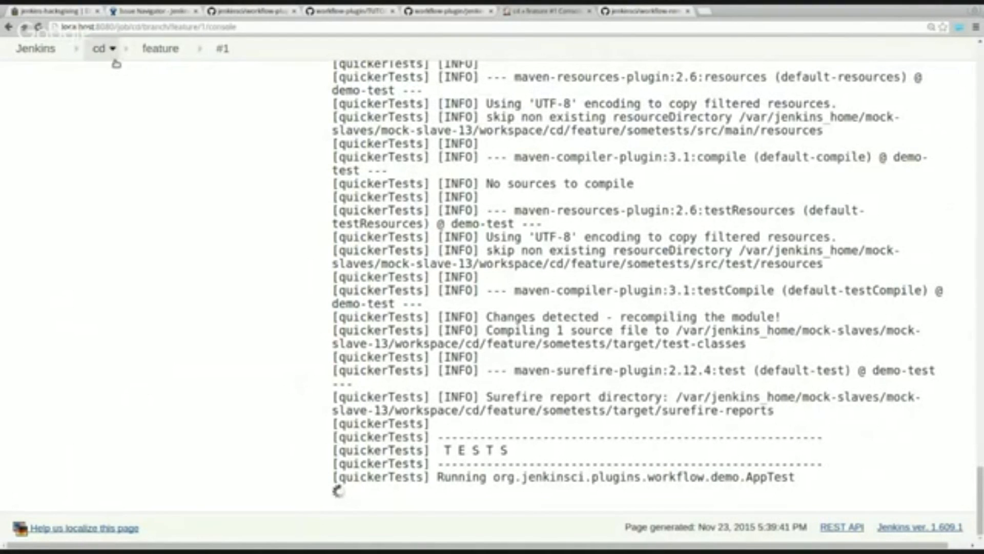
In cd's configuration, uncheck 'Discard old items' under Orphaned Item Strategy.
{"action": "left_click", "coordinate": [111, 48]}
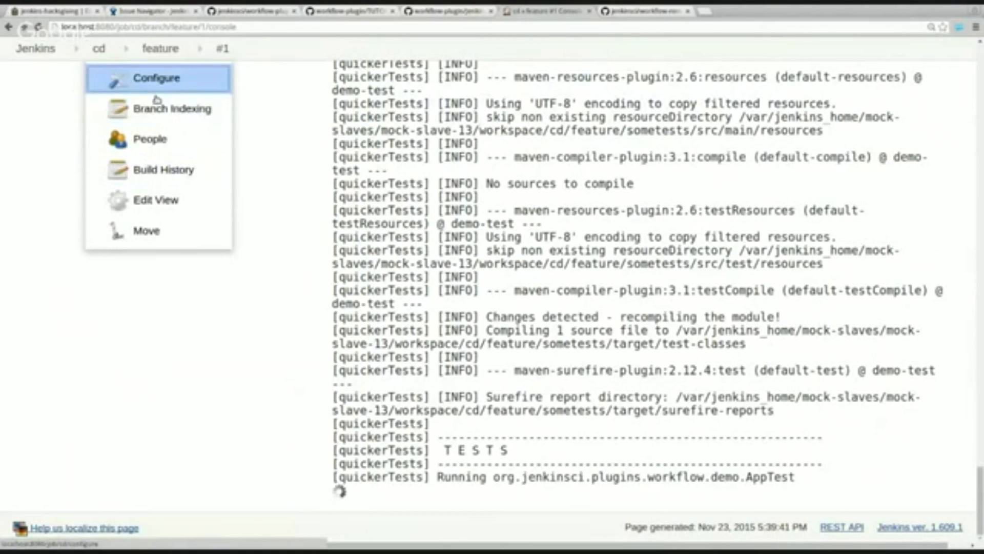
{"action": "left_click", "coordinate": [156, 78]}
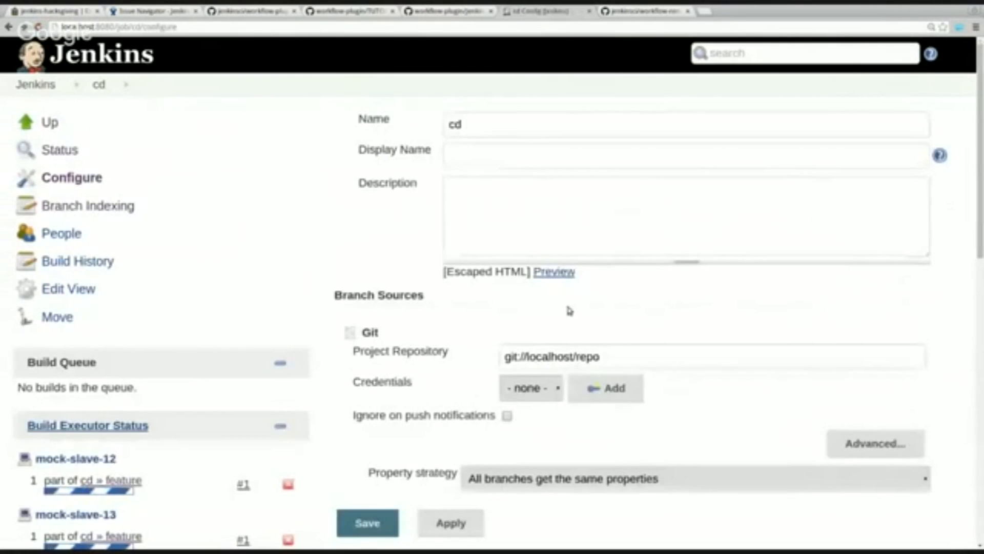
{"action": "scroll", "scroll_direction": "down", "scroll_amount": 3}
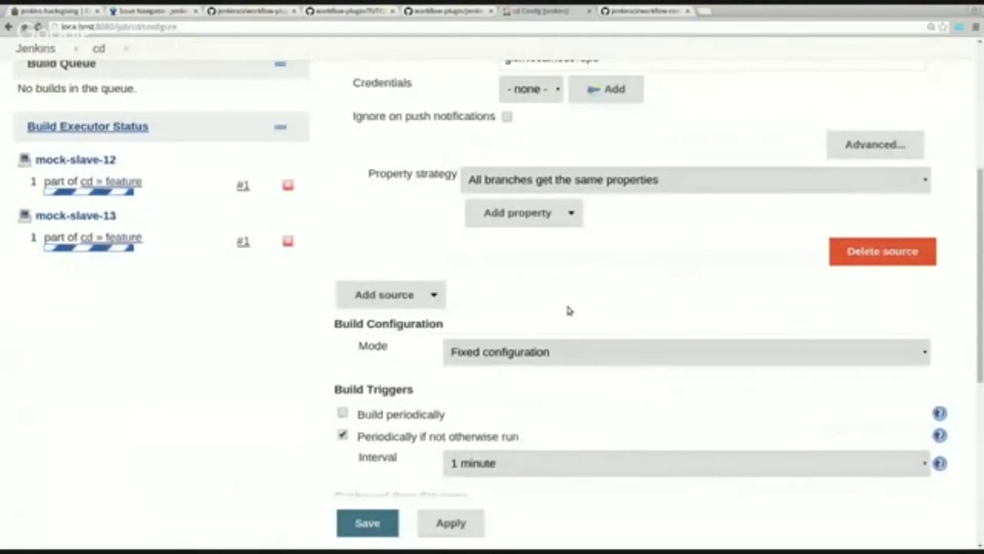
{"action": "scroll", "scroll_direction": "down", "scroll_amount": 3}
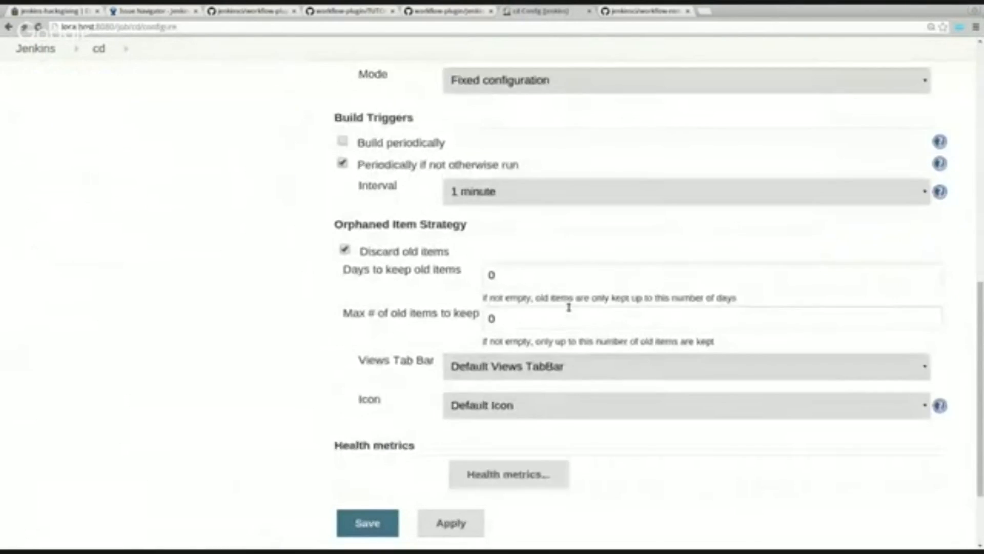
{"action": "scroll", "scroll_direction": "down", "scroll_amount": 3}
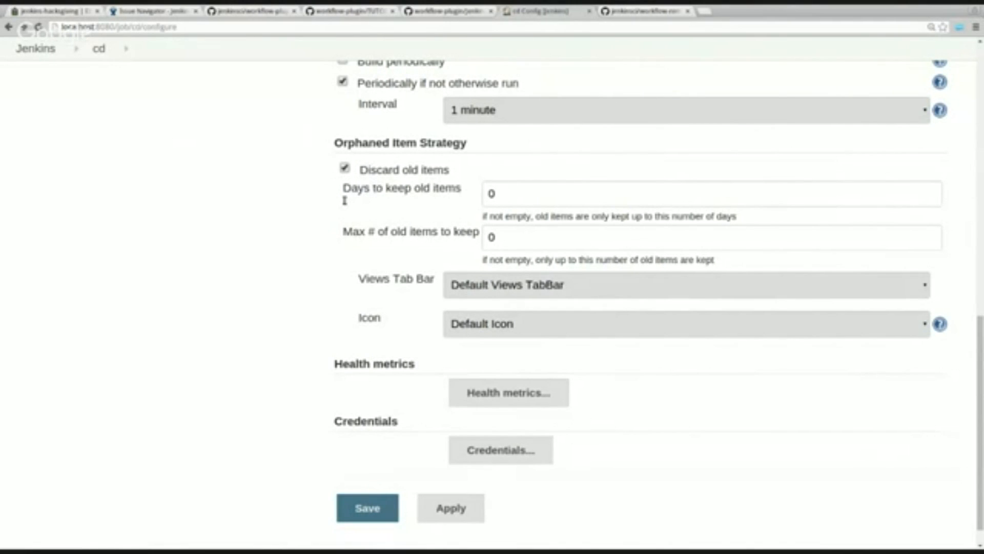
{"action": "double_click", "coordinate": [355, 187]}
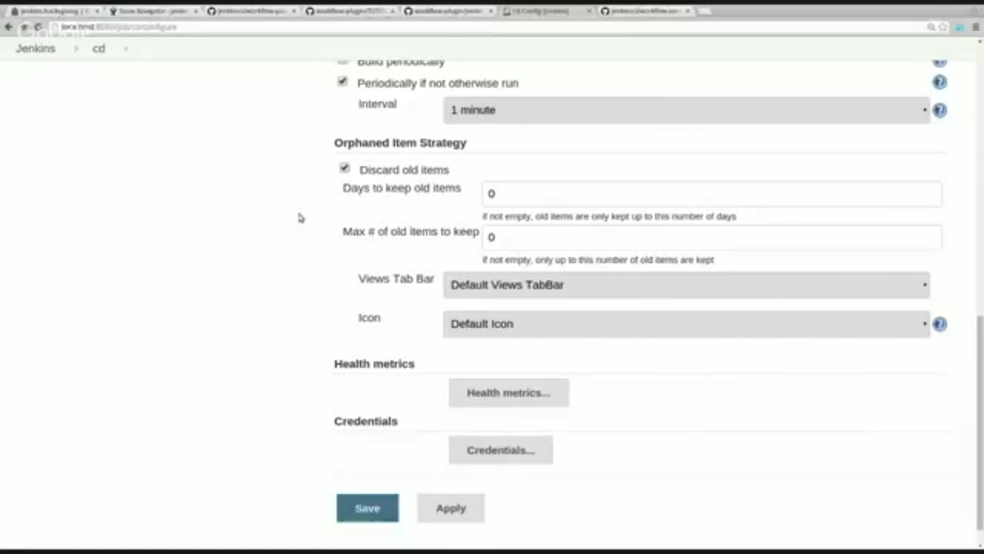
{"action": "mouse_move", "coordinate": [389, 186]}
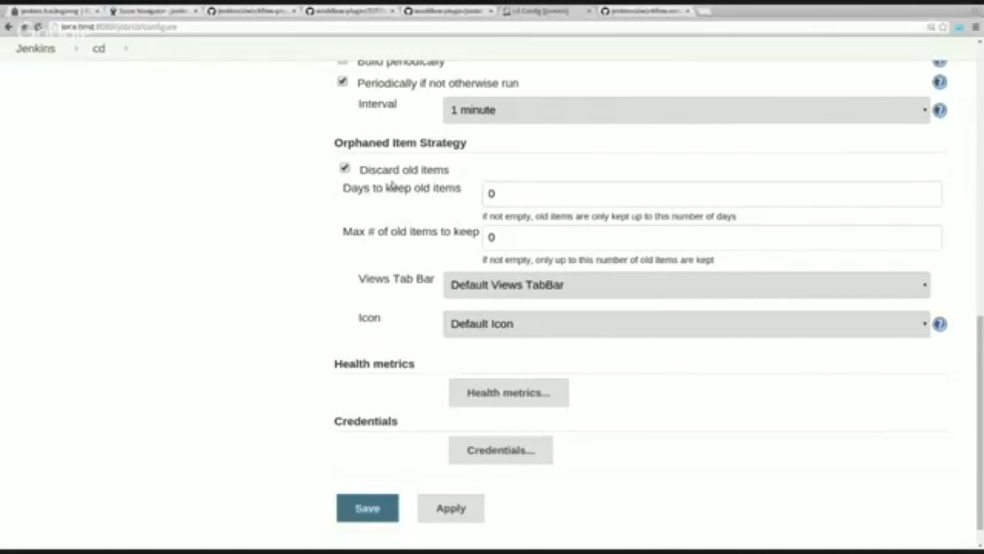
{"action": "left_click", "coordinate": [344, 168]}
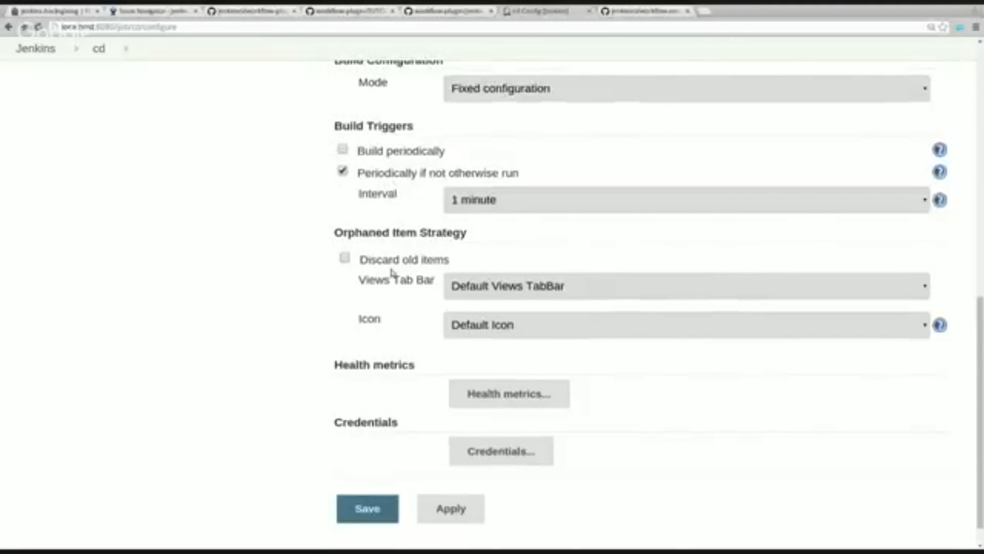
{"action": "left_click", "coordinate": [345, 258]}
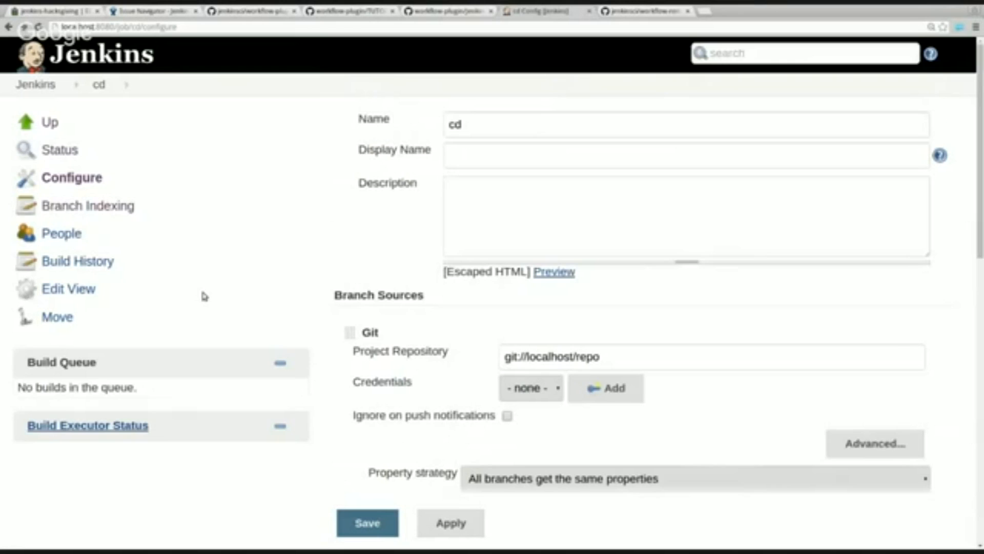
Leave the unsaved configuration and approve feature build #1's staging prompt in its console.
{"action": "left_click", "coordinate": [98, 84]}
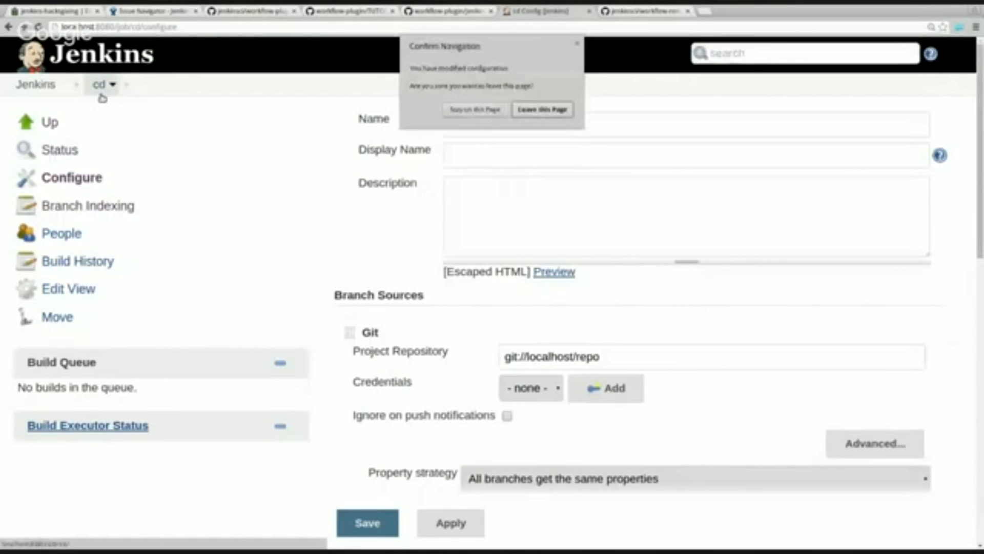
{"action": "left_click", "coordinate": [542, 109]}
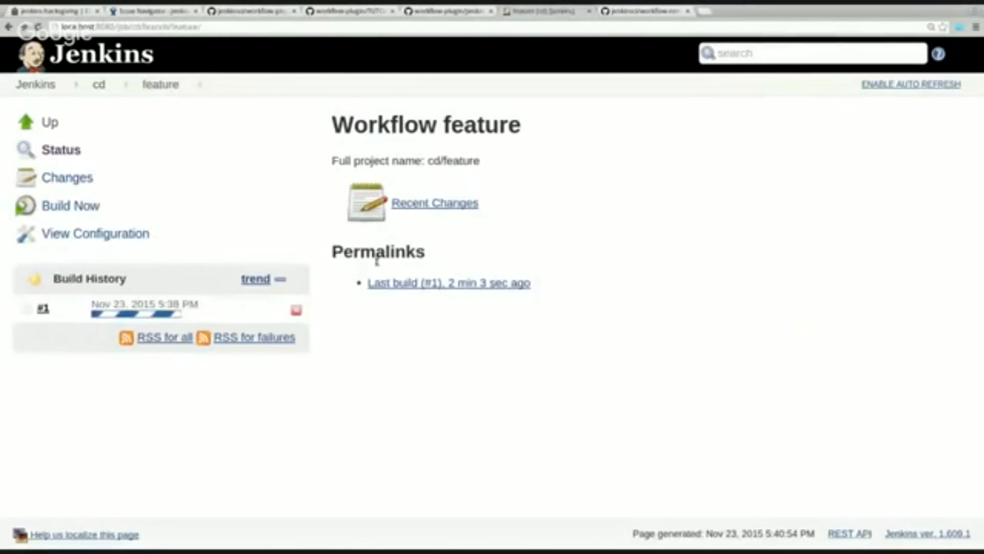
{"action": "left_click", "coordinate": [448, 282]}
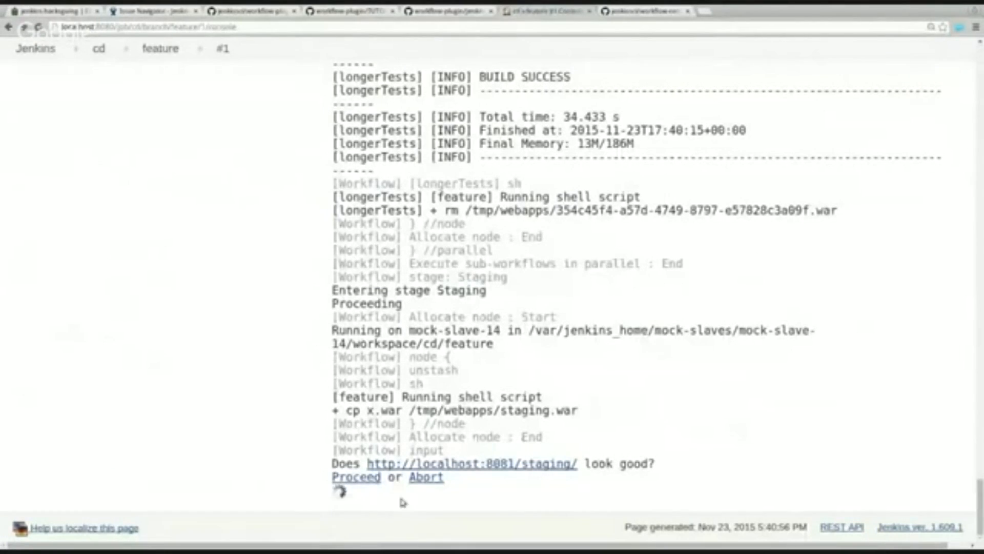
{"action": "left_click", "coordinate": [355, 462]}
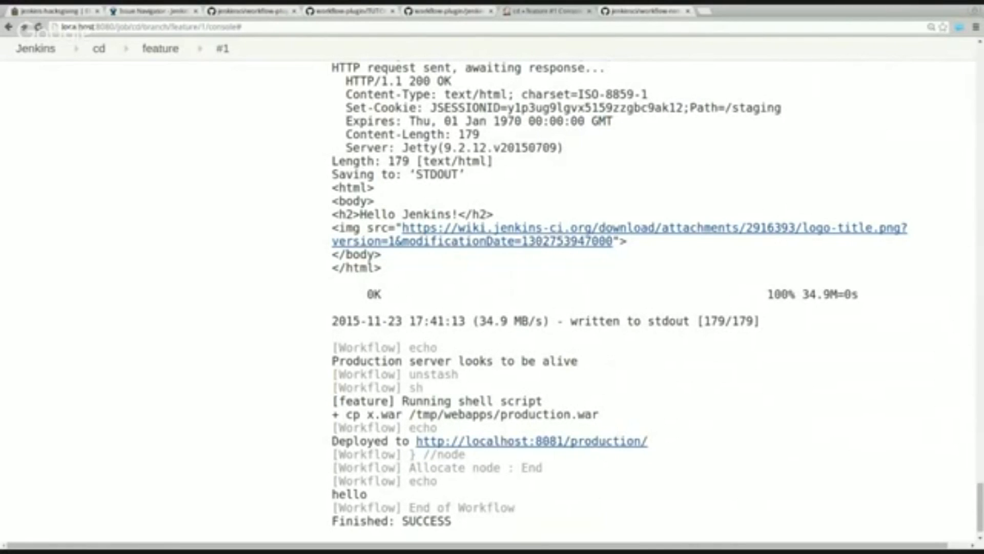
{"action": "mouse_move", "coordinate": [547, 294]}
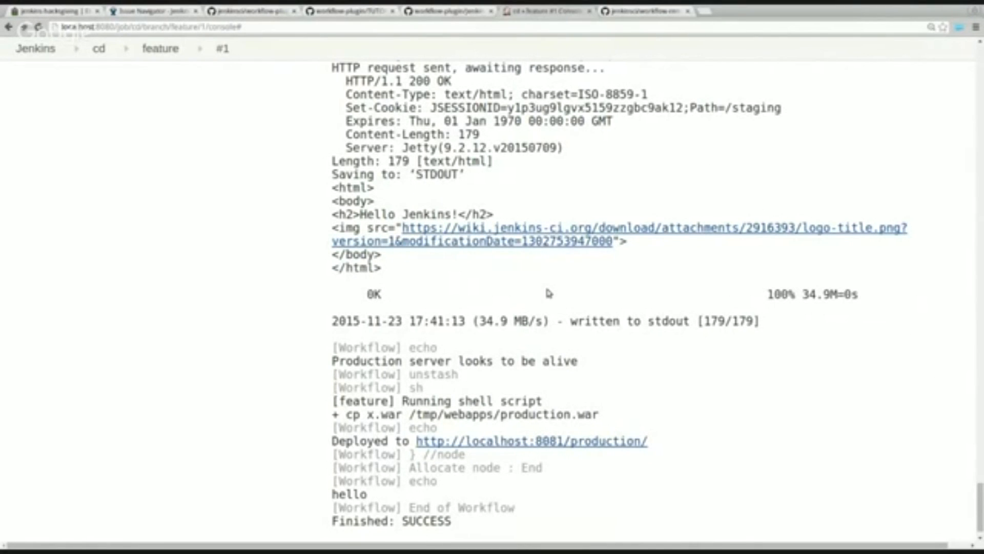
{"action": "scroll", "scroll_direction": "down", "scroll_amount": 3}
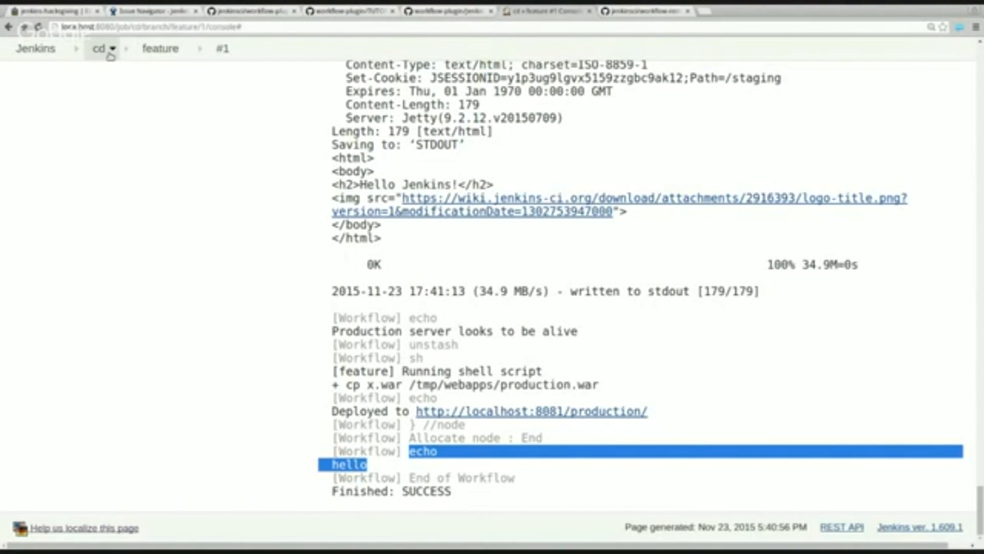
Open the console output of the cd master branch's running build #2.
{"action": "left_click", "coordinate": [99, 49]}
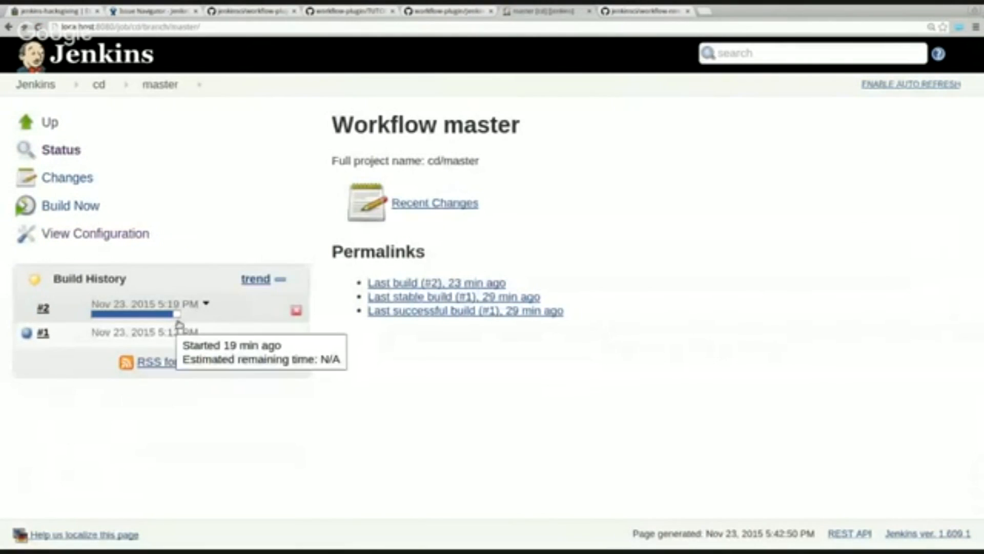
{"action": "left_click", "coordinate": [206, 303]}
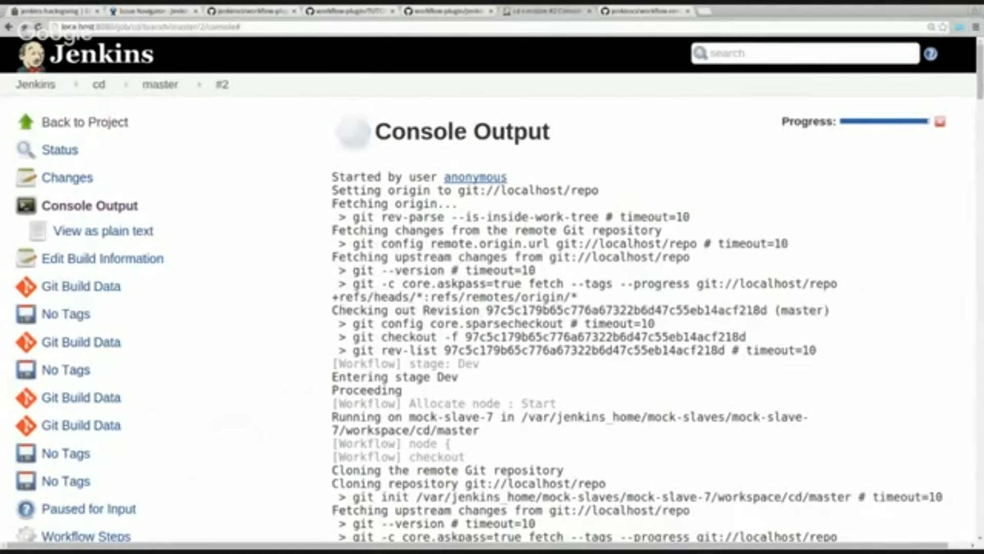
{"action": "scroll", "scroll_direction": "down", "scroll_amount": 3}
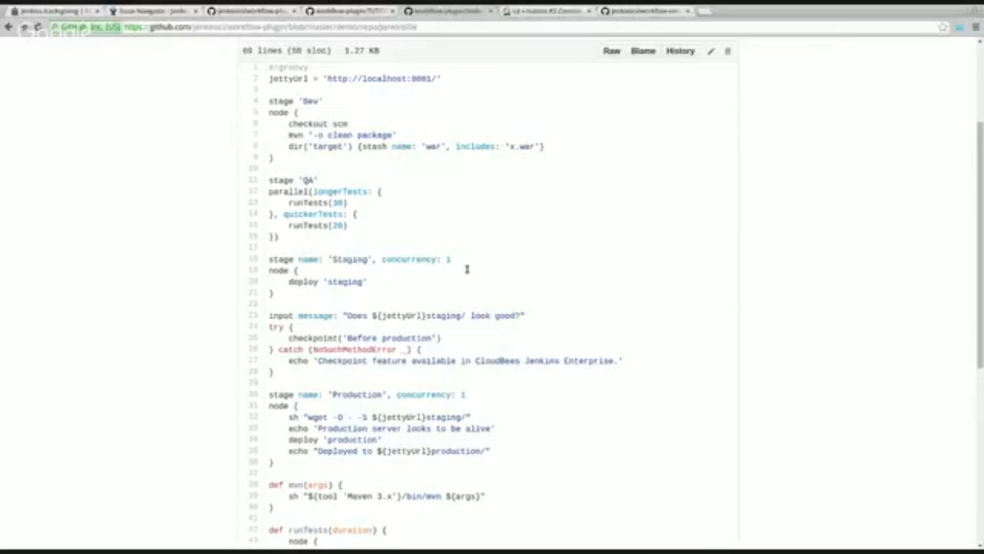
Review the demo Jenkinsfile's Staging and Production stages, each with concurrency 1.
{"action": "double_click", "coordinate": [446, 259]}
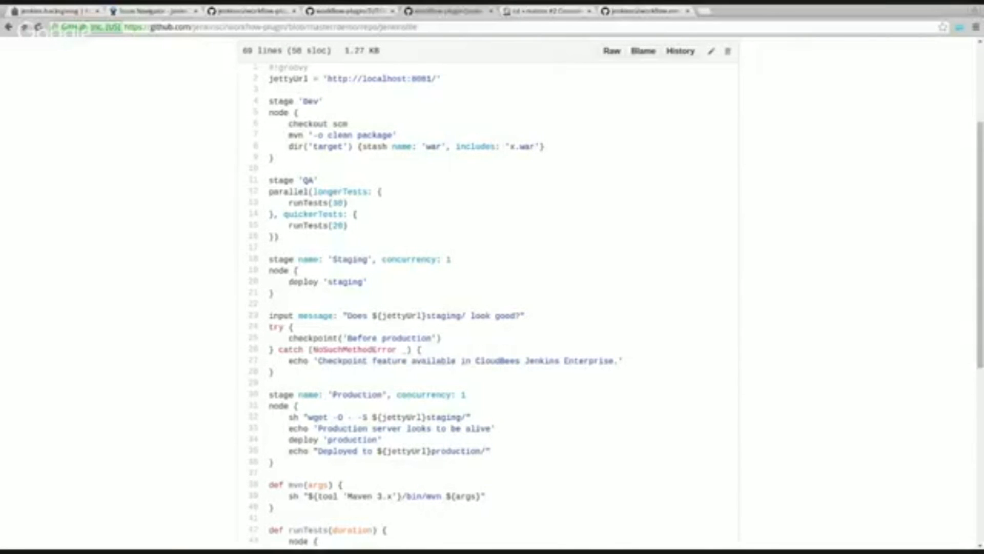
{"action": "mouse_move", "coordinate": [391, 289]}
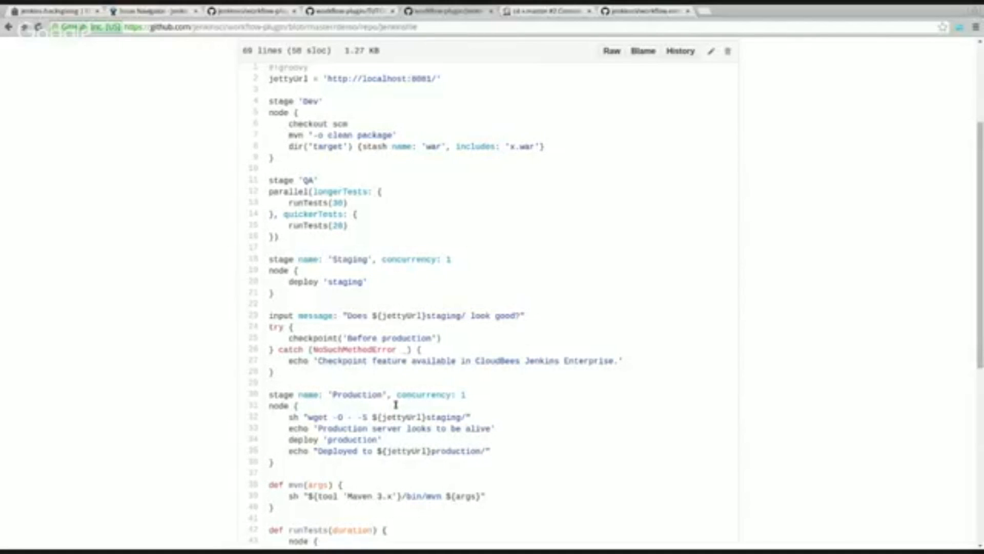
{"action": "mouse_move", "coordinate": [579, 440]}
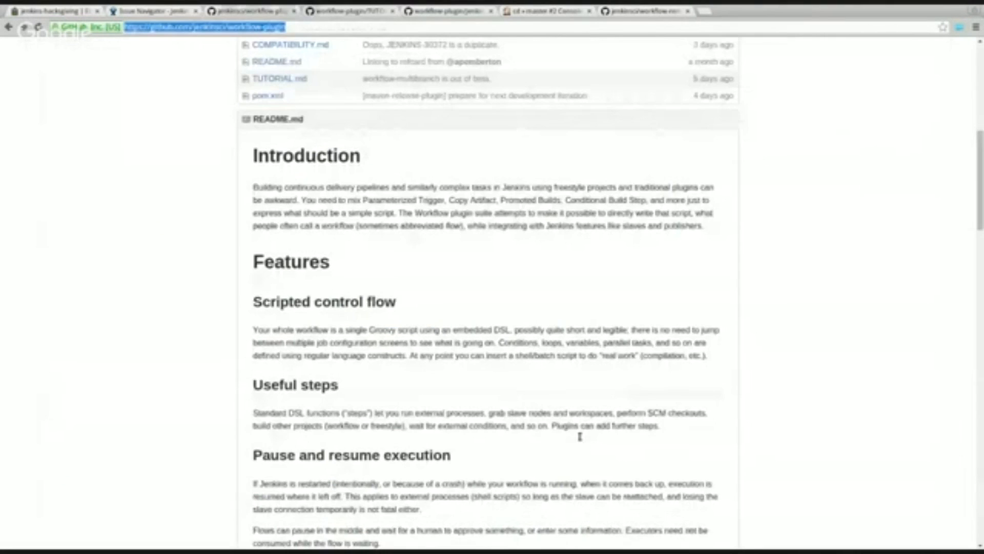
Switch to the JIRA tab and scroll through the 245 unresolved workflow issues.
{"action": "left_click", "coordinate": [151, 10]}
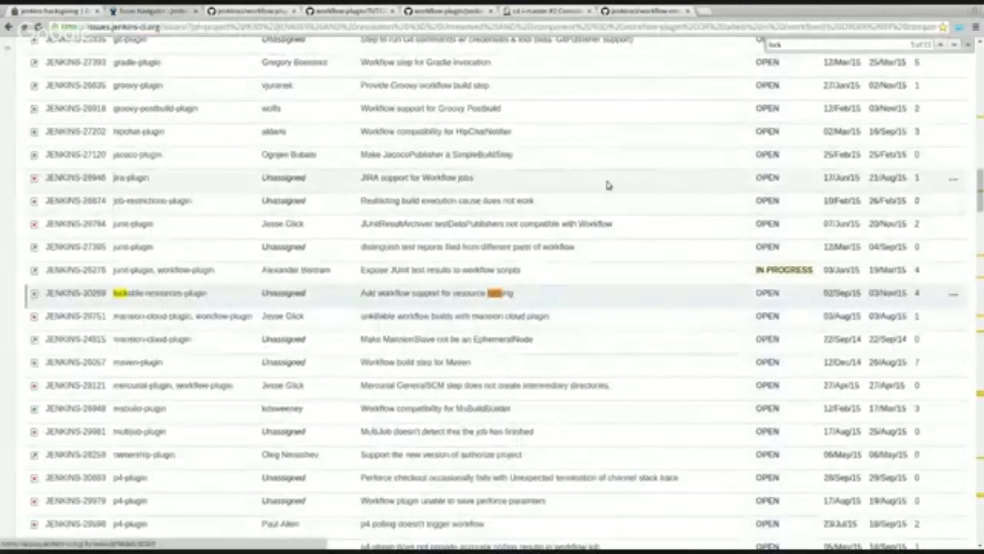
{"action": "scroll", "scroll_direction": "down", "scroll_amount": 3}
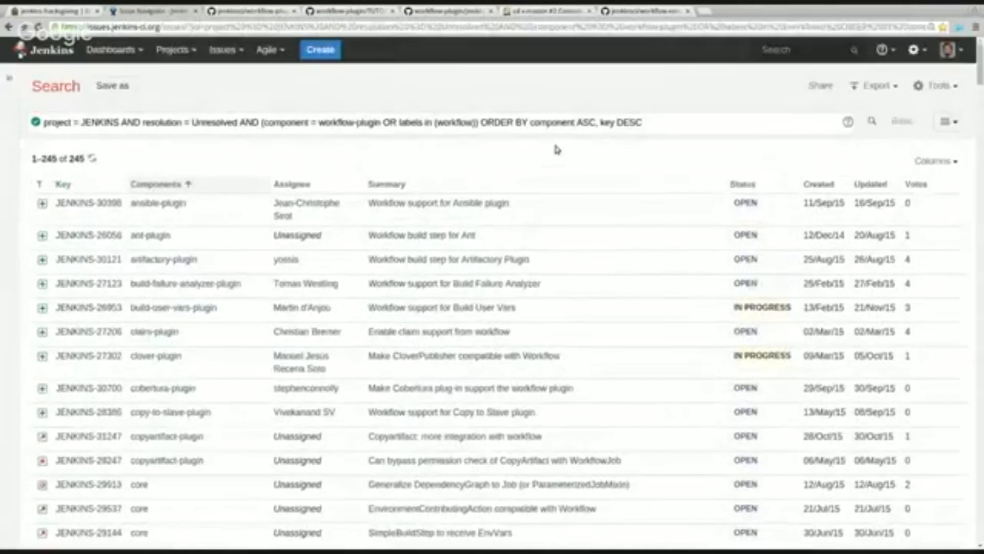
{"action": "scroll", "scroll_direction": "down", "scroll_amount": 3}
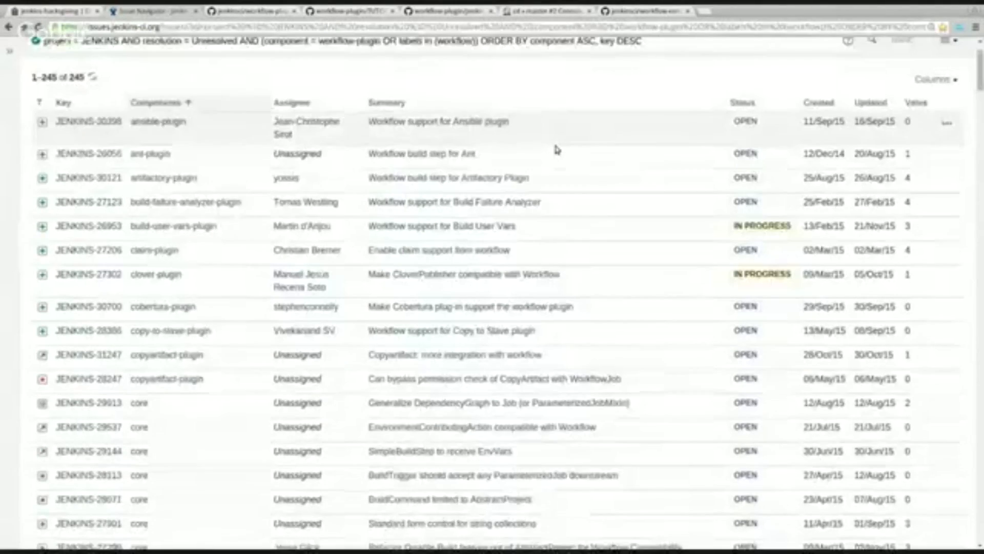
{"action": "scroll", "scroll_direction": "down", "scroll_amount": 3}
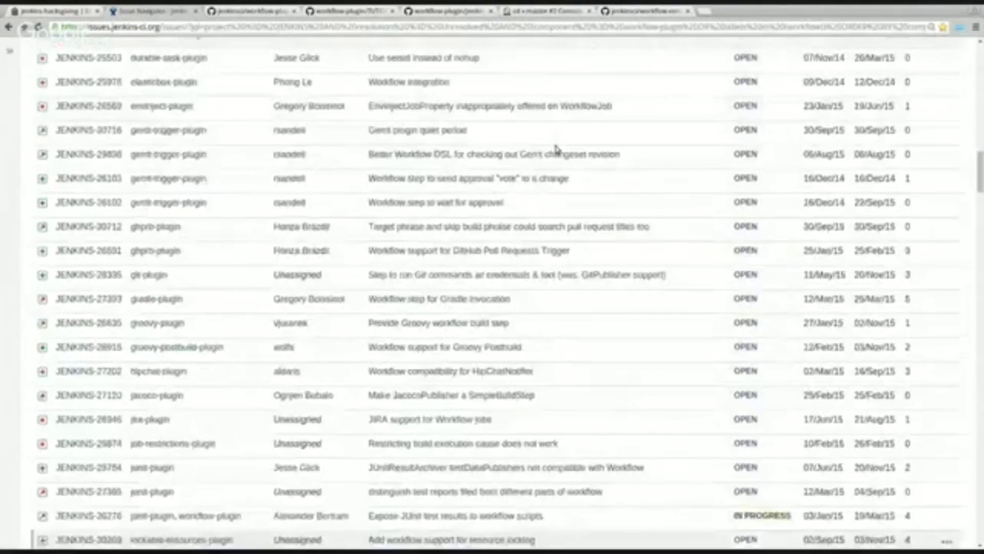
{"action": "scroll", "scroll_direction": "down", "scroll_amount": 3}
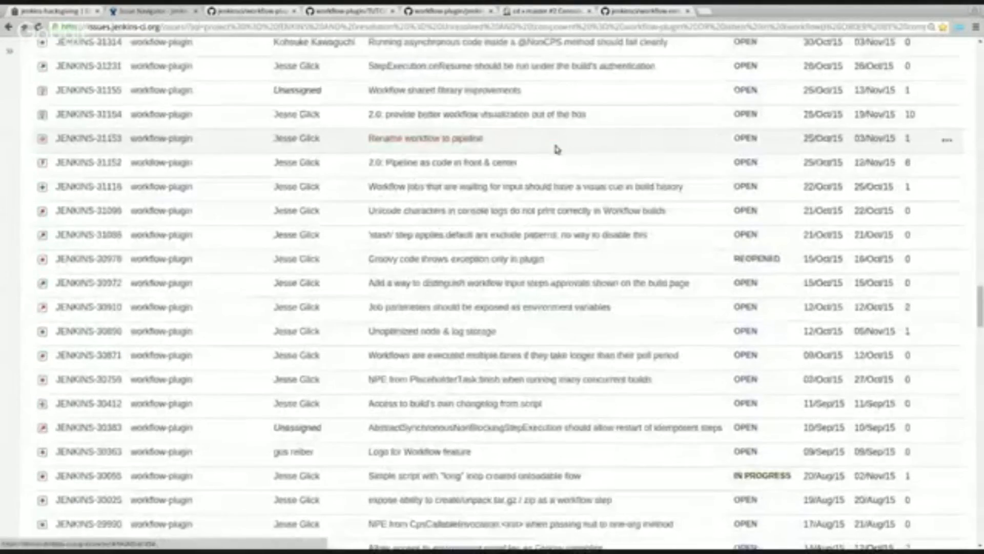
{"action": "scroll", "scroll_direction": "down", "scroll_amount": 3}
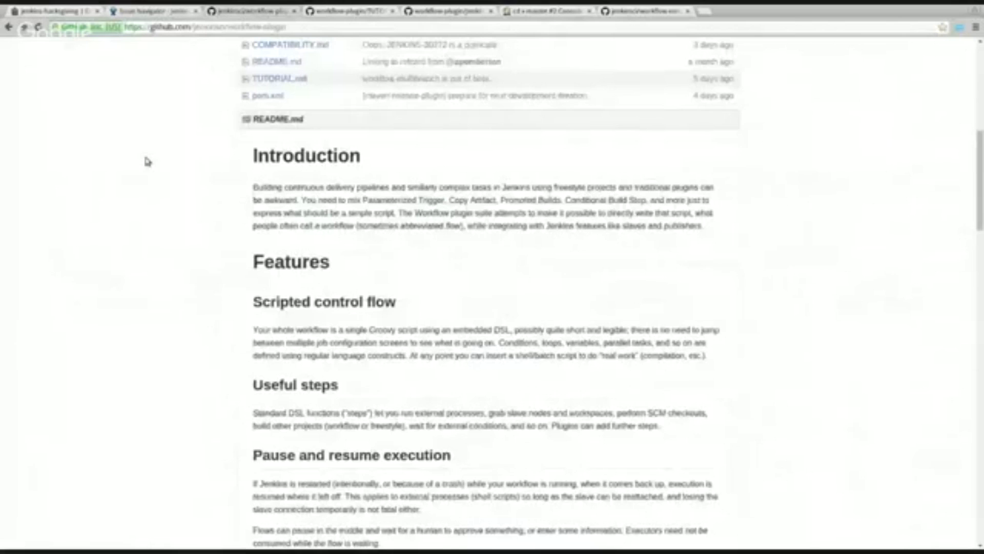
Scroll through and select text in the JIRA issue search results.
{"action": "scroll", "scroll_direction": "down", "scroll_amount": 3}
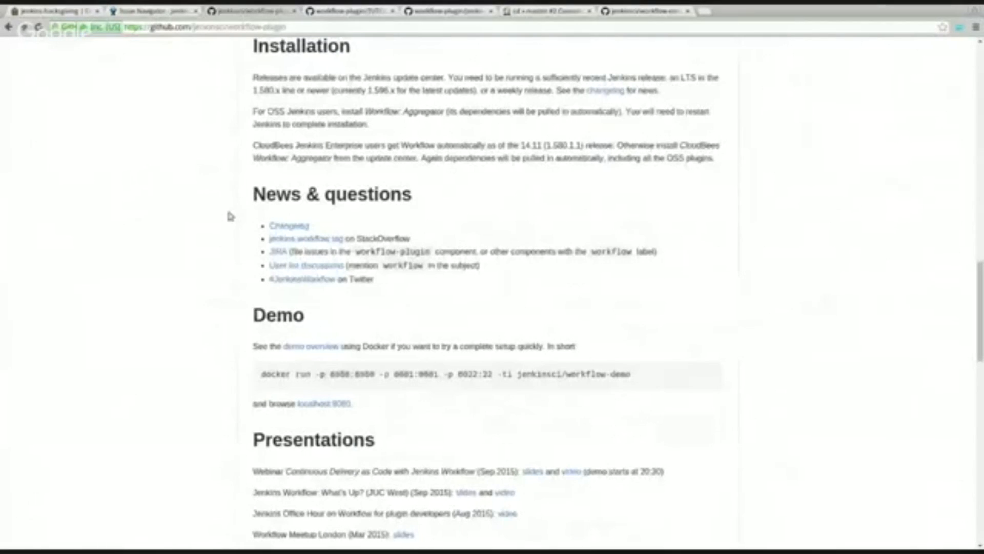
{"action": "double_click", "coordinate": [280, 251]}
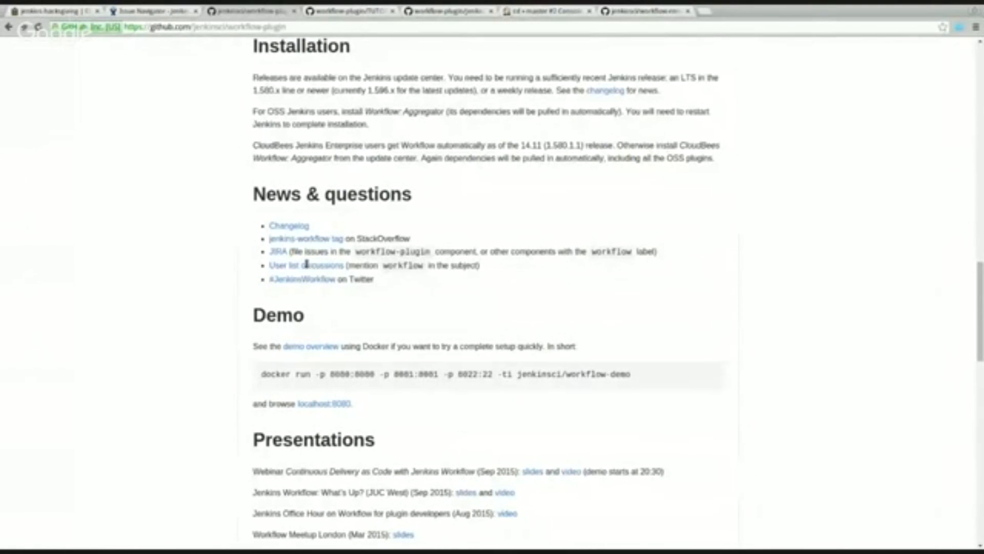
{"action": "double_click", "coordinate": [612, 252]}
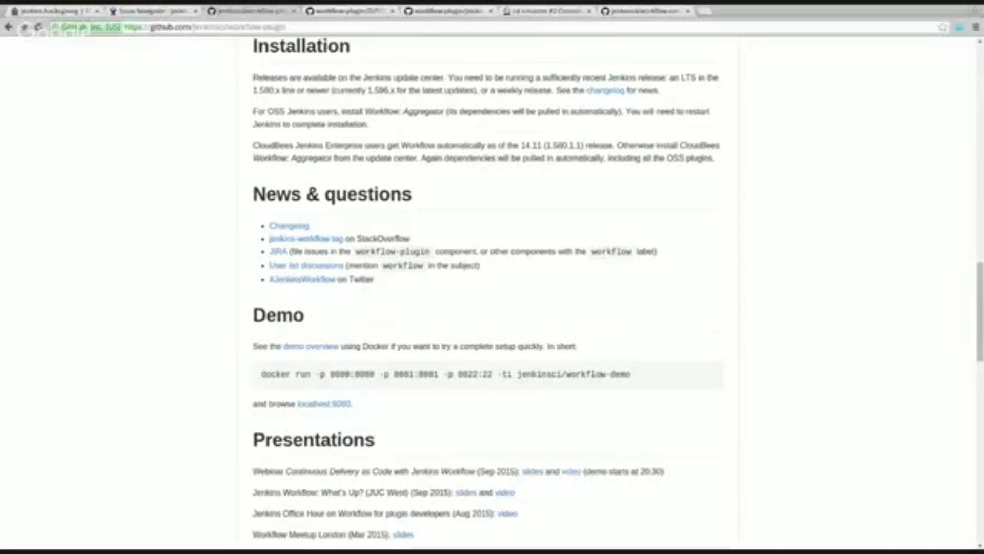
{"action": "mouse_move", "coordinate": [599, 259]}
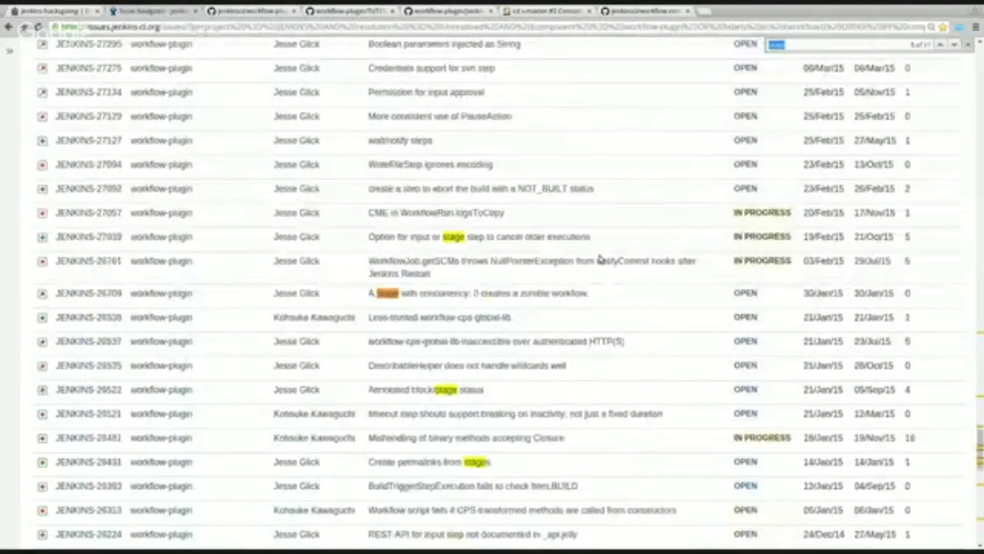
{"action": "scroll", "scroll_direction": "down", "scroll_amount": 3}
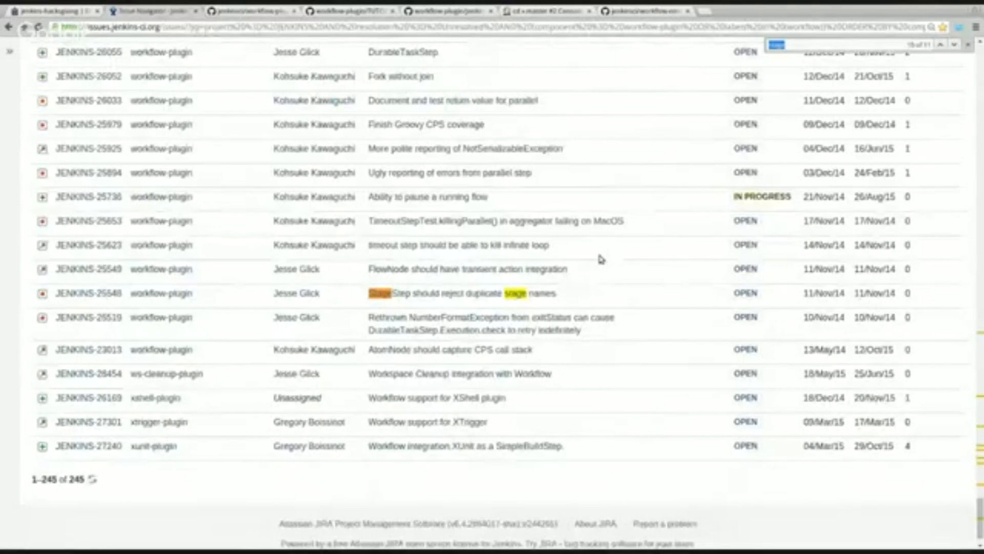
{"action": "scroll", "scroll_direction": "down", "scroll_amount": 3}
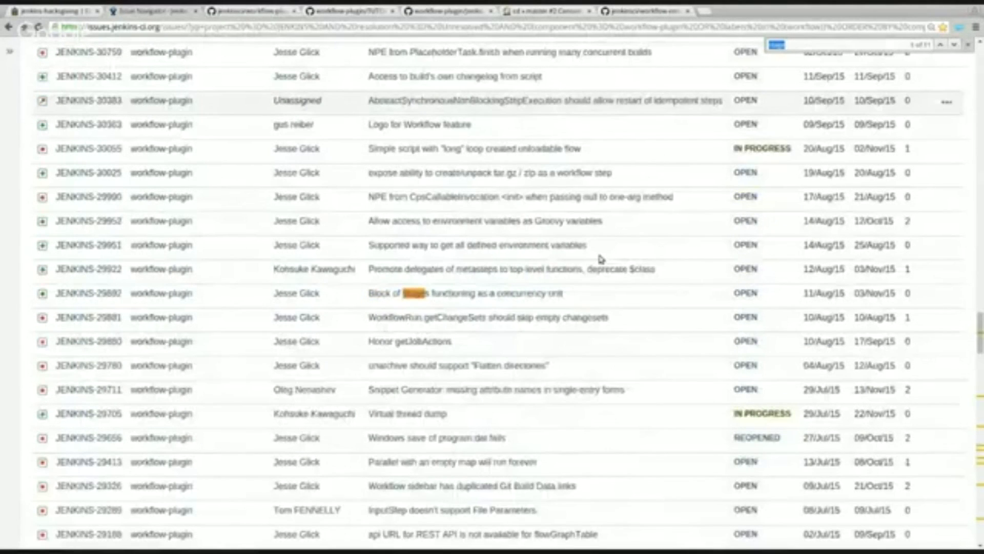
{"action": "scroll", "scroll_direction": "down", "scroll_amount": 3}
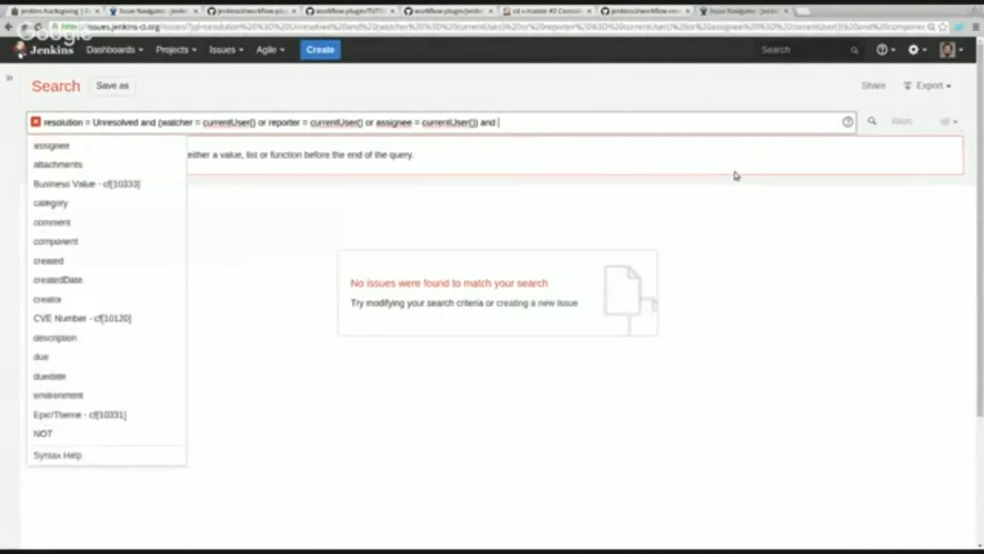
Filter the JQL query with labels in (2.0) and scroll the 34 results.
{"action": "type", "text": "labels in (2.0"}
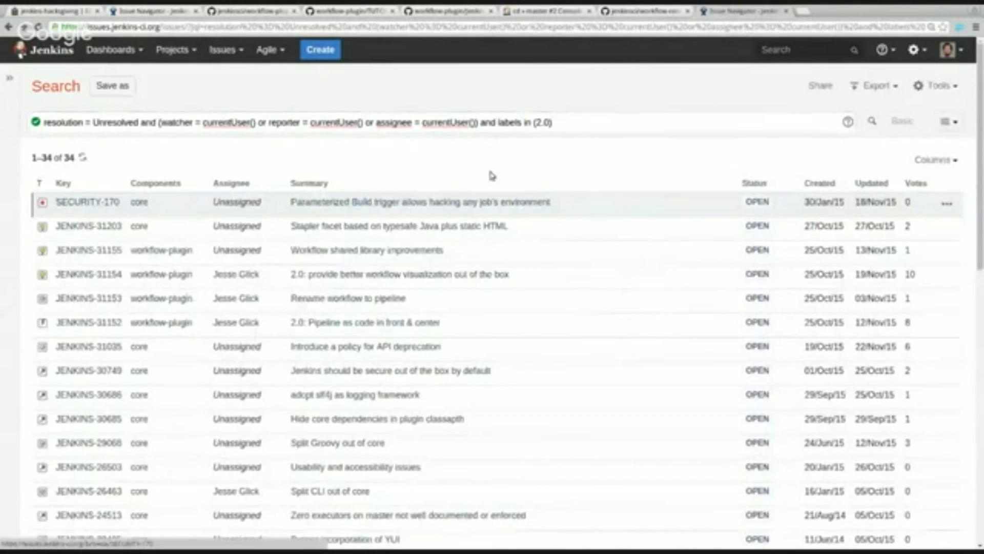
{"action": "scroll", "scroll_direction": "down", "scroll_amount": 3}
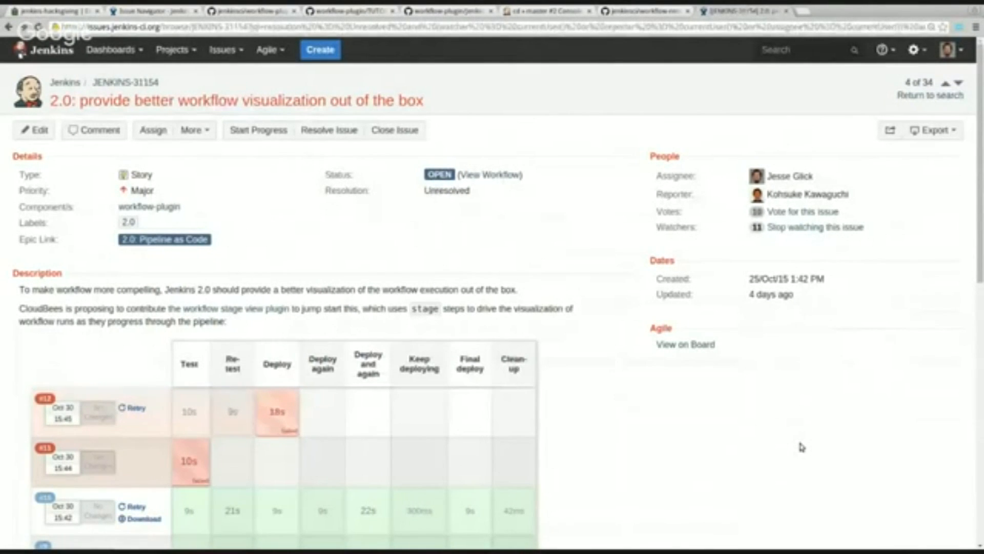
Read JENKINS-31154's description proposing the CloudBees stage view plugin.
{"action": "scroll", "scroll_direction": "down", "scroll_amount": 3}
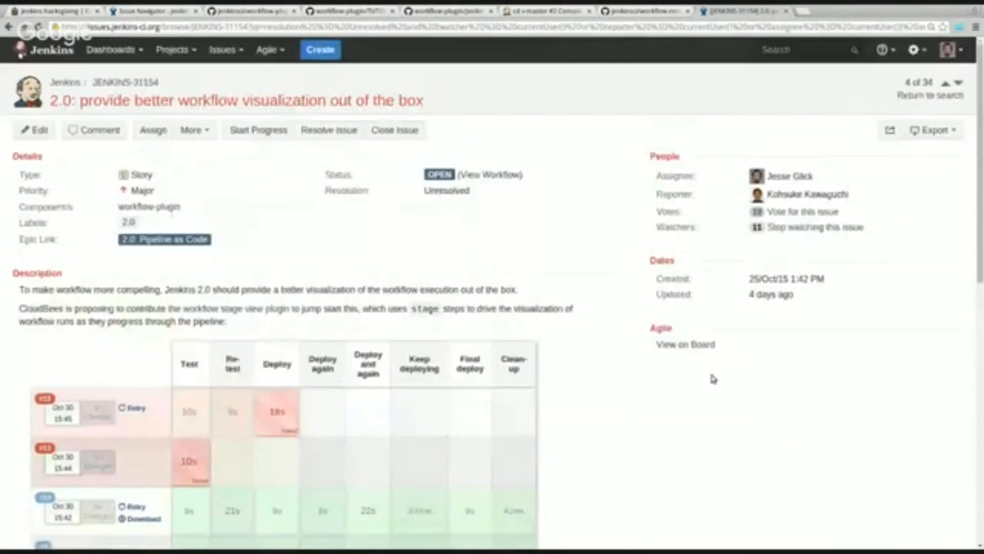
{"action": "scroll", "scroll_direction": "down", "scroll_amount": 3}
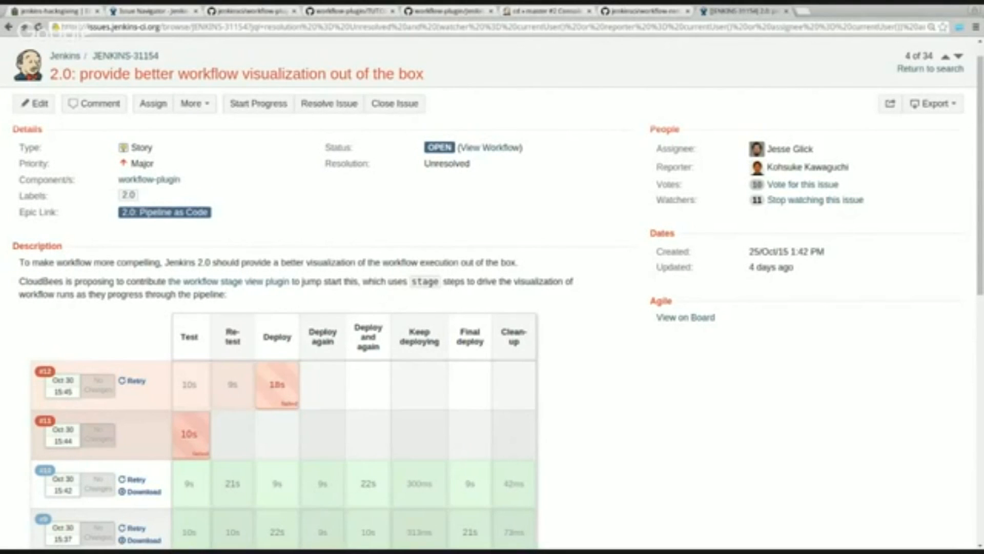
{"action": "mouse_move", "coordinate": [710, 378]}
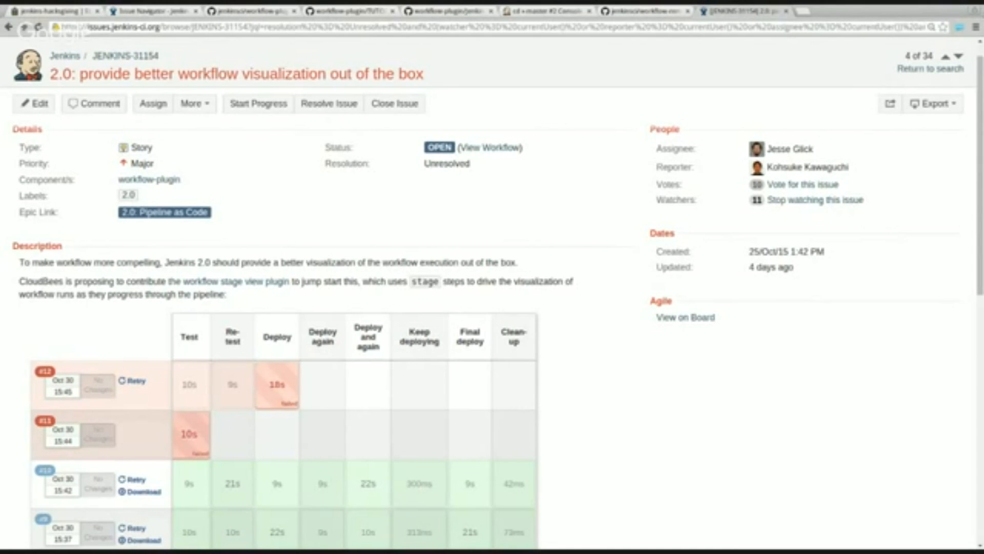
{"action": "mouse_move", "coordinate": [711, 378]}
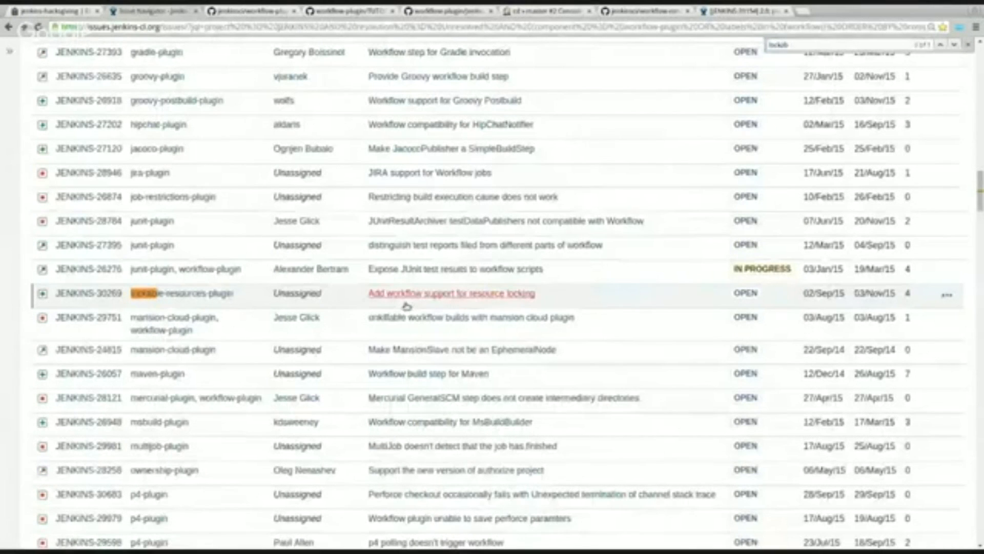
{"action": "mouse_move", "coordinate": [446, 364]}
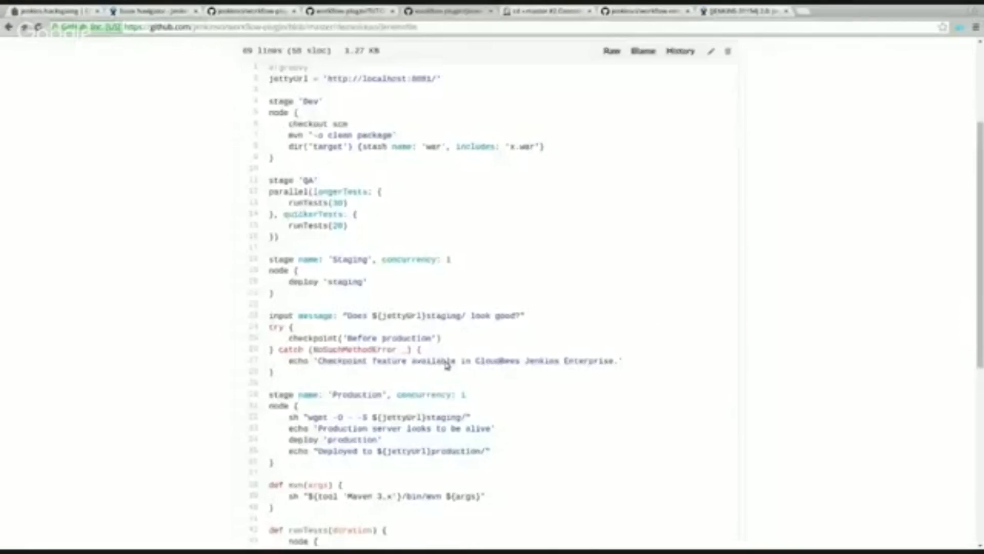
Switch between the workflow-plugin issue list and other tabs, reviewing the JIRA list.
{"action": "left_click", "coordinate": [151, 10]}
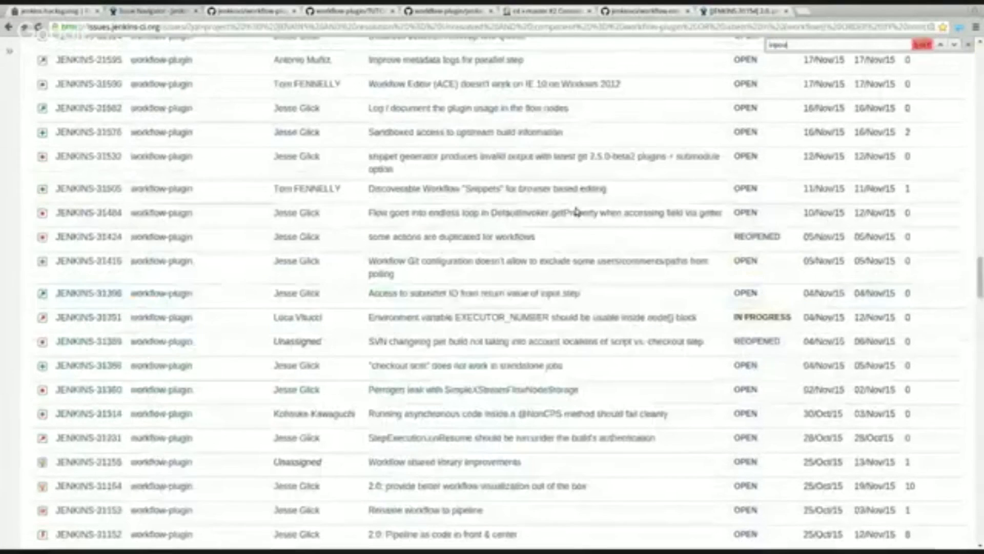
{"action": "scroll", "scroll_direction": "down", "scroll_amount": 3}
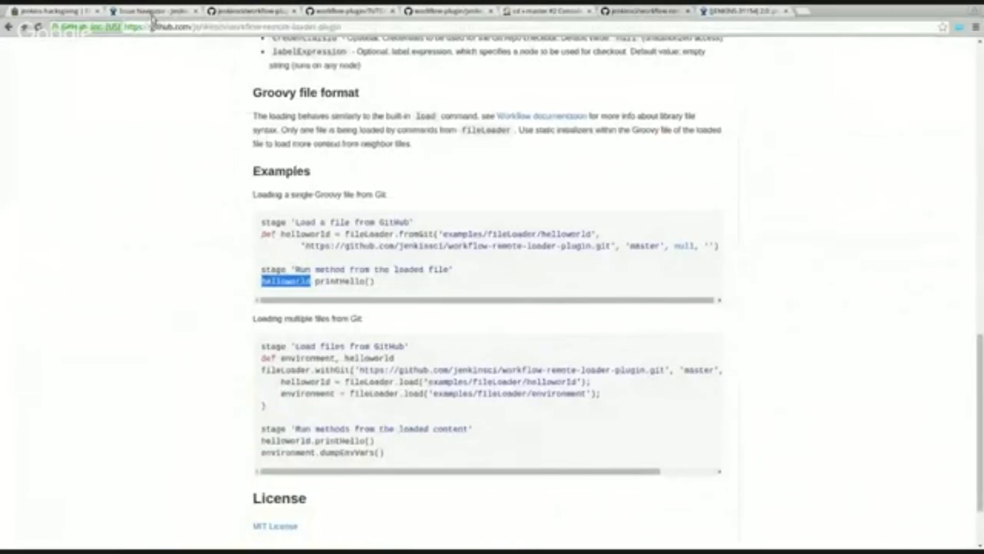
{"action": "left_click", "coordinate": [151, 11]}
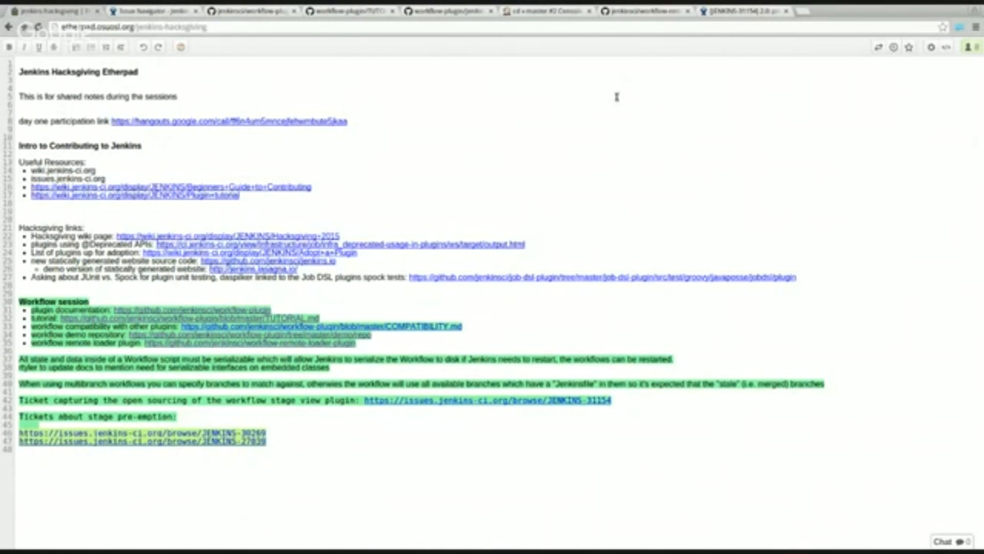
{"action": "mouse_move", "coordinate": [555, 27]}
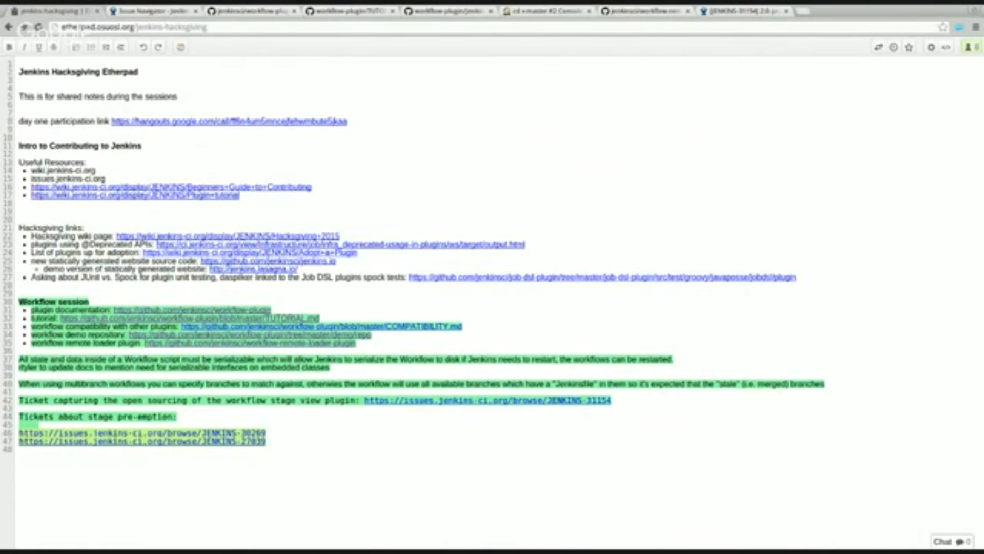
{"action": "mouse_move", "coordinate": [493, 143]}
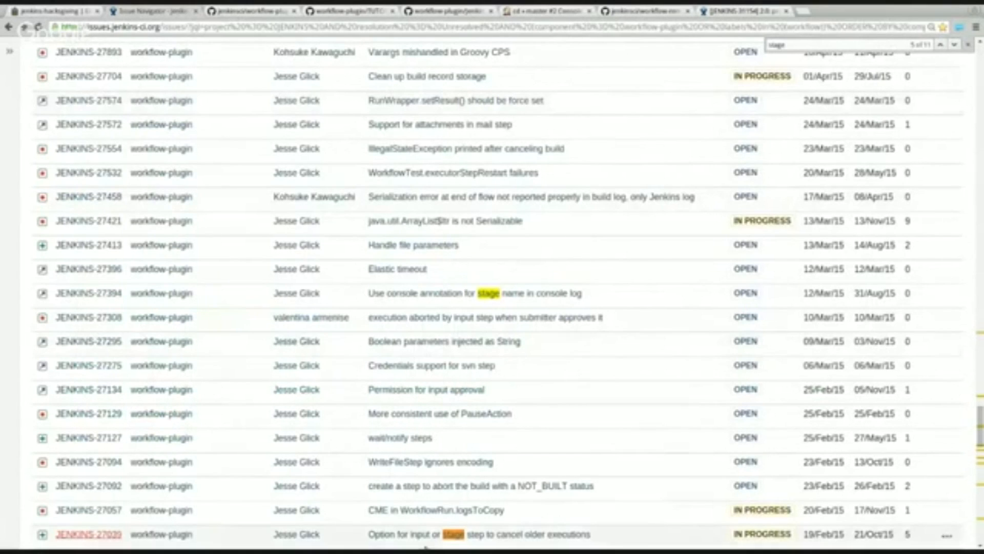
Open JENKINS-27039 and read its comments on eager and linear stage options.
{"action": "left_click", "coordinate": [88, 534]}
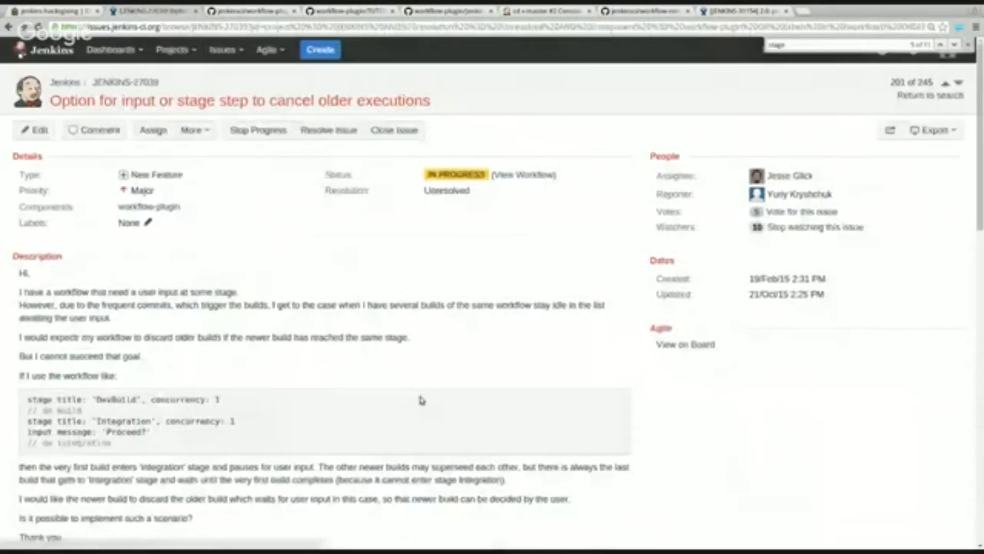
{"action": "scroll", "scroll_direction": "down", "scroll_amount": 3}
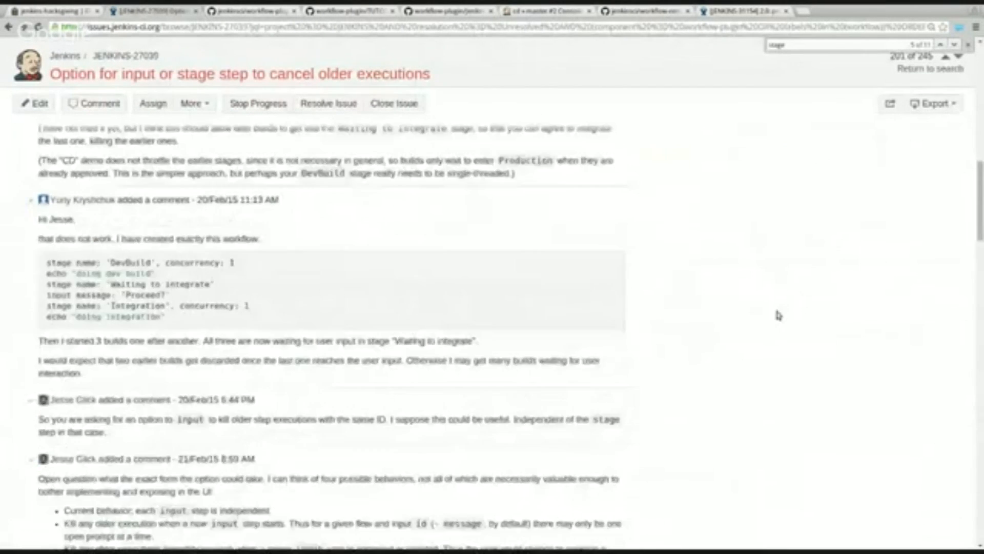
{"action": "scroll", "scroll_direction": "down", "scroll_amount": 3}
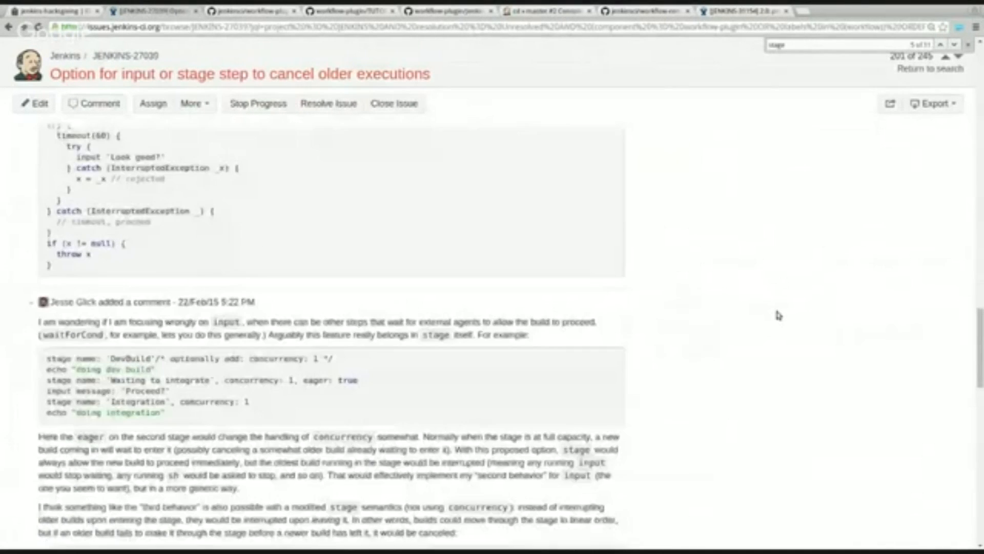
{"action": "scroll", "scroll_direction": "down", "scroll_amount": 3}
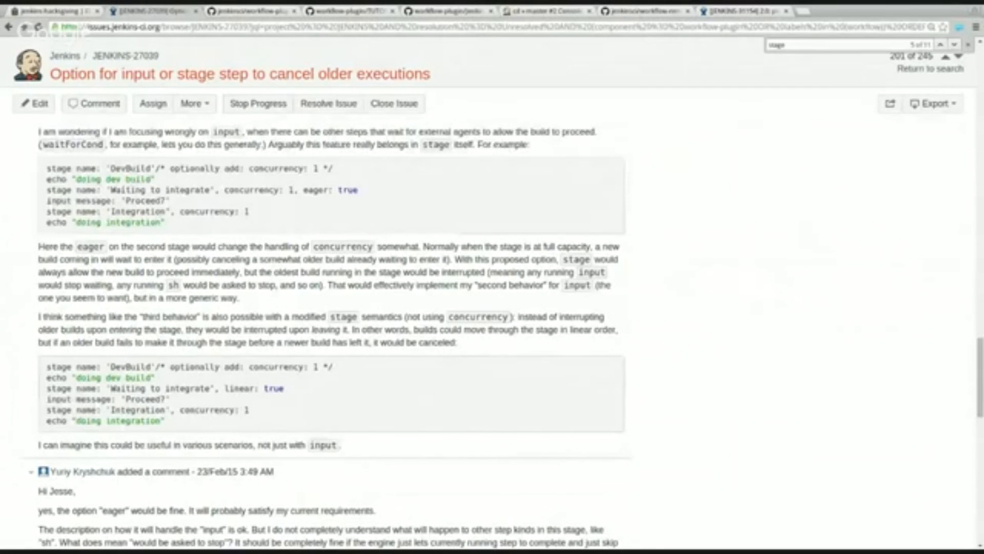
{"action": "mouse_move", "coordinate": [772, 316]}
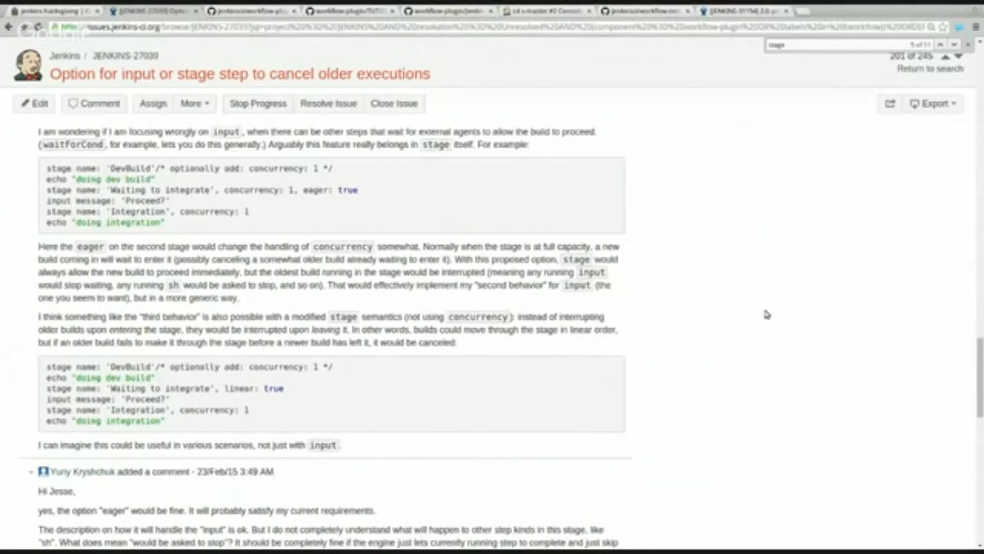
{"action": "scroll", "scroll_direction": "down", "scroll_amount": 3}
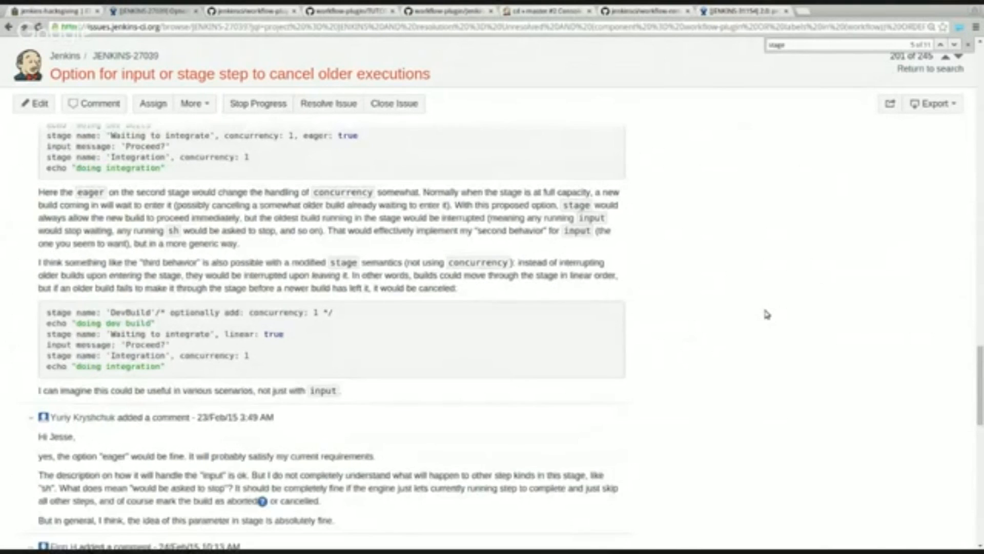
Finish the JENKINS-27039 comments and return to the workflow-plugin GitHub README.
{"action": "scroll", "scroll_direction": "down", "scroll_amount": 3}
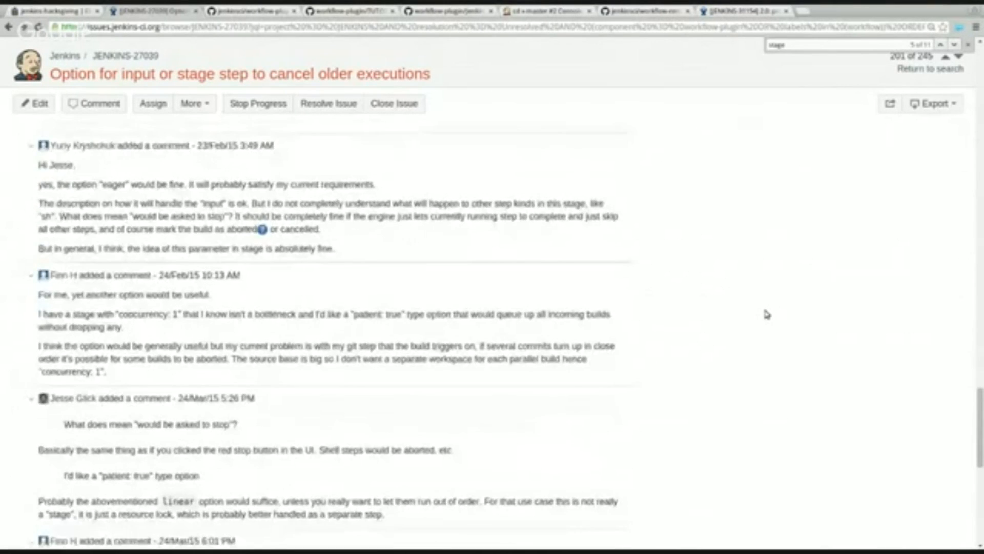
{"action": "scroll", "scroll_direction": "down", "scroll_amount": 3}
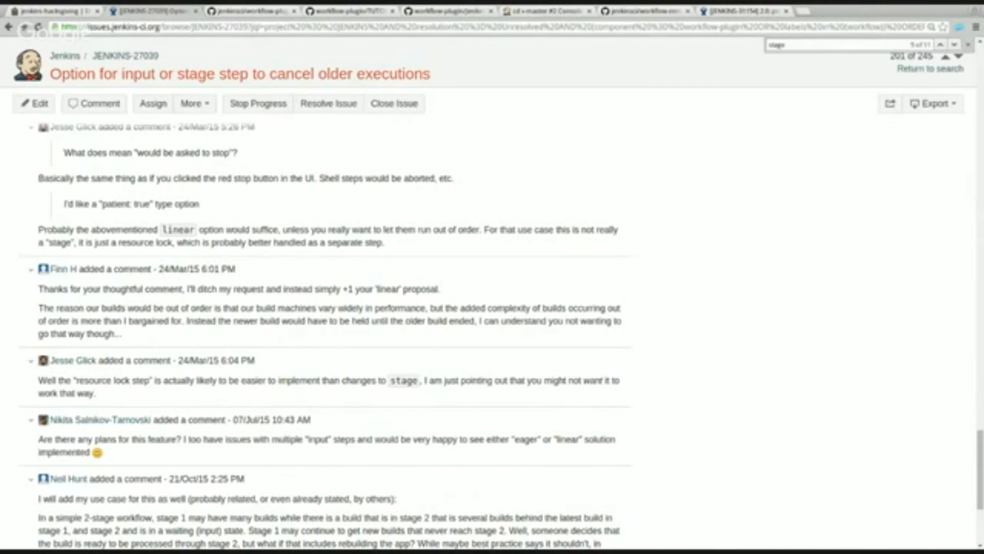
{"action": "mouse_move", "coordinate": [766, 316]}
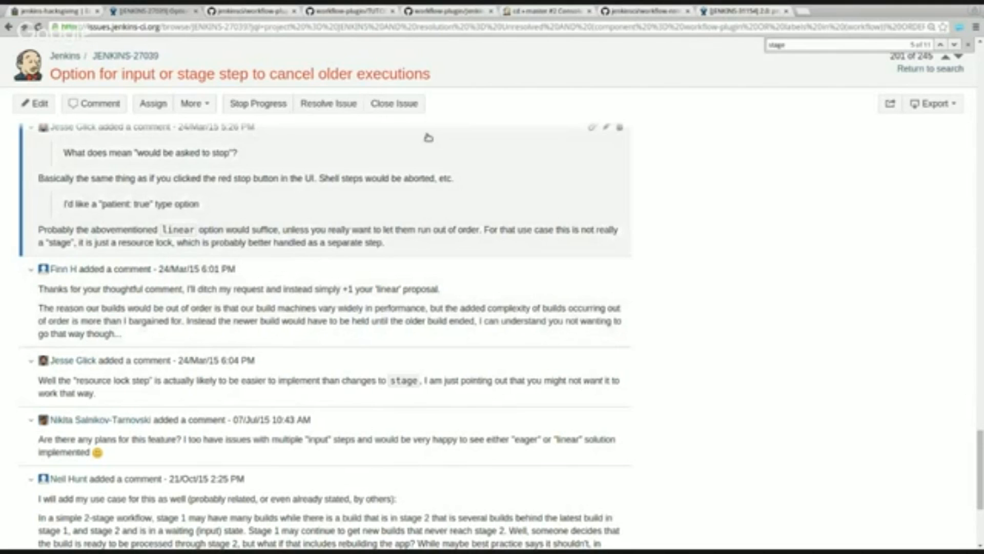
{"action": "left_click", "coordinate": [242, 10]}
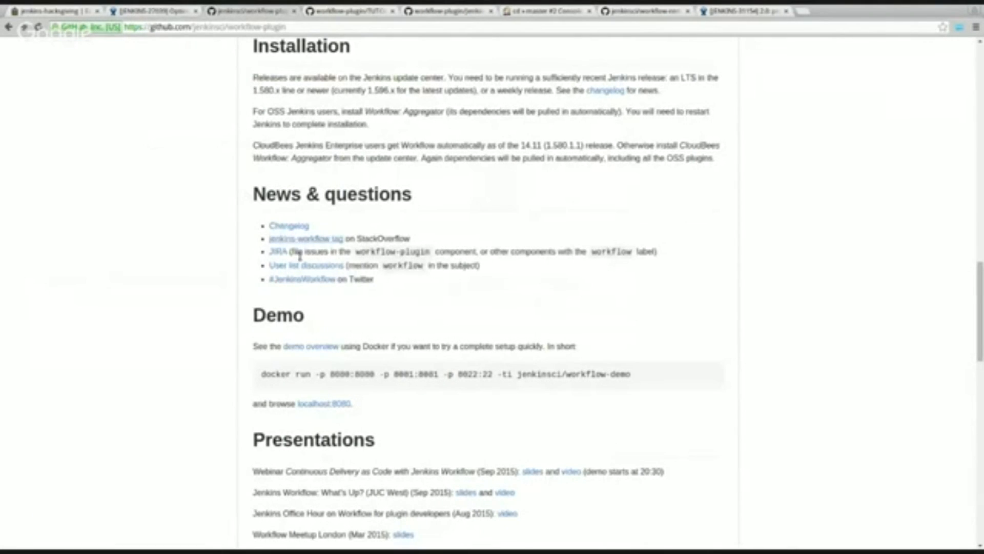
{"action": "mouse_move", "coordinate": [283, 292]}
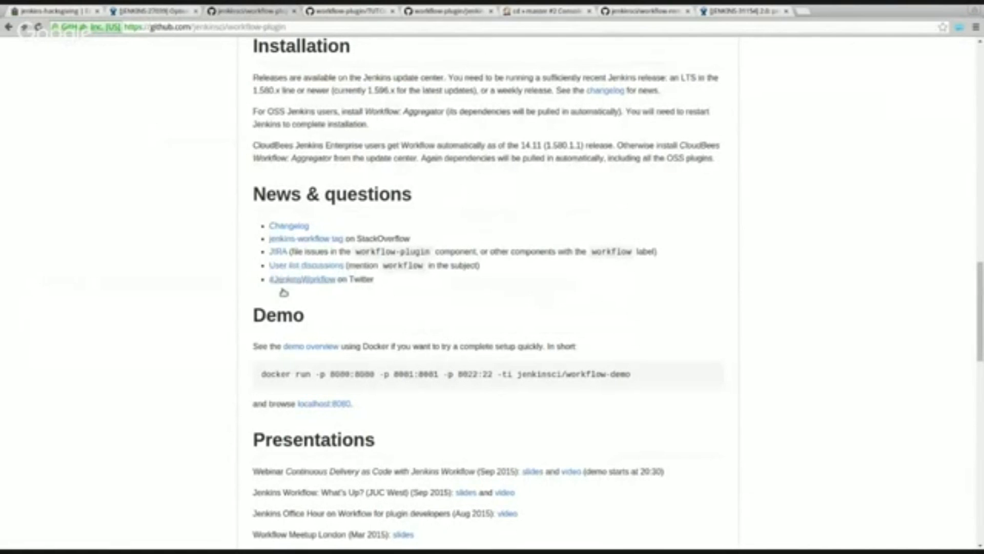